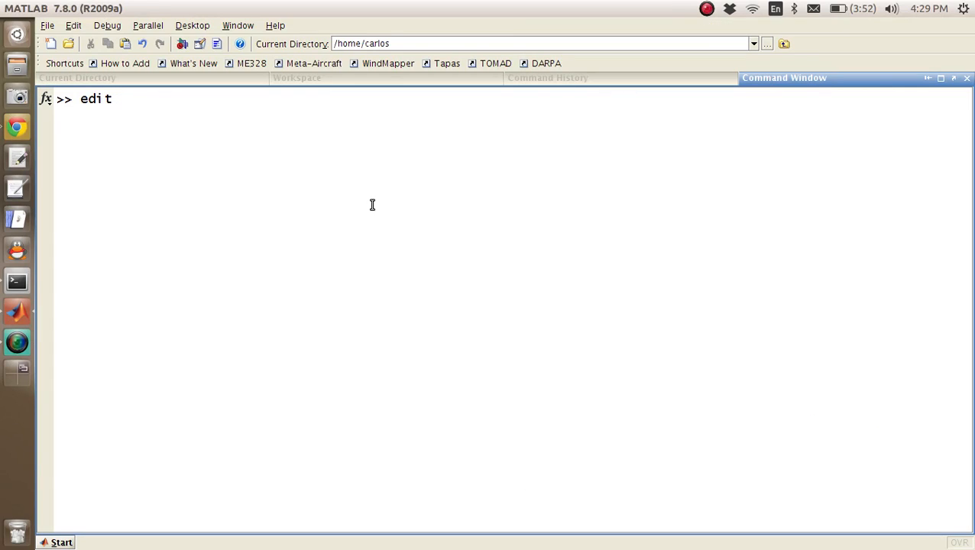
- Type 'edit rk4_4D' in the Command Window to start creating the script
text(rk4)
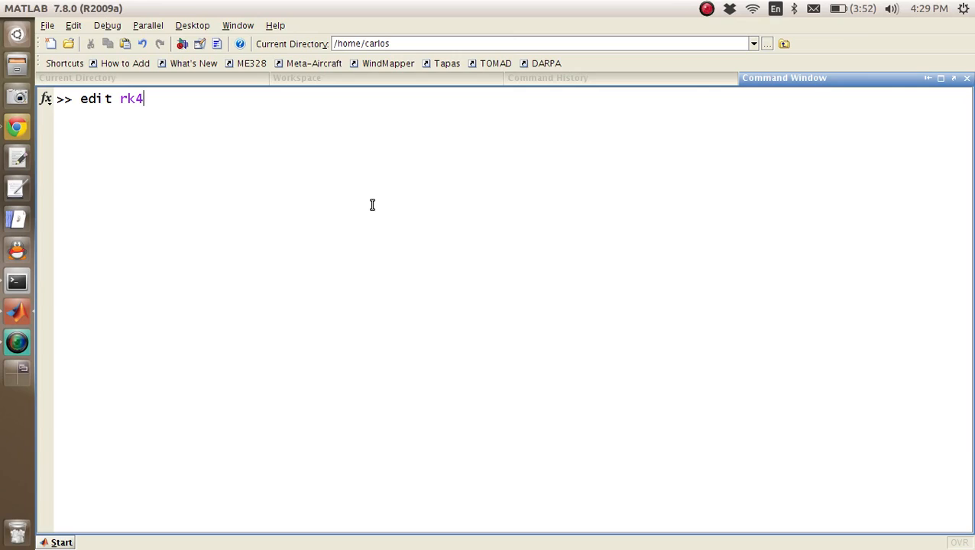
text(_4D)
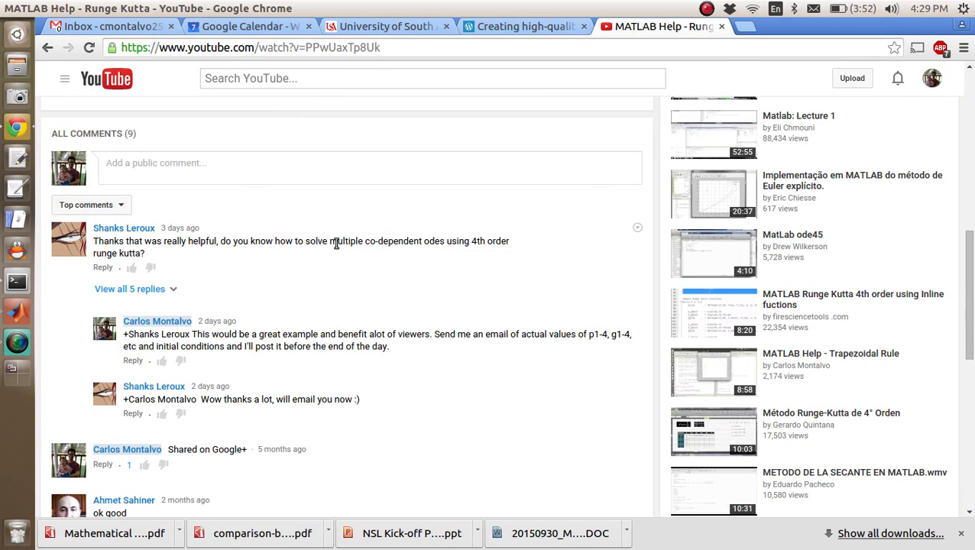
mouse_move(416, 268)
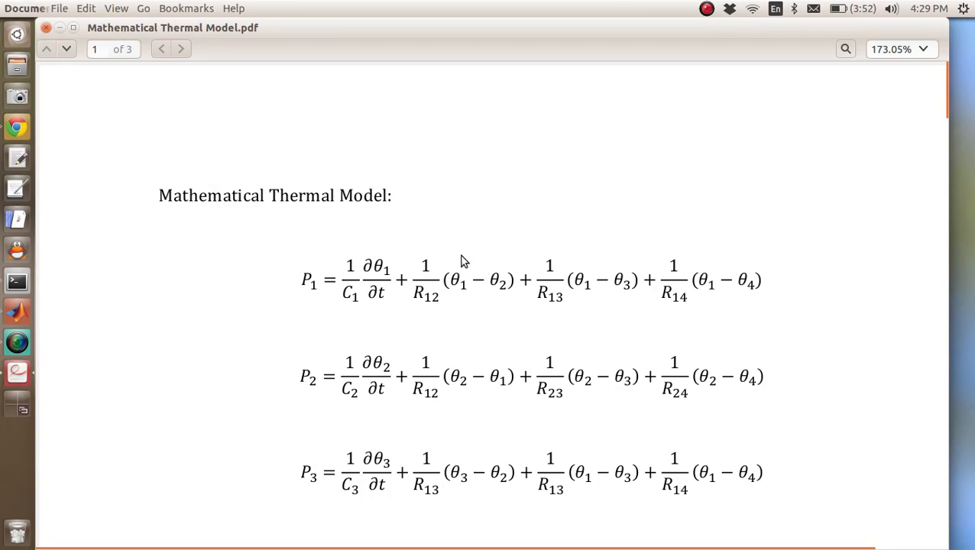
- Scroll the thermal model PDF to the rearranged derivative equations and matrix form
scroll(down, 3)
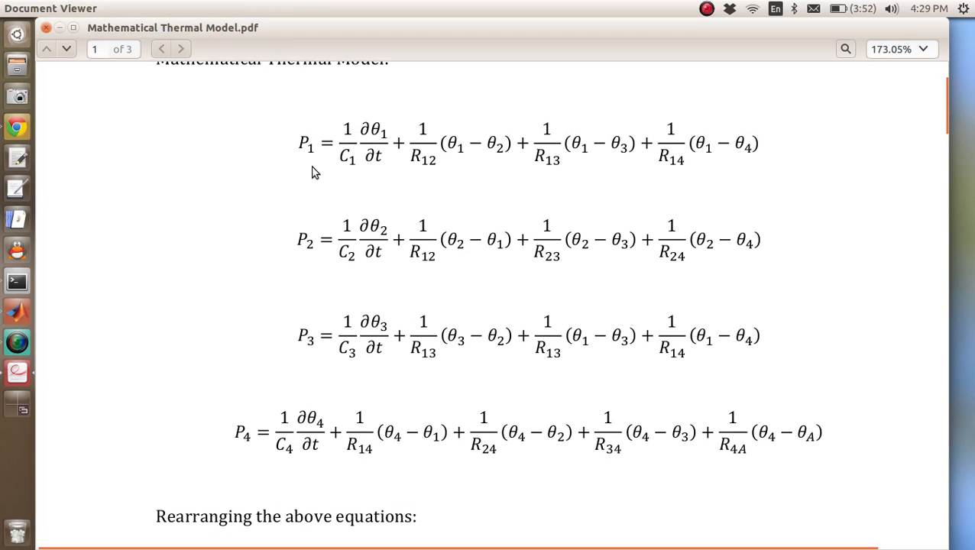
scroll(down, 3)
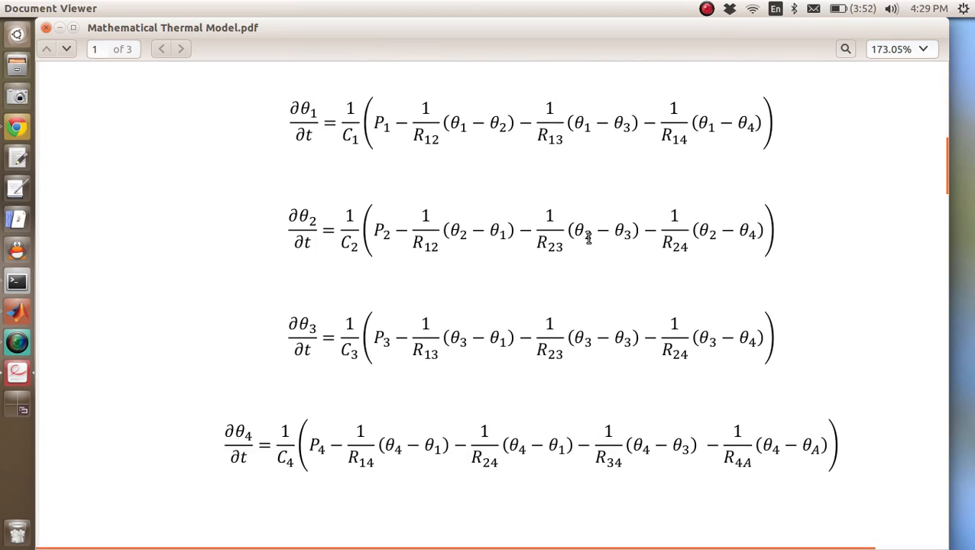
scroll(down, 3)
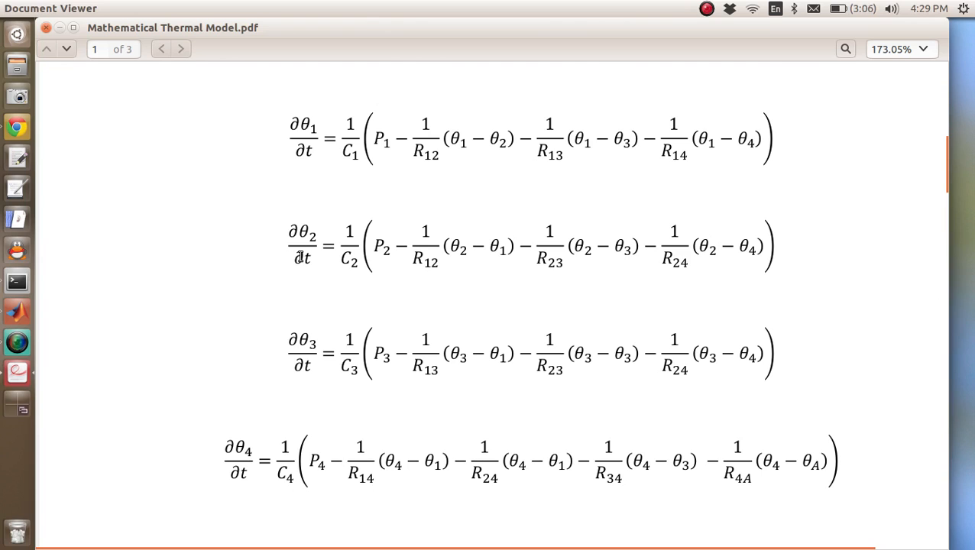
mouse_move(474, 337)
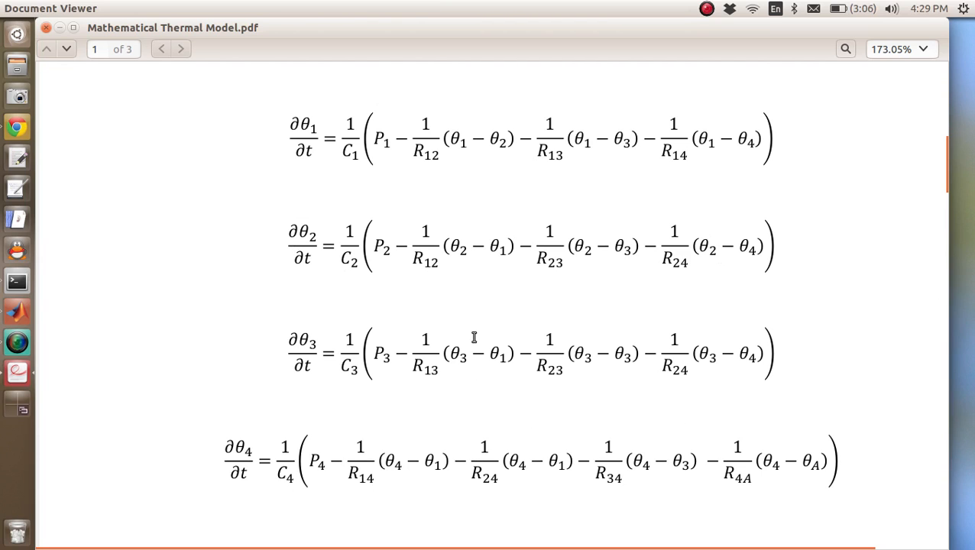
click(66, 48)
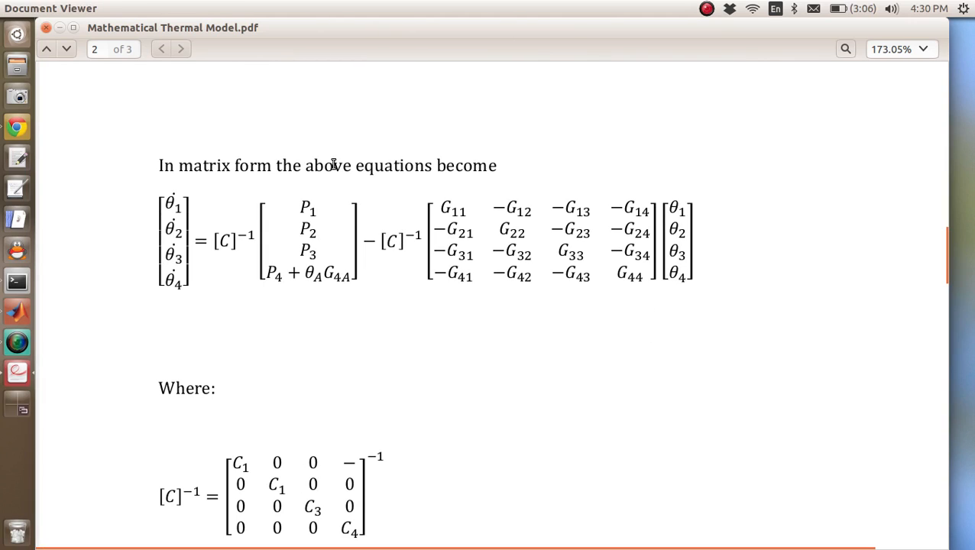
mouse_move(549, 285)
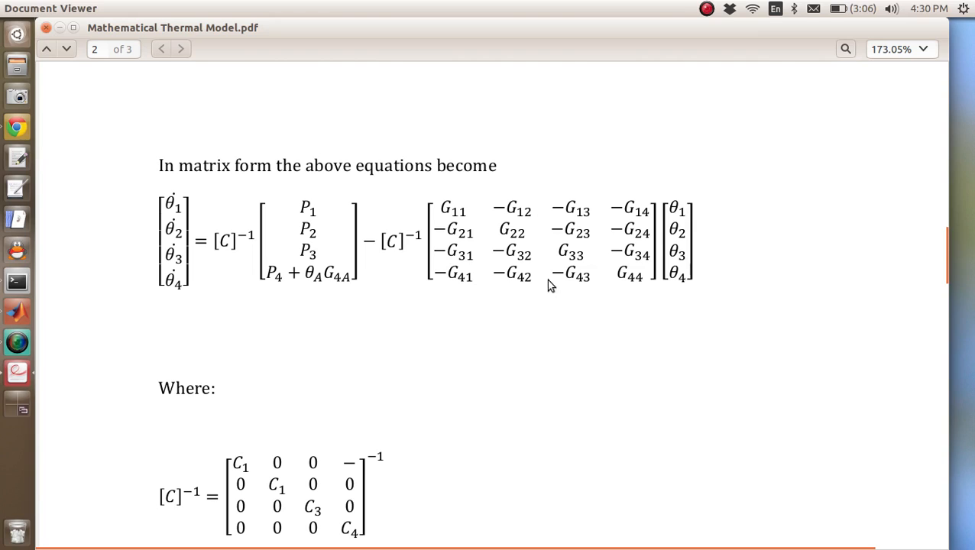
mouse_move(491, 279)
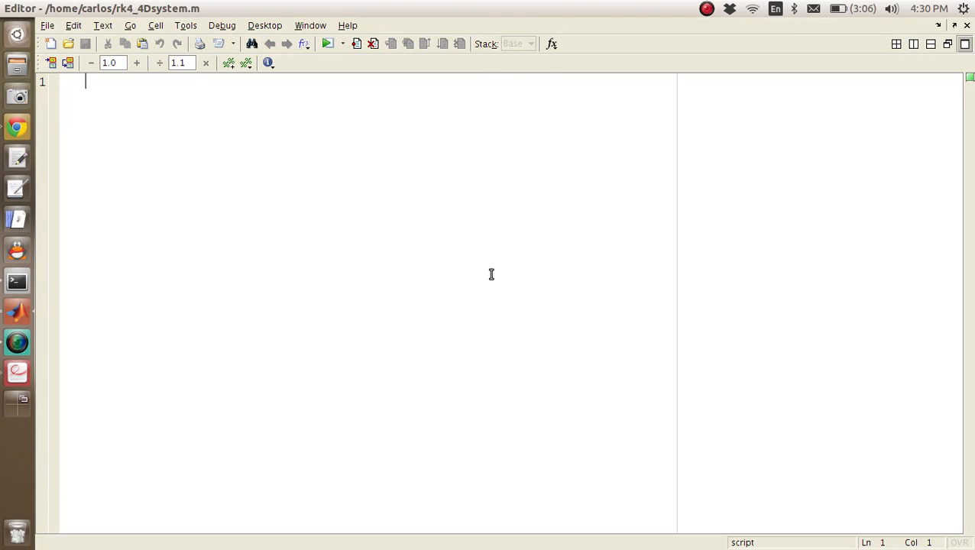
- Write clear, clc, close all and a 'Temperature of an Engine' header comment
text(clear)
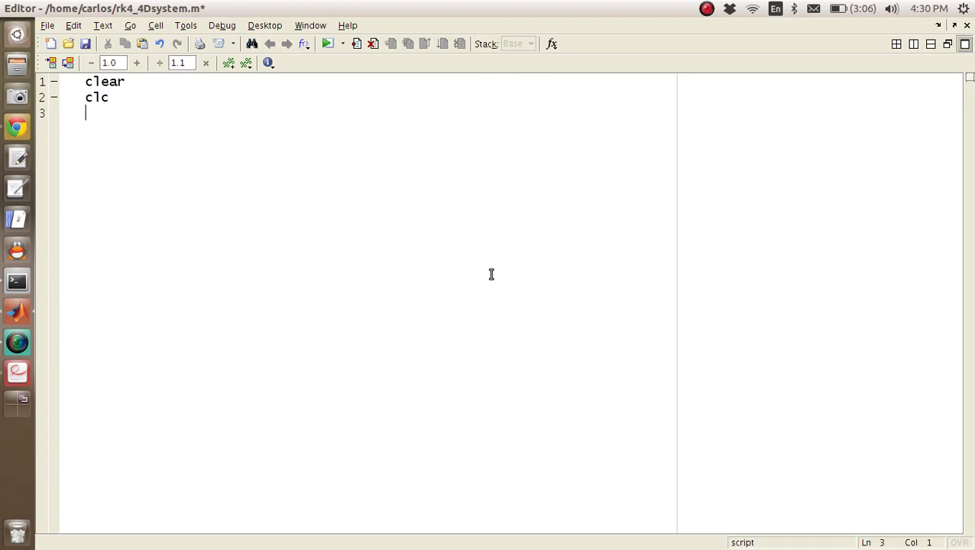
text(close)
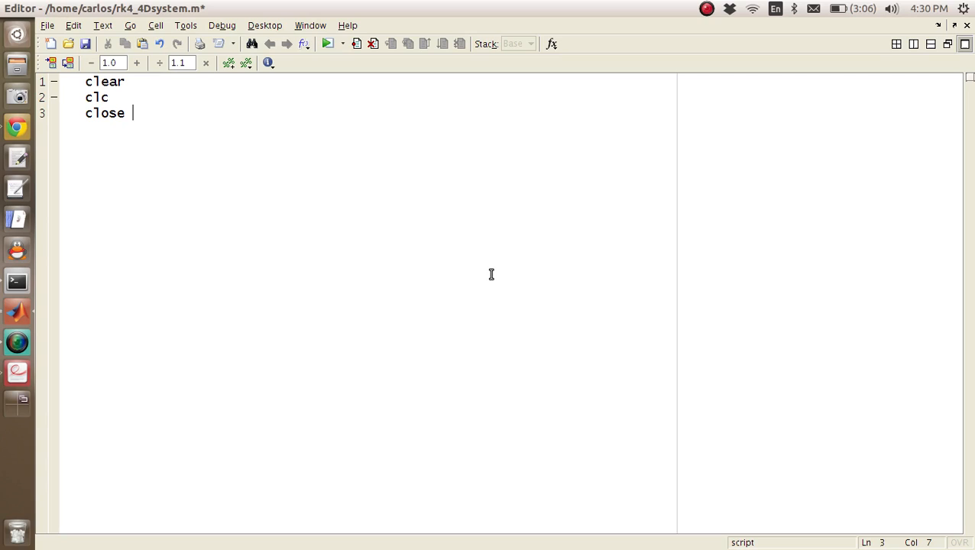
text(all)
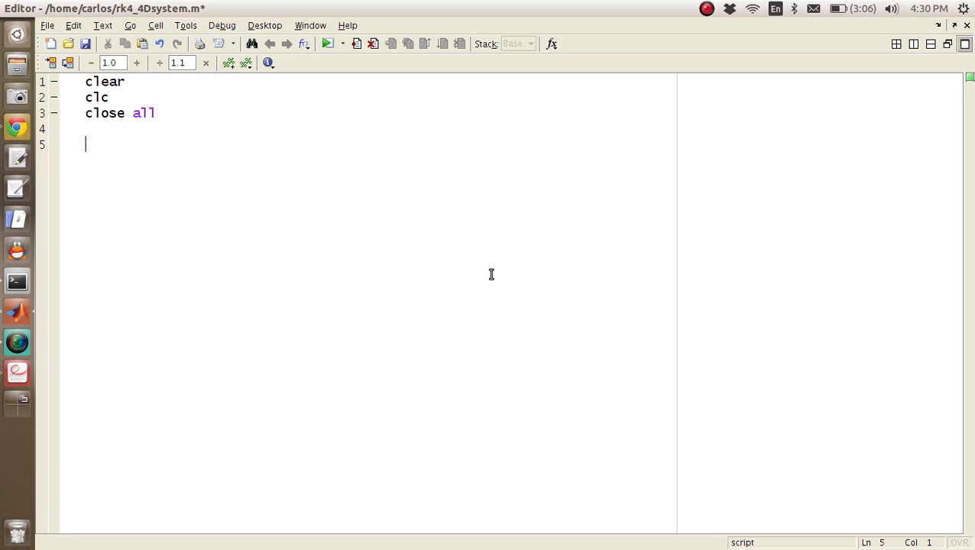
text(theta_vec =)
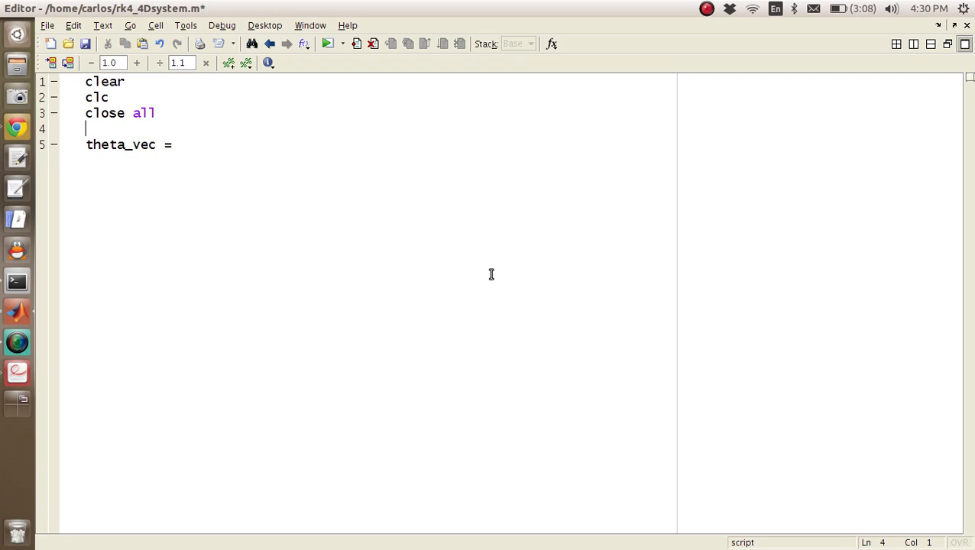
text(%%%%)
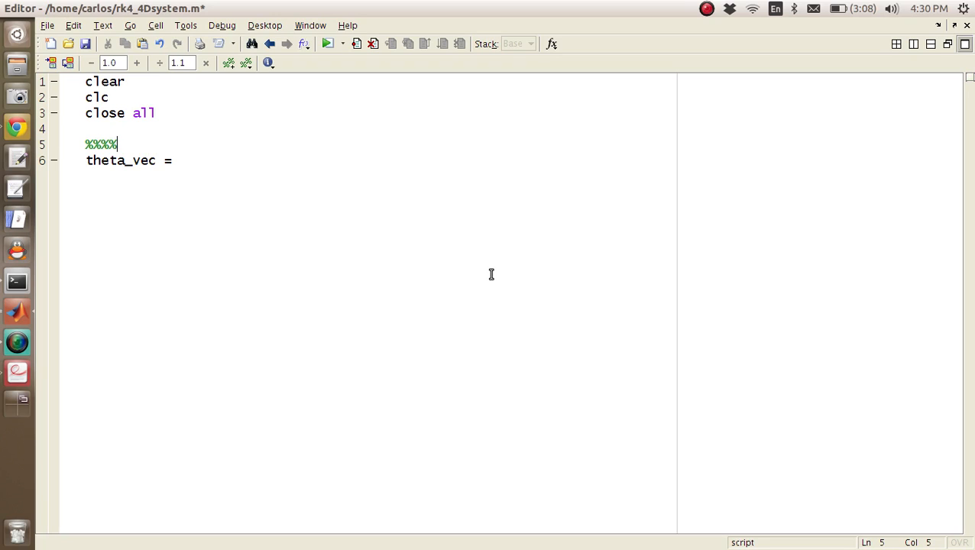
text(Temperature of)
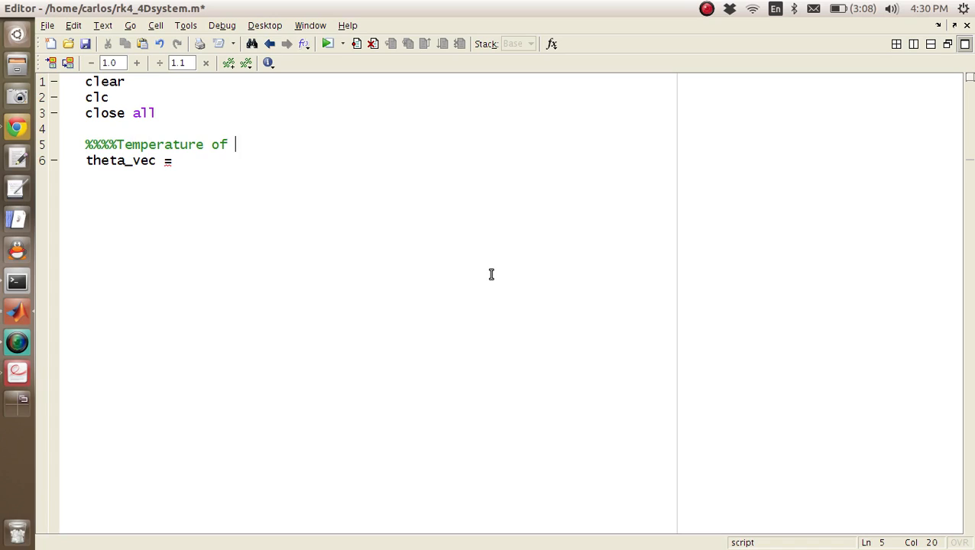
text(an Enginer)
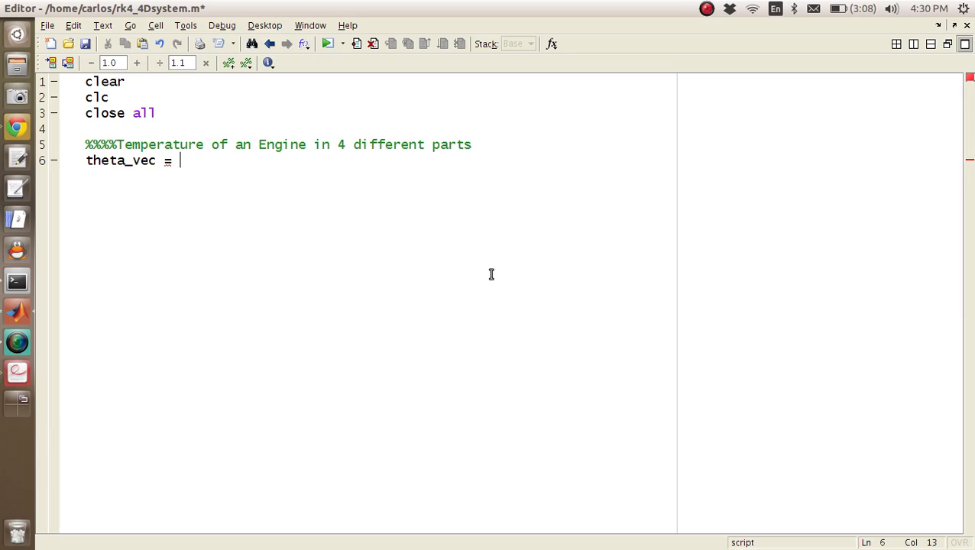
- Define timestep = 0.1, time = 0:timestep:100 and theta_vec = zeros(4,length(time))
text(zeros(4,leng)
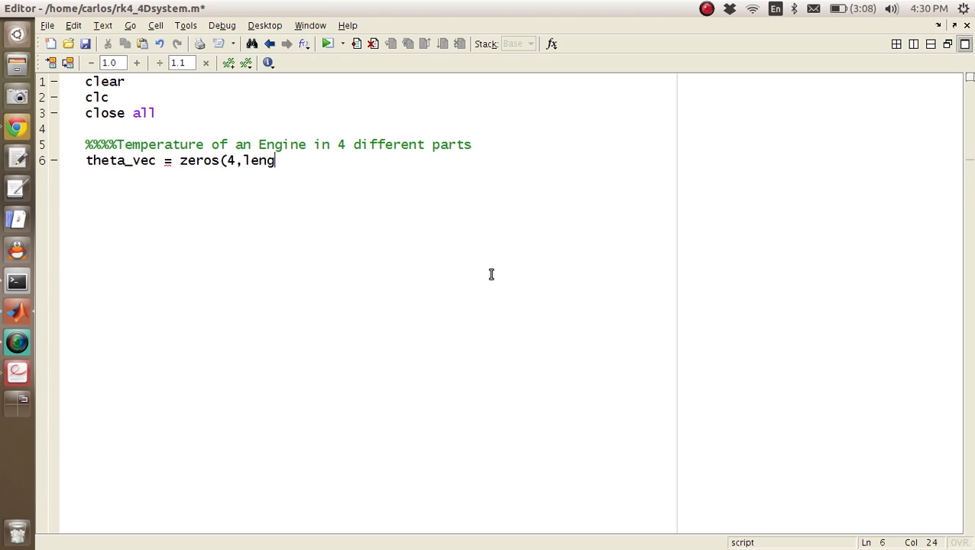
text(th(time));)
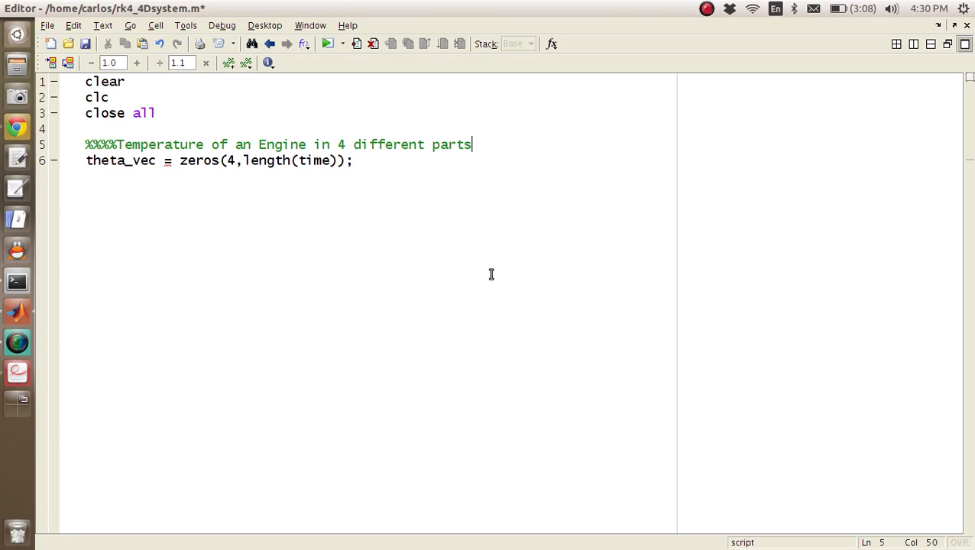
text(time =)
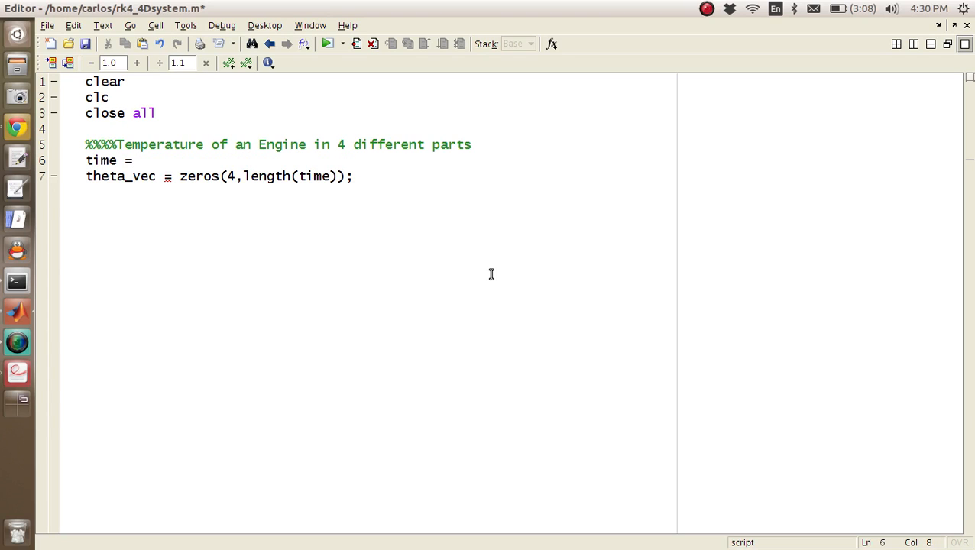
text(linspace(0)
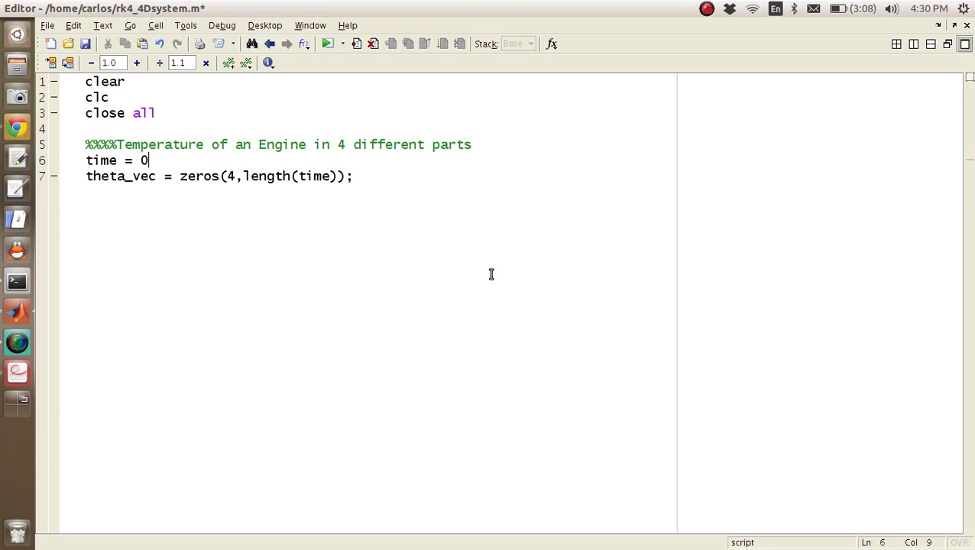
text(;)
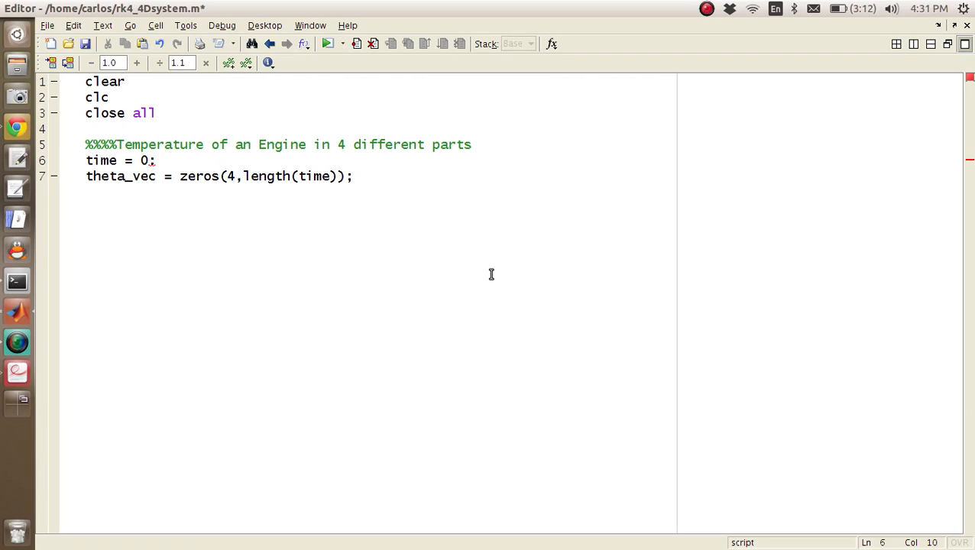
text(times100)
text(timestep)
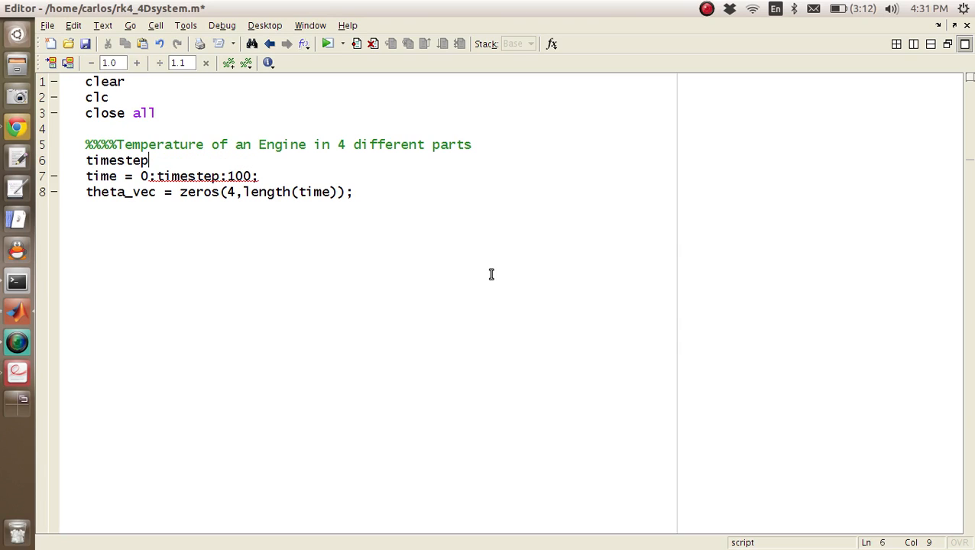
text(= 0.1;)
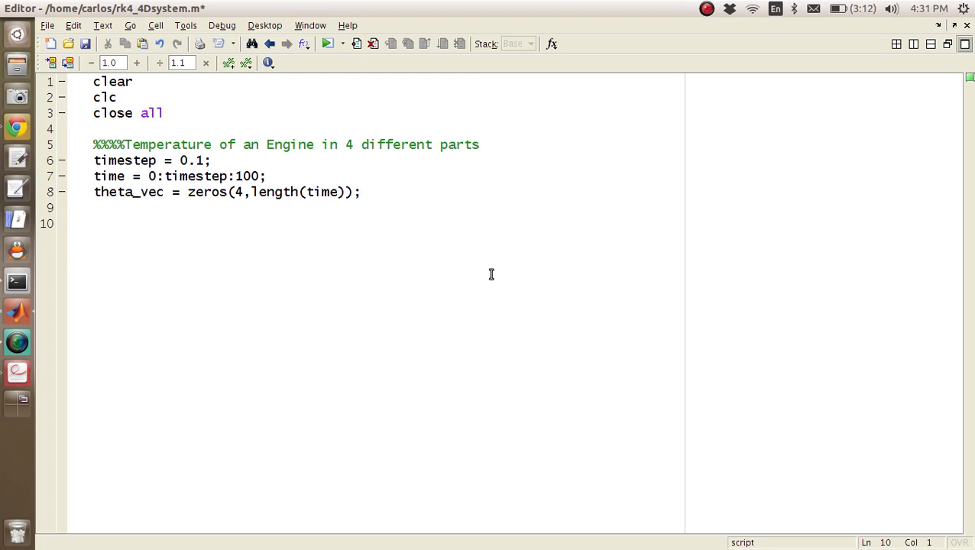
- Add a '%%%Set initial conditions' comment and begin theta_vec(:,1) = [theta10, ...]
text(%%%Set init)
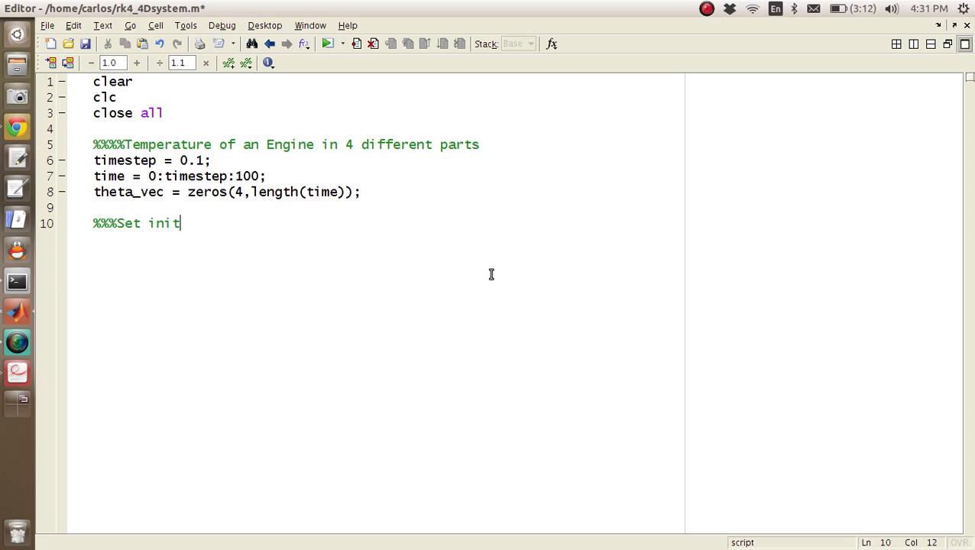
text(ial conditions)
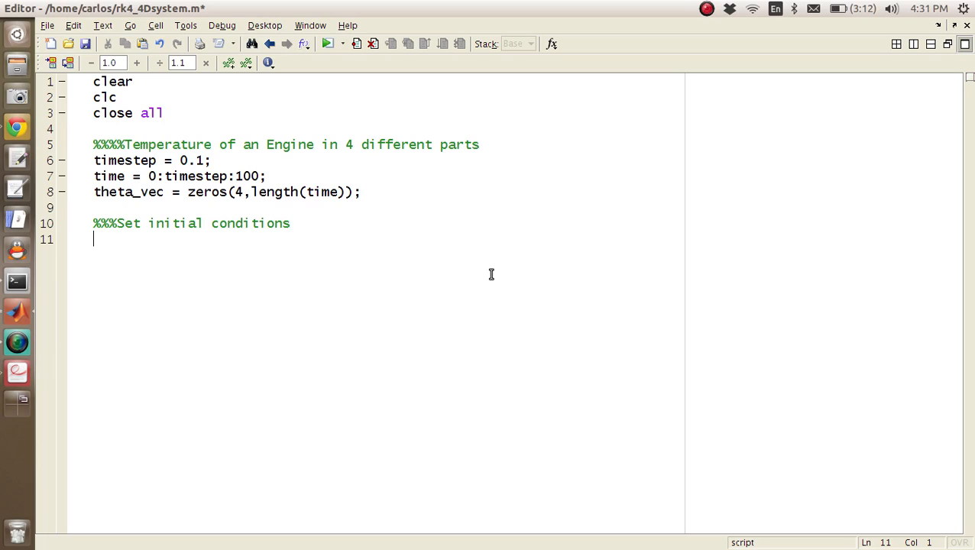
text(theta_vec(:,1) = [)
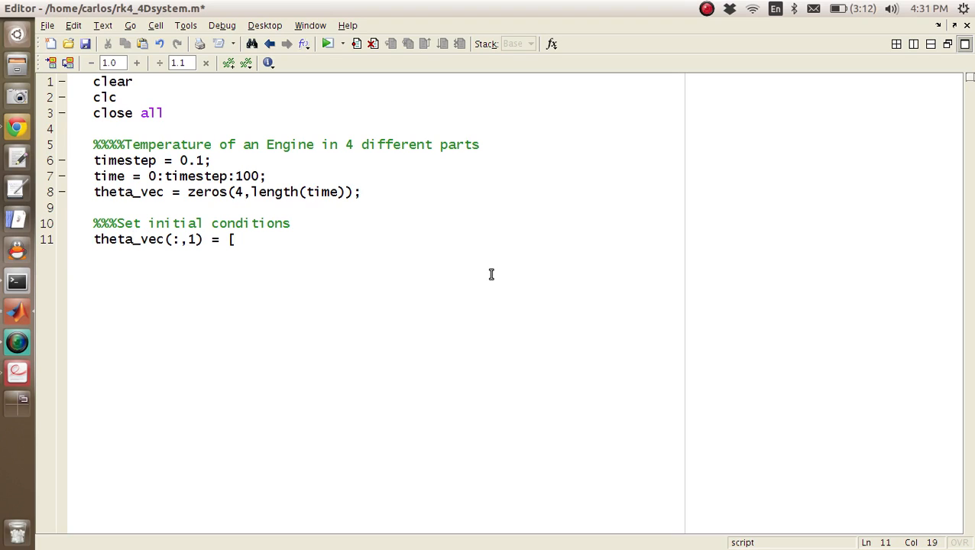
text(theta10,)
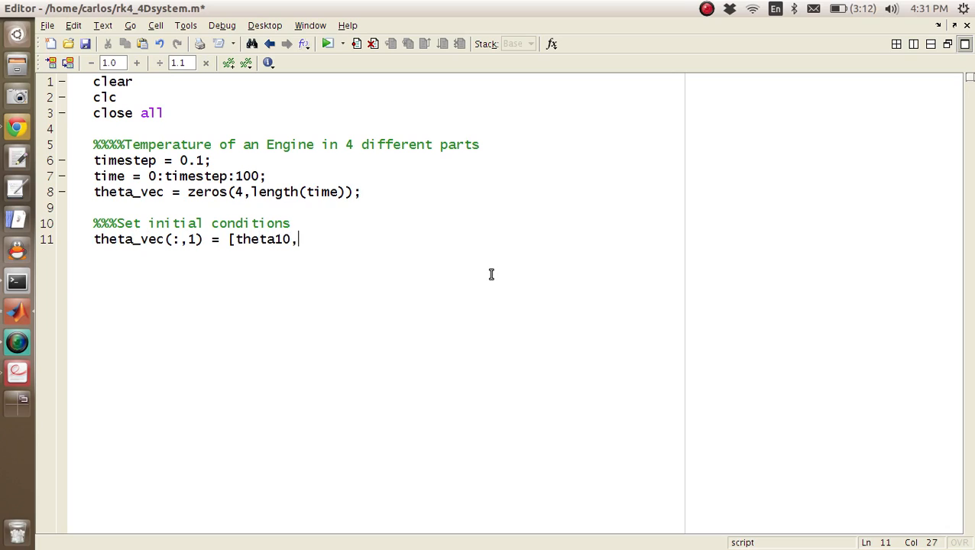
text(thet)
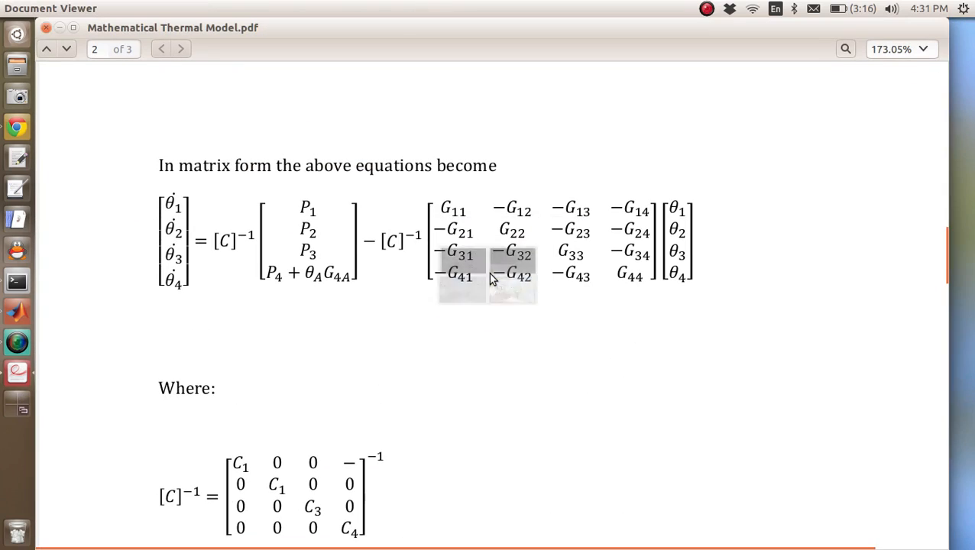
- Scroll the PDF to the variable values and initial conditions list
scroll(down, 3)
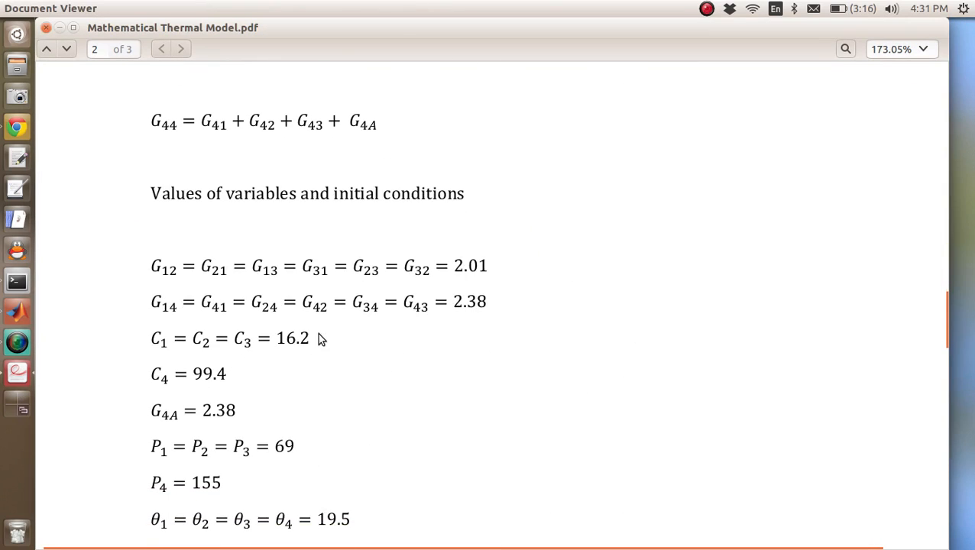
scroll(down, 3)
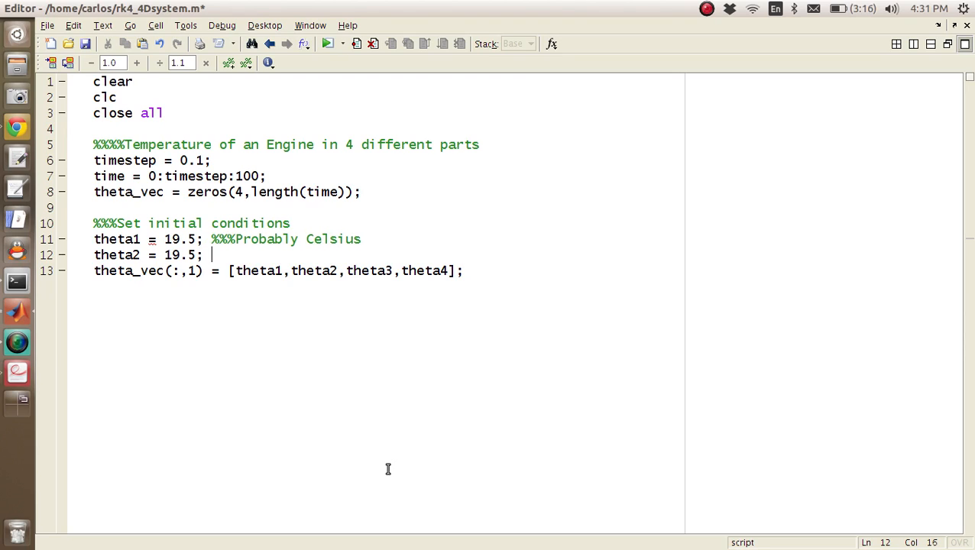
- Add theta3 = 19.5; and theta4 = 19.5; above the theta_vec initial-condition line
text(theta3 = 19)
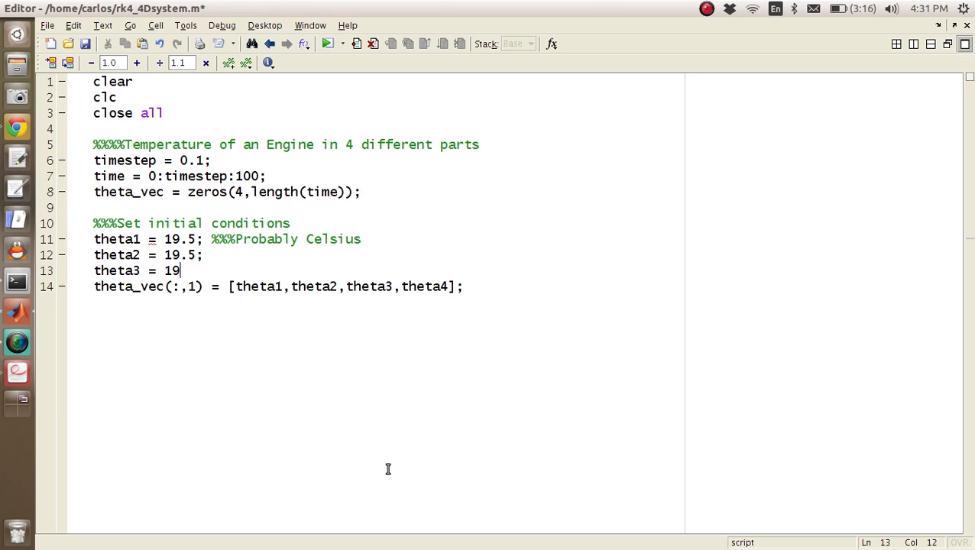
text(.5;)
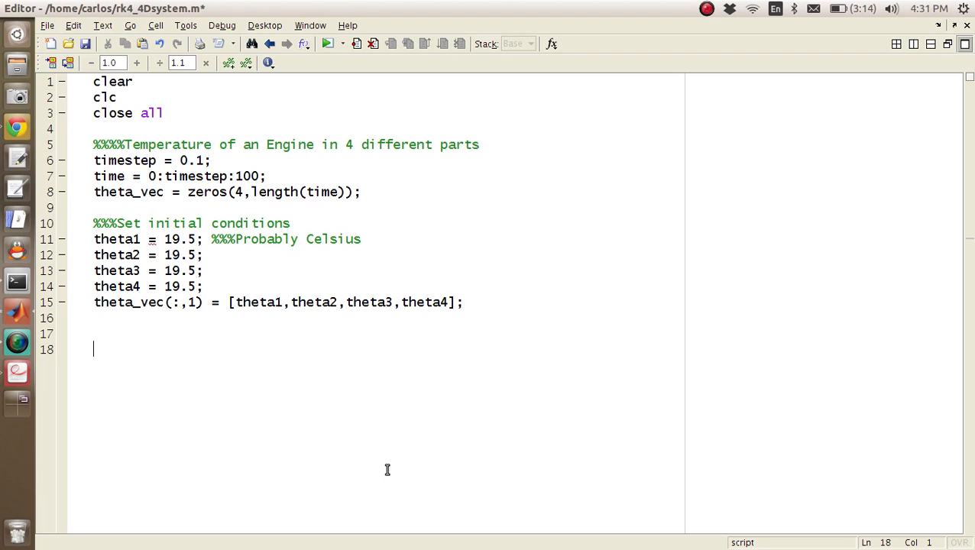
- Add a %%%RK4 Loop section with for idx = 1:length(time) ... end, and save
text(%%%E)
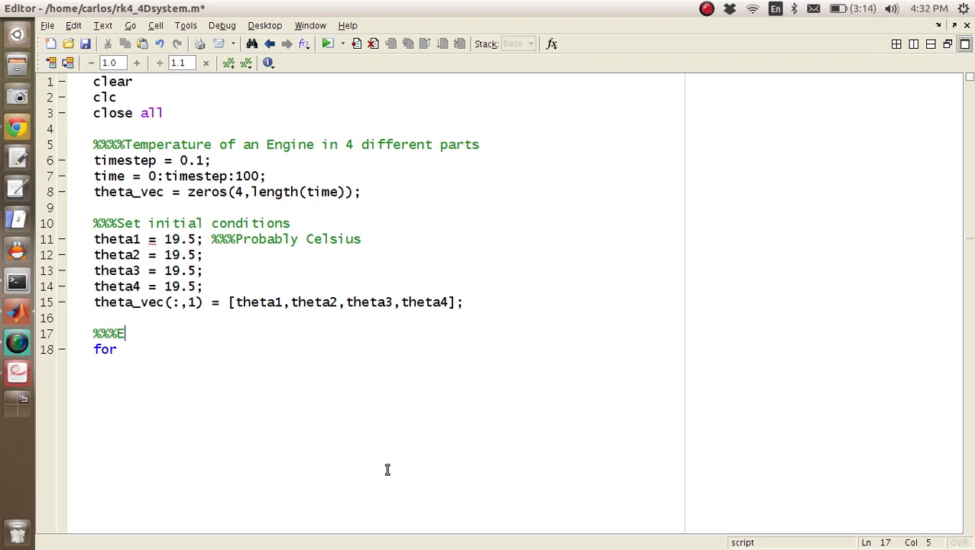
text(RK4 Loop)
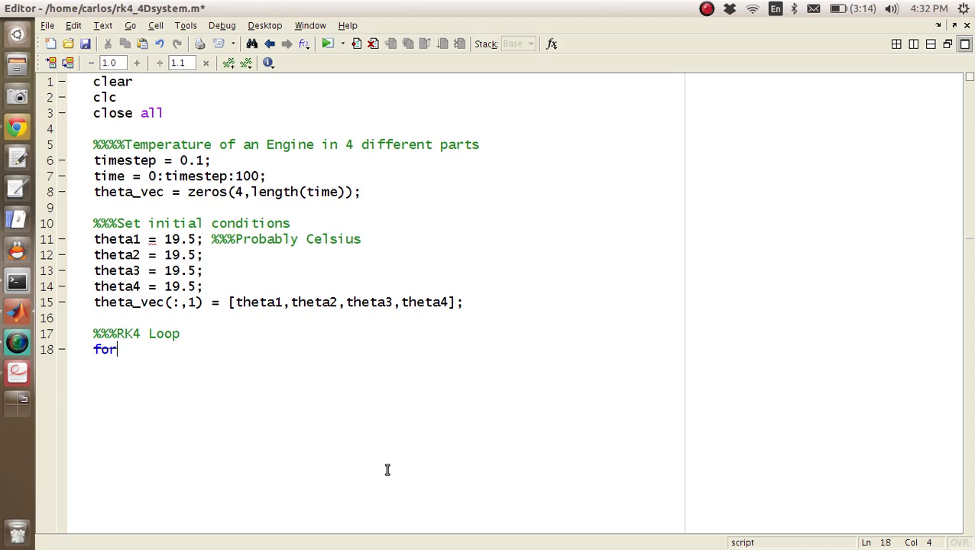
text(idx = 1:lk)
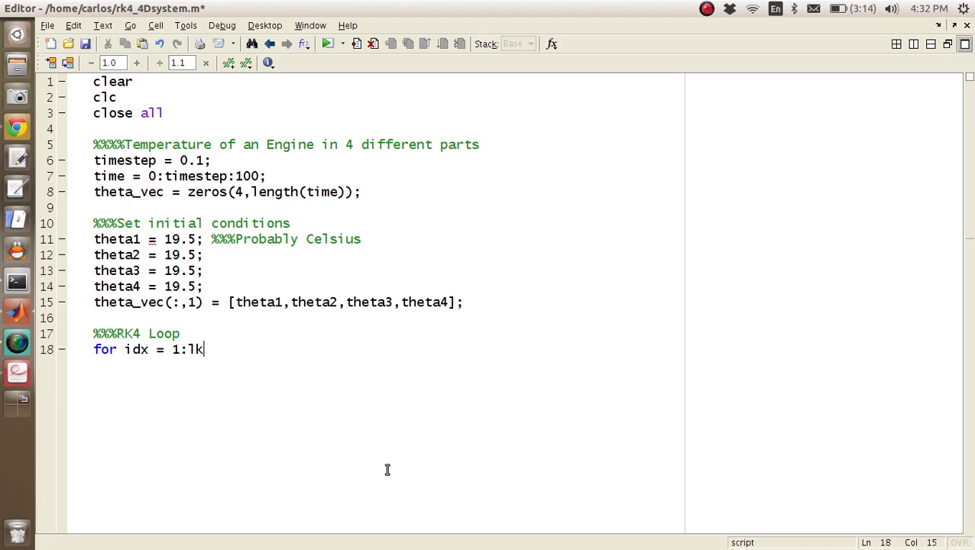
text(ength(time)
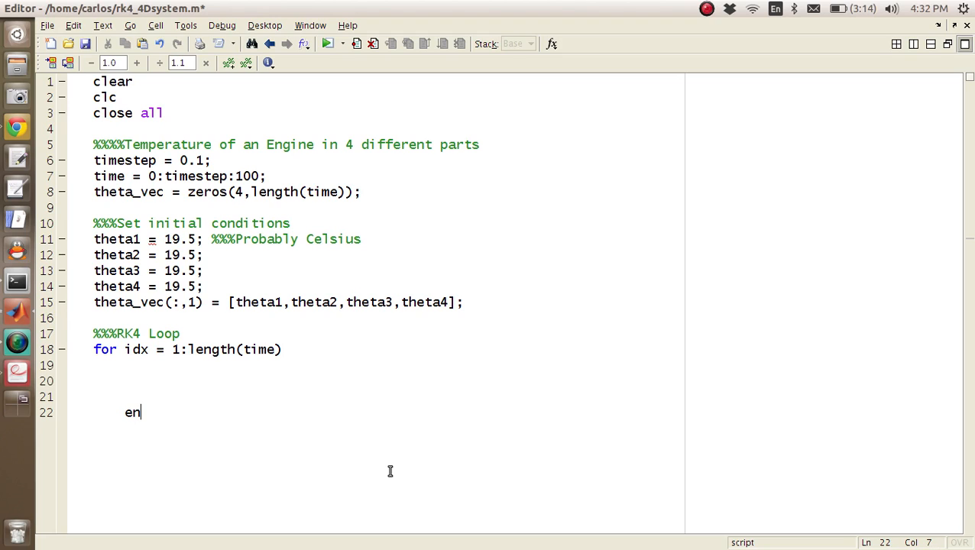
text(d)
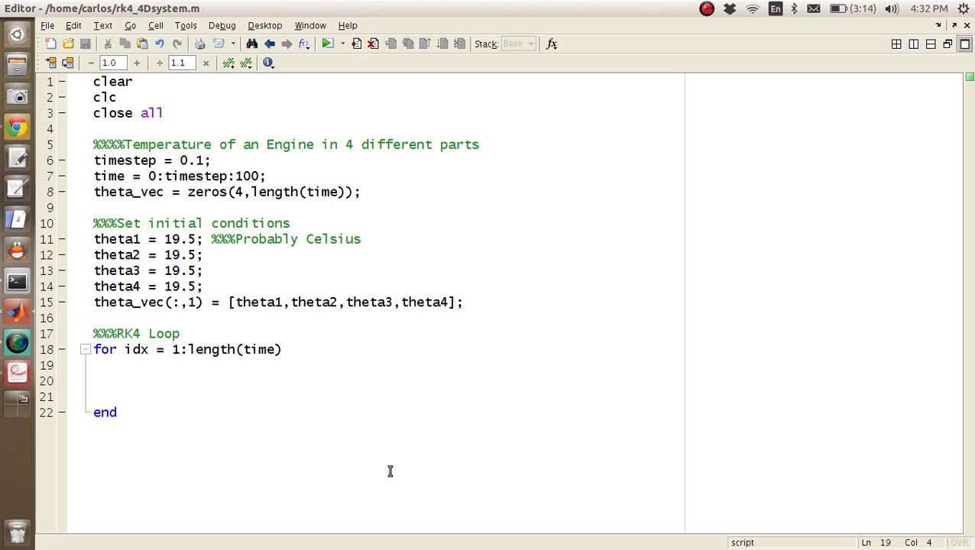
- Write k1 = Derivatives(theta_vec(:,idx)); as the loop's first line
text(k1 =)
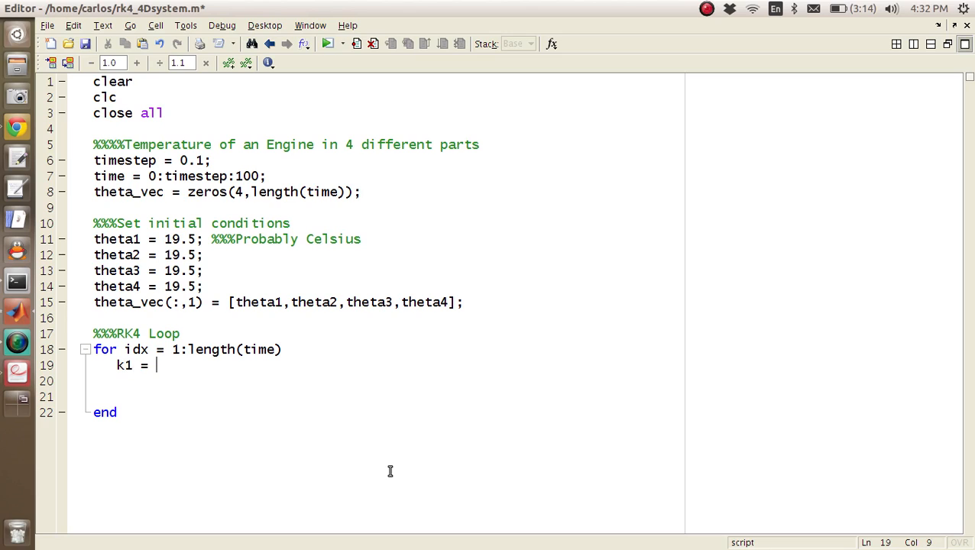
text(Derivatives()
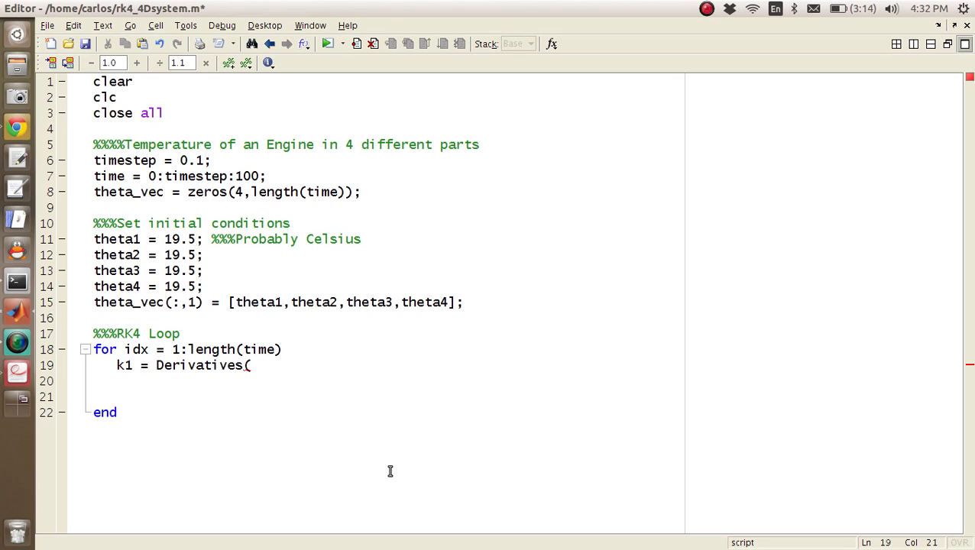
text(theta)
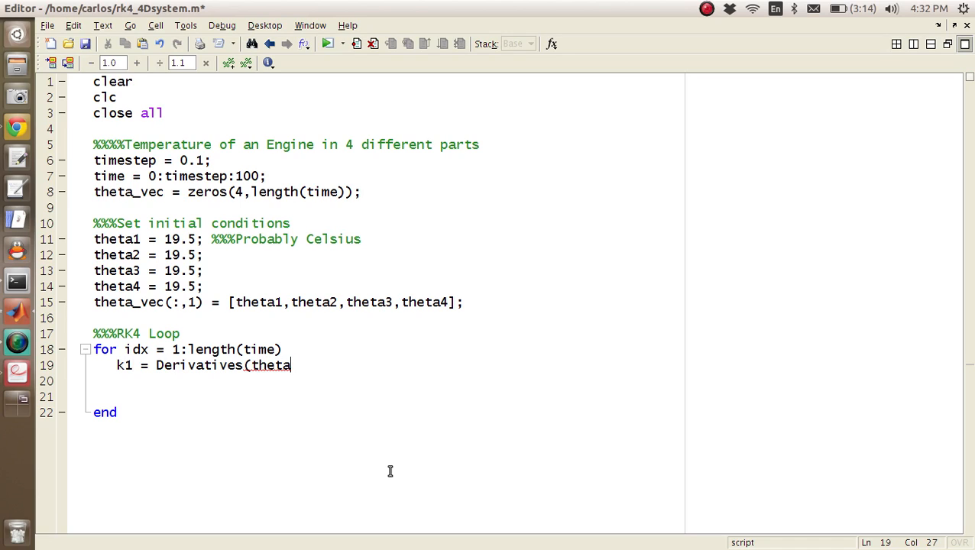
text(_vec(:,1))
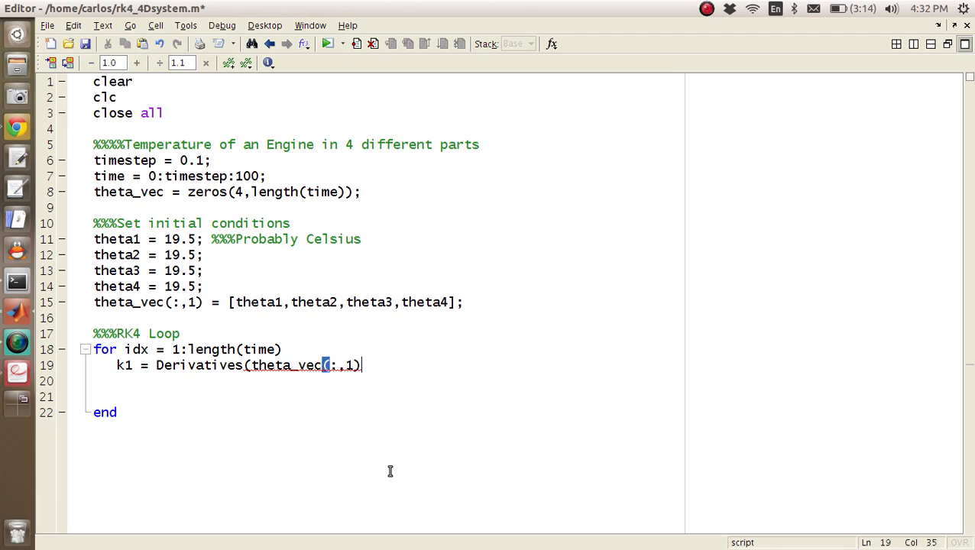
text(idx)
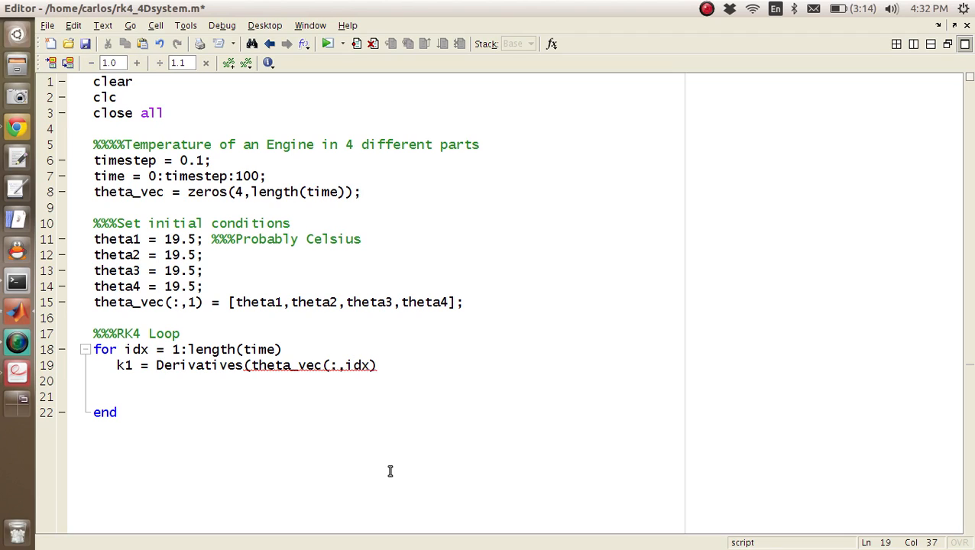
text();)
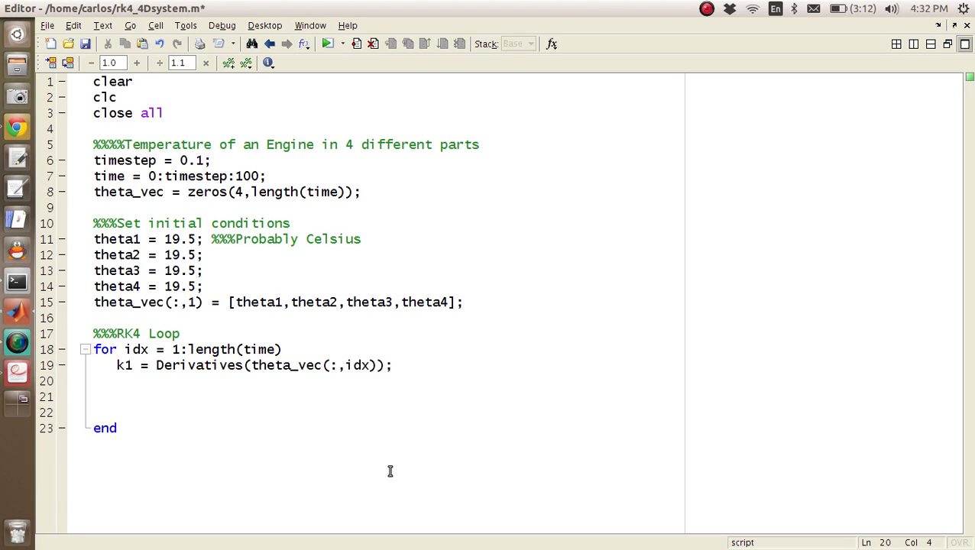
- Write the k2 stage: k2 = Derivatives(theta_vec(:,idx)+k1*timestep/2);
text(k2)
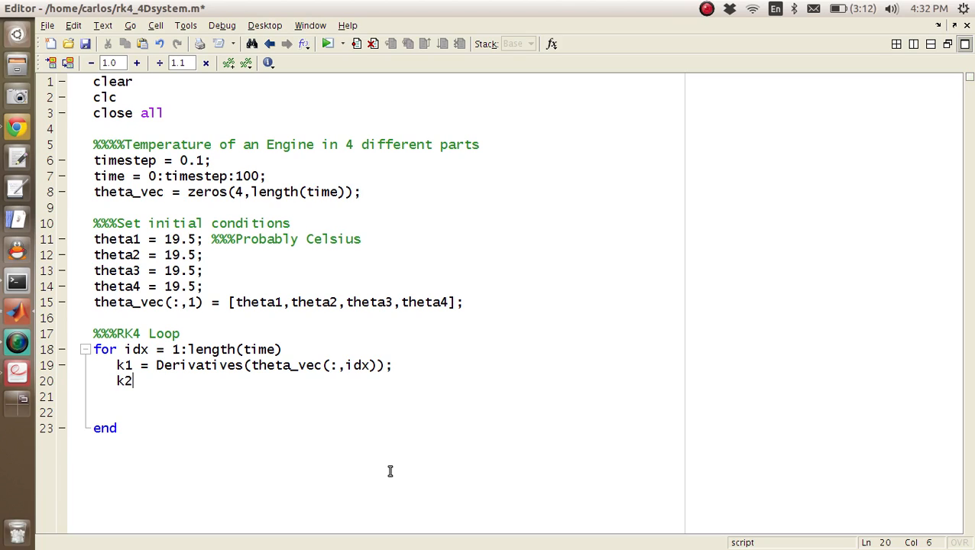
text(= Derivatives)
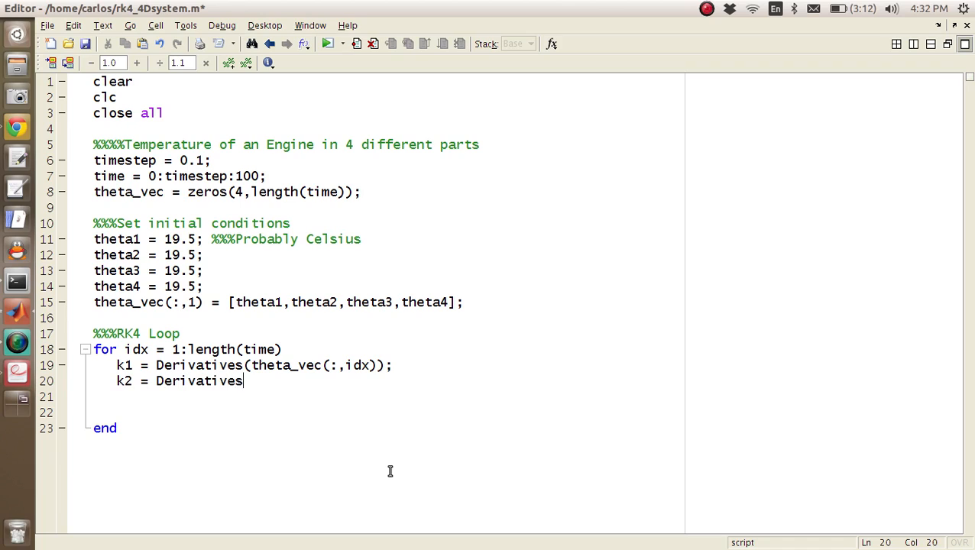
text((theta_vec(:)
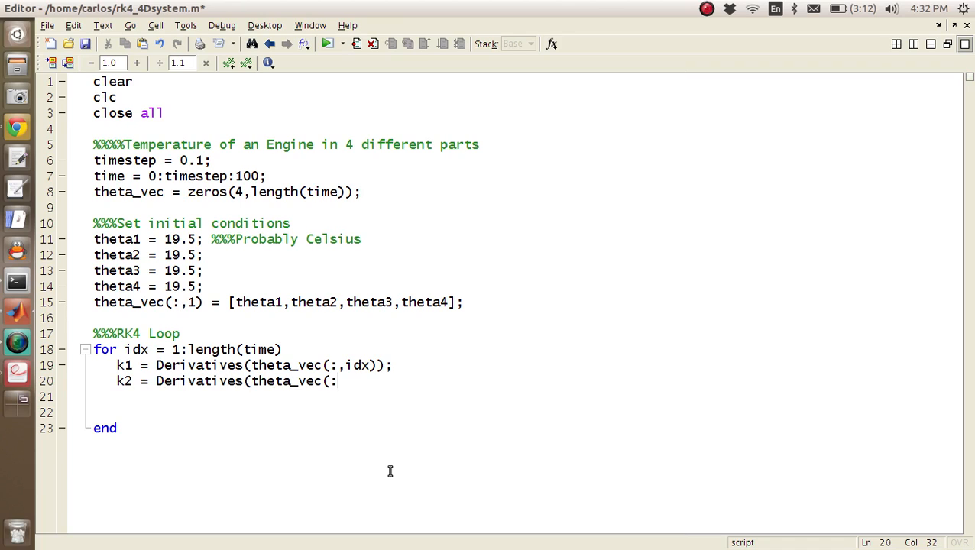
text(,idx)+)
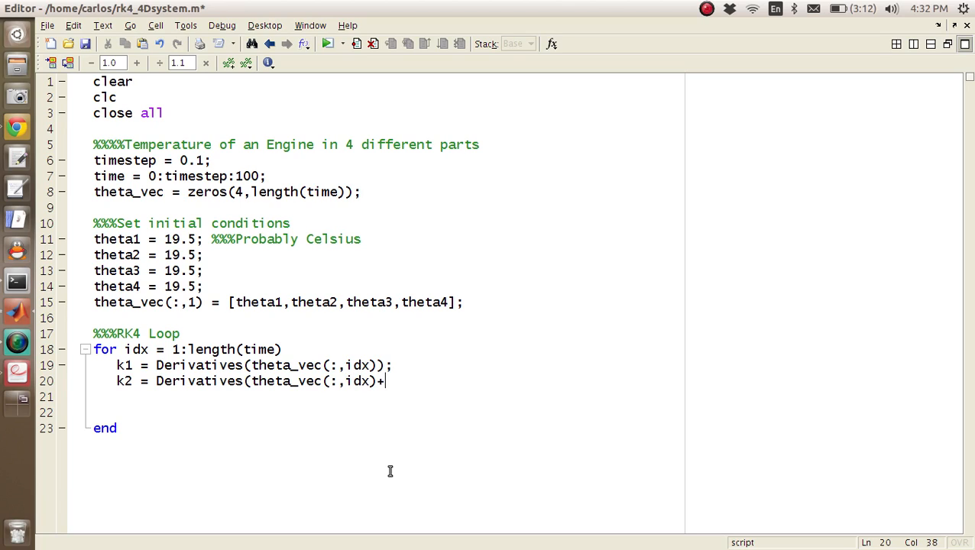
text(k)
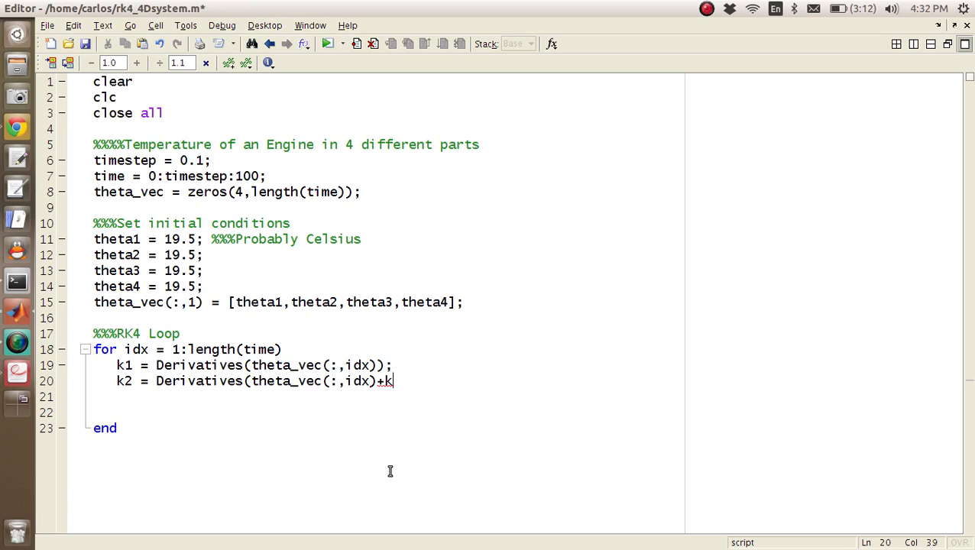
text(1)
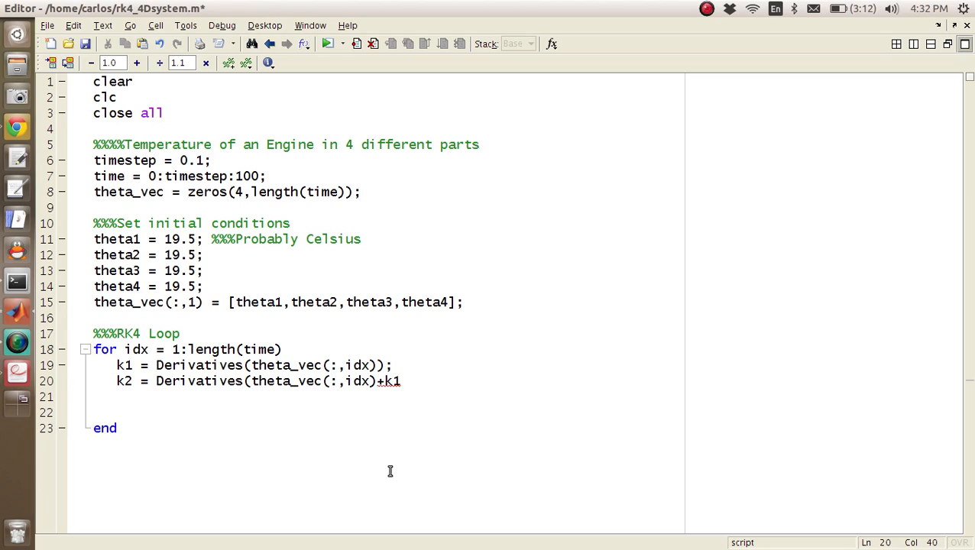
text(*timestep/2);)
click(376, 397)
text(k)
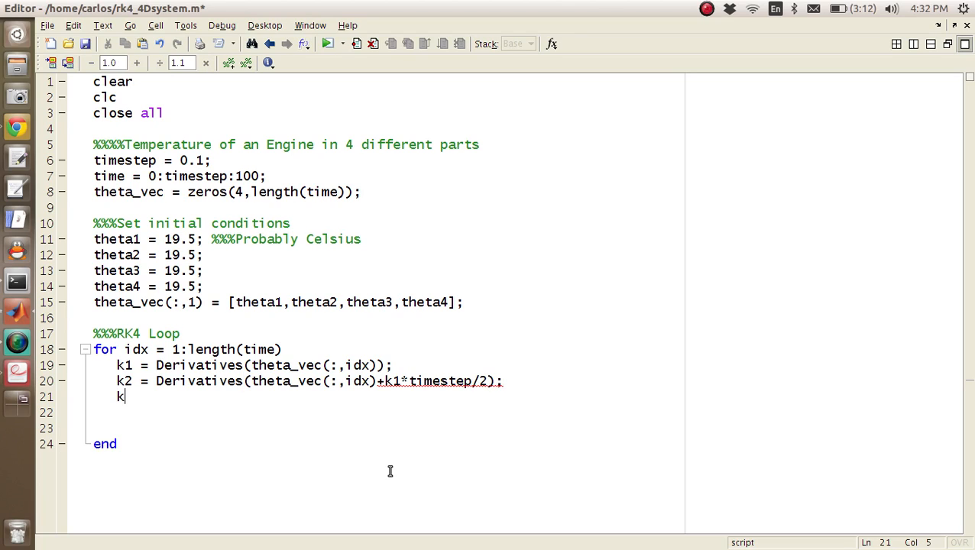
- Write the k3 stage: k3 = Derivatives(theta_vec(:,idx)+k2*timestep/2);
text(3 = Derivatives)
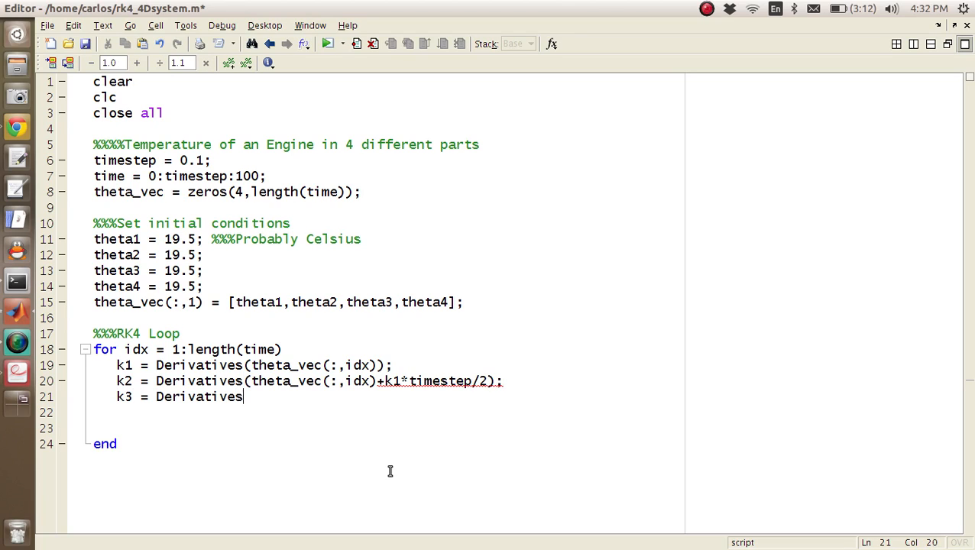
text((theta_vec(:)
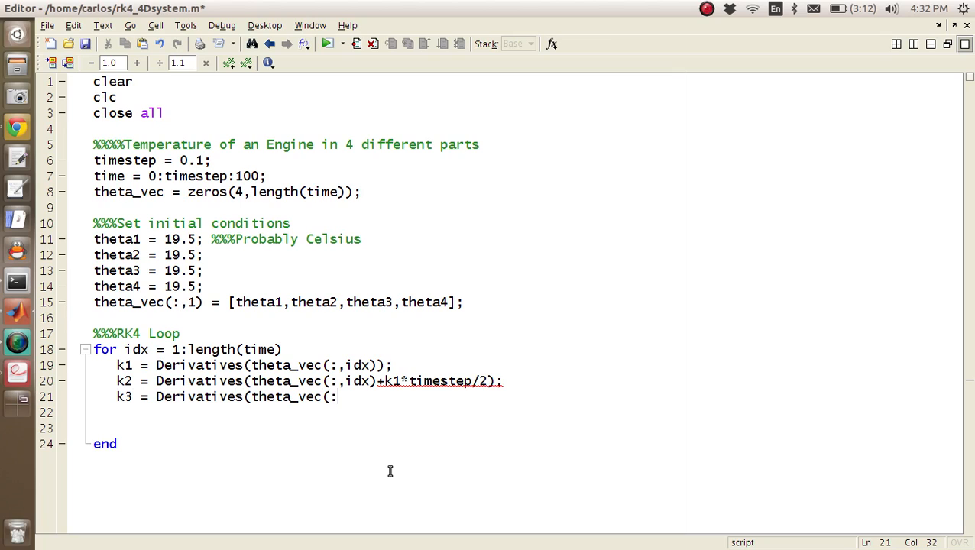
text(,idx))
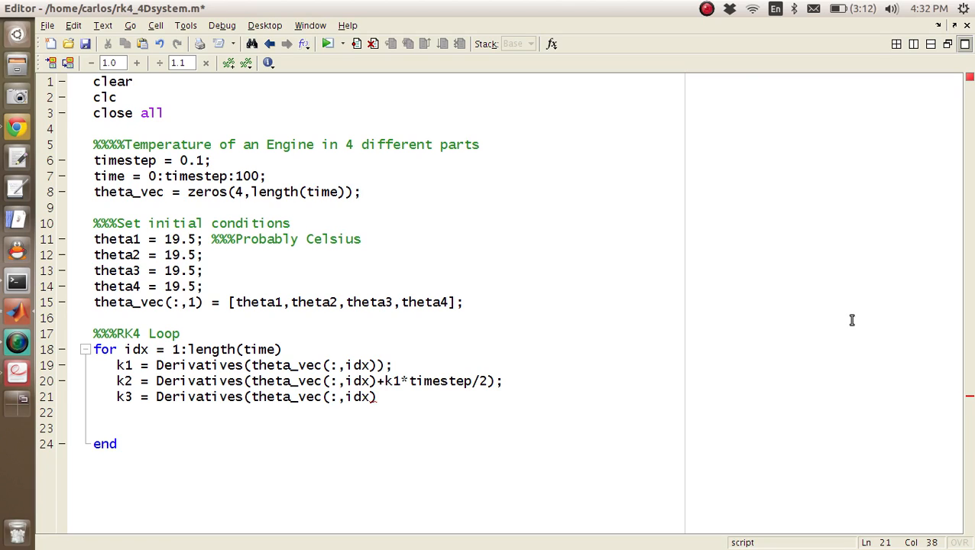
mouse_move(385, 406)
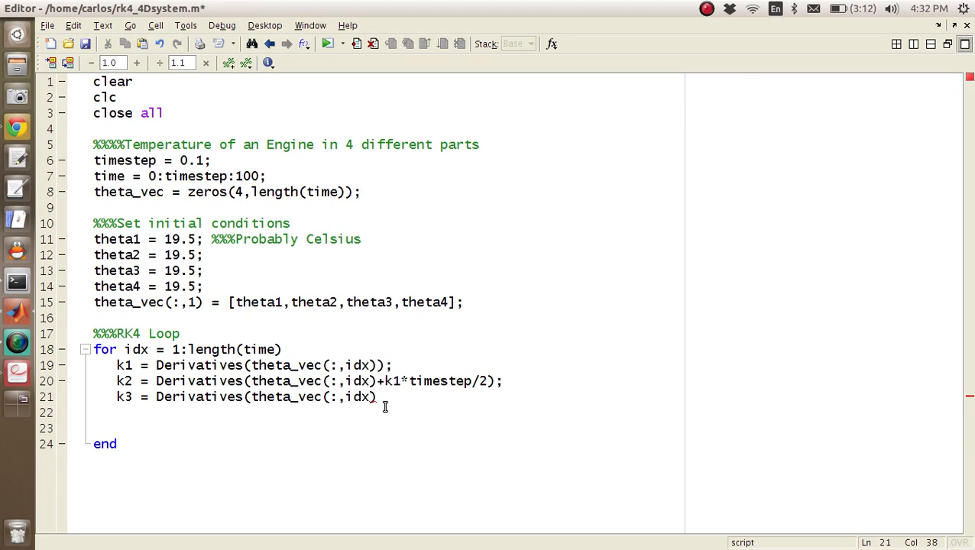
text(+k)
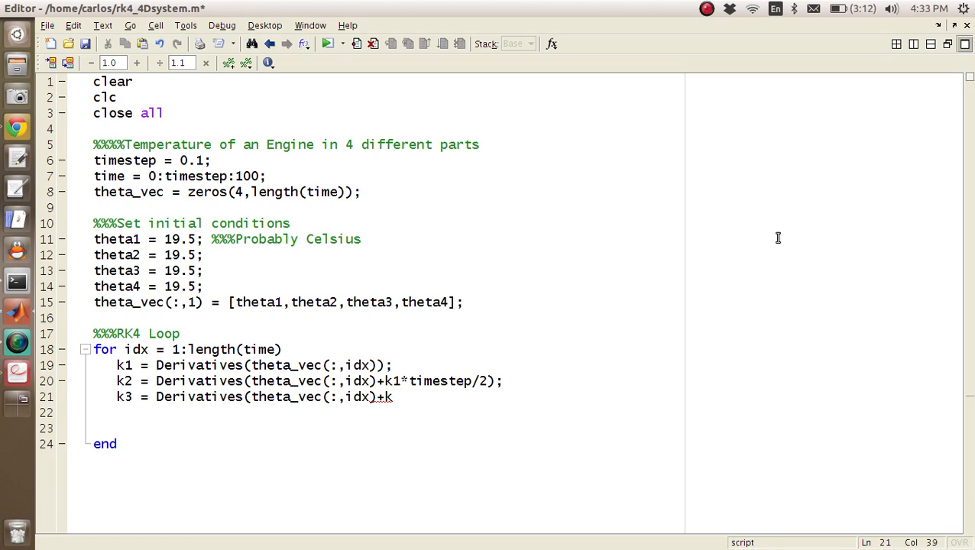
text(2*times)
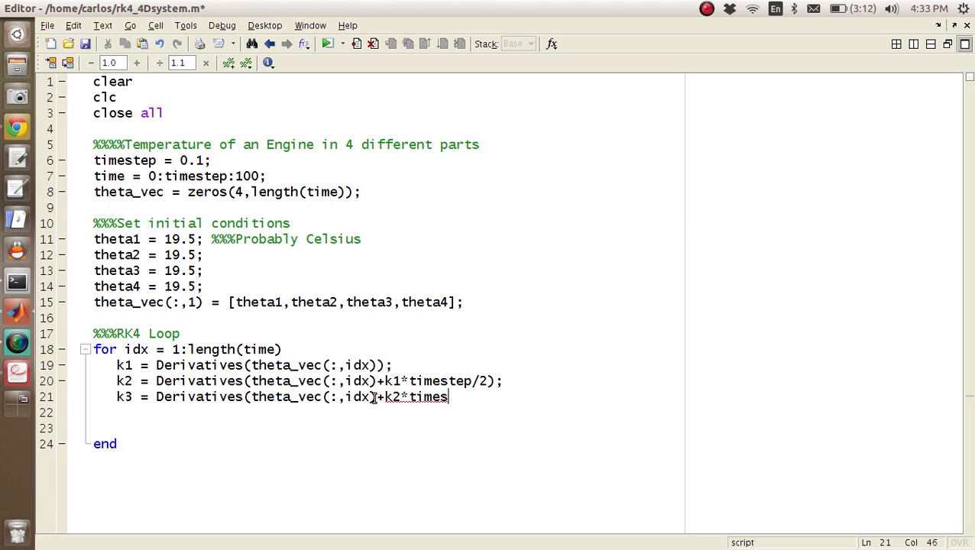
text(tep/2);)
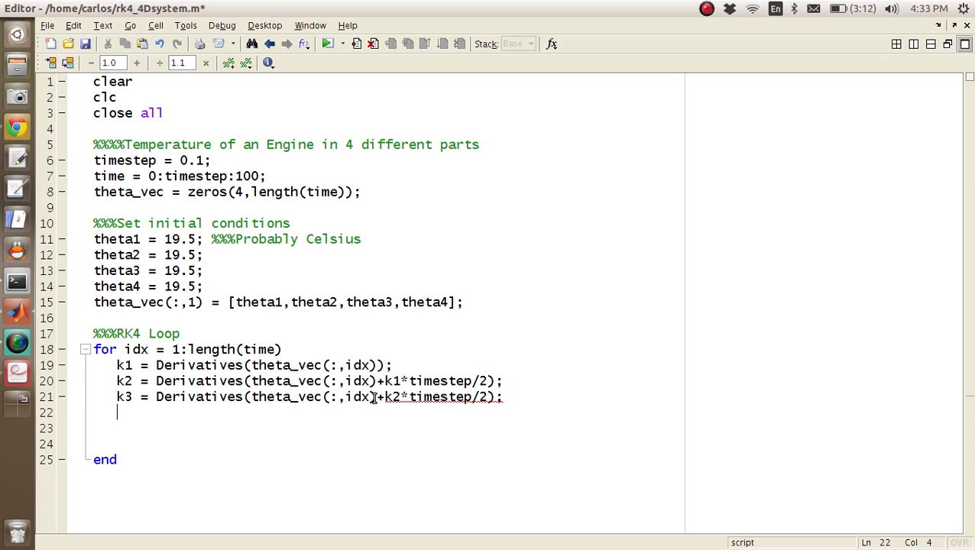
text(k4 = Derivat)
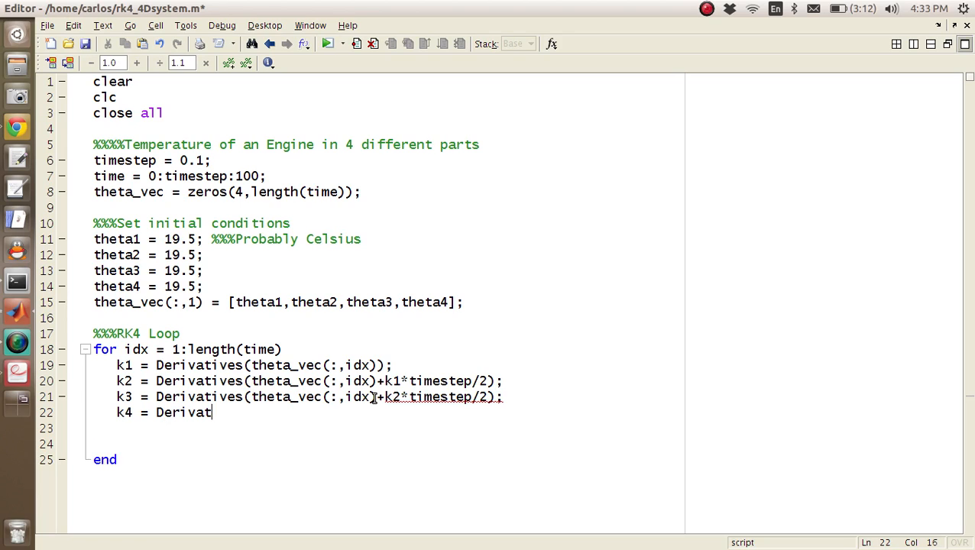
- Finish k4 = Derivatives(theta_vec(:,idx)+k3*timestep); and save the script
text(ives(theta_ve)
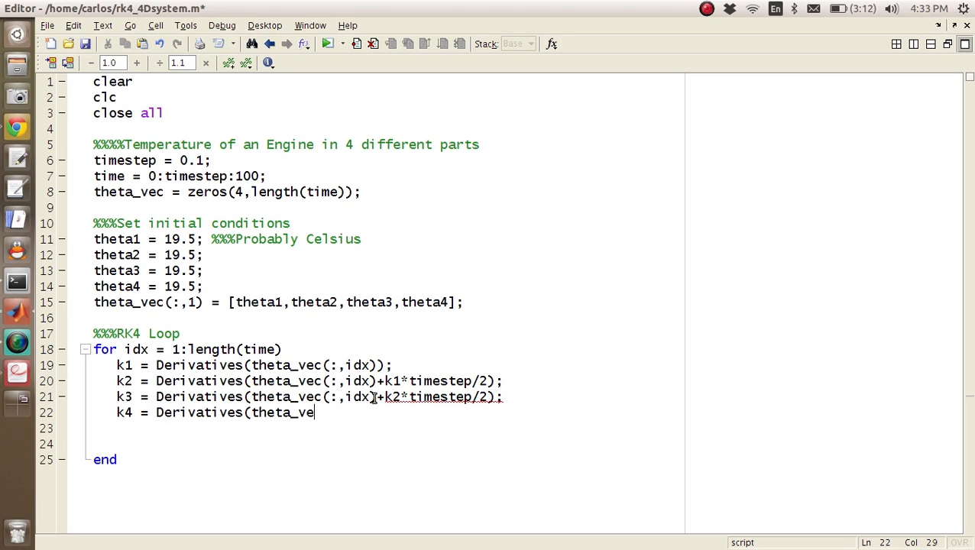
text(c(:,idx)+)
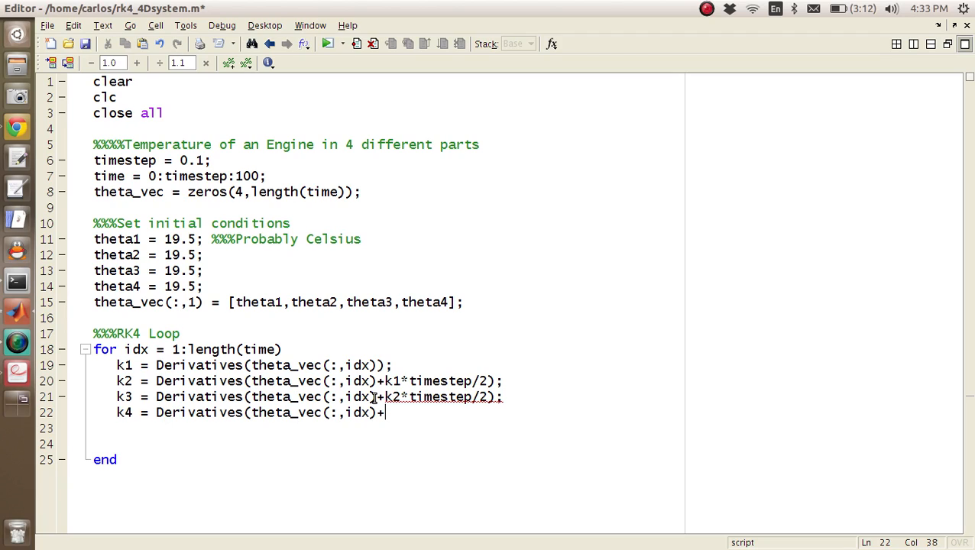
text(k3*timeste)
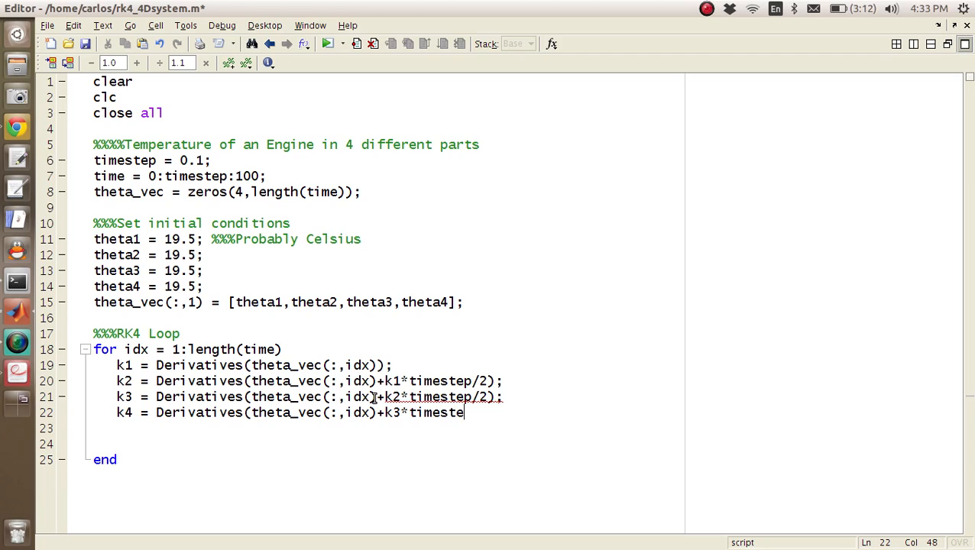
text(p);)
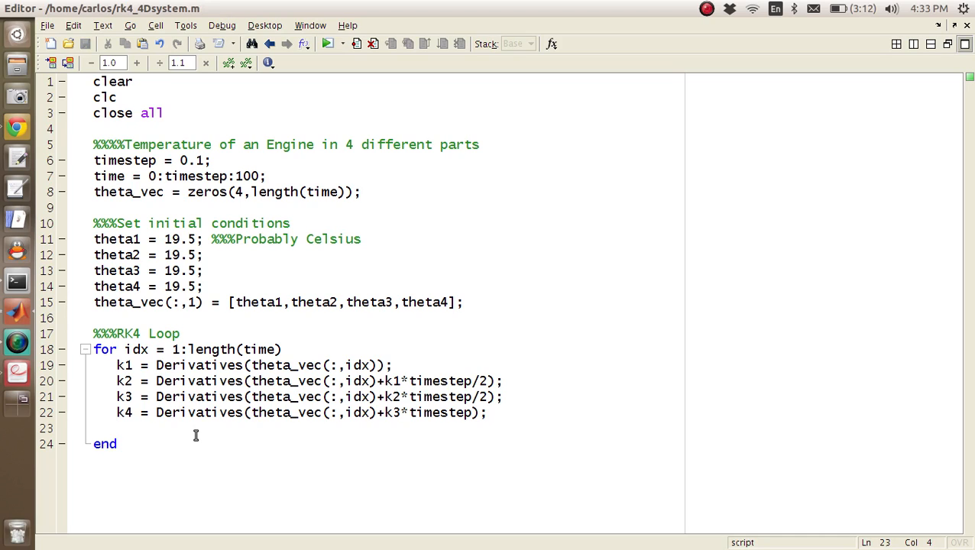
- Add the weighted average kRK4 = (1/6)*(k1 + 2*k2 + 2*k3 + k4); inside the loop
text(kR)
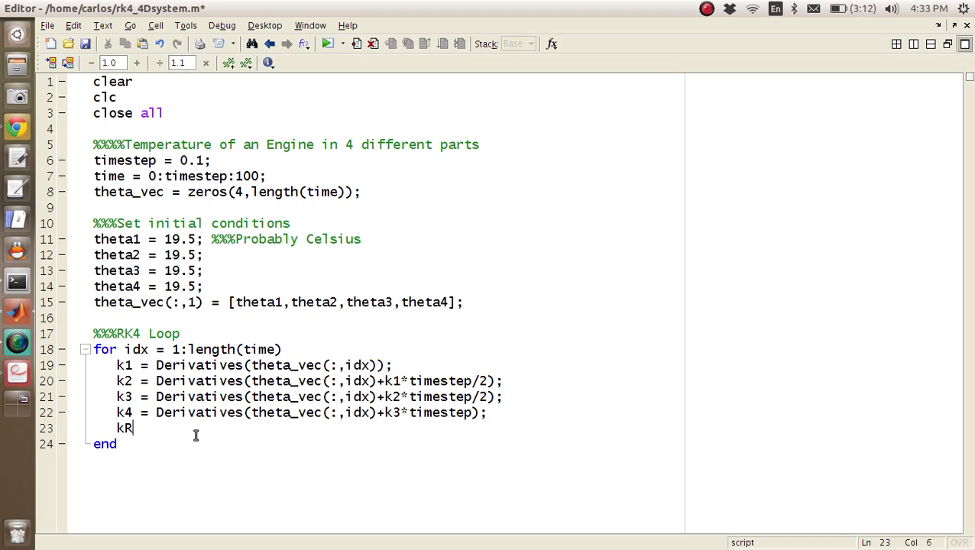
text(k4 =)
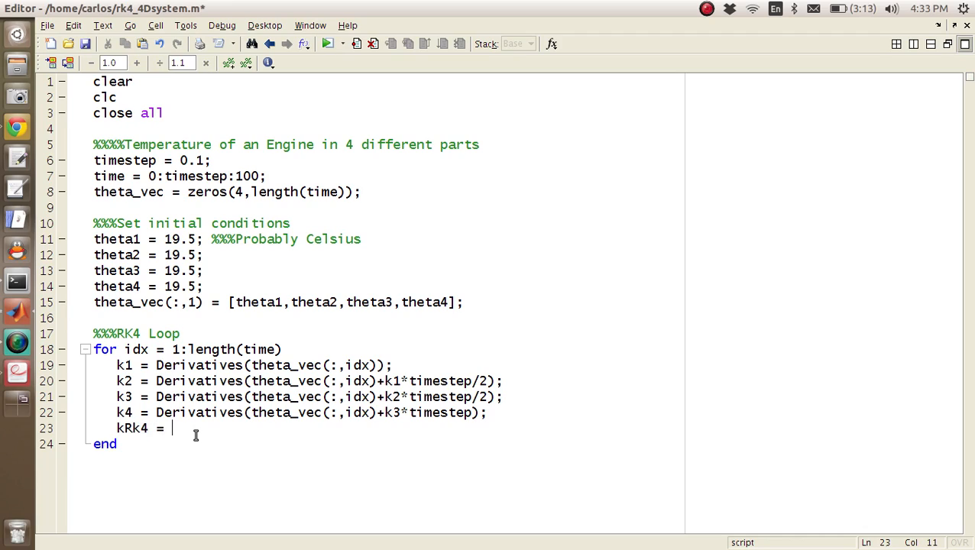
text((1/6)*)
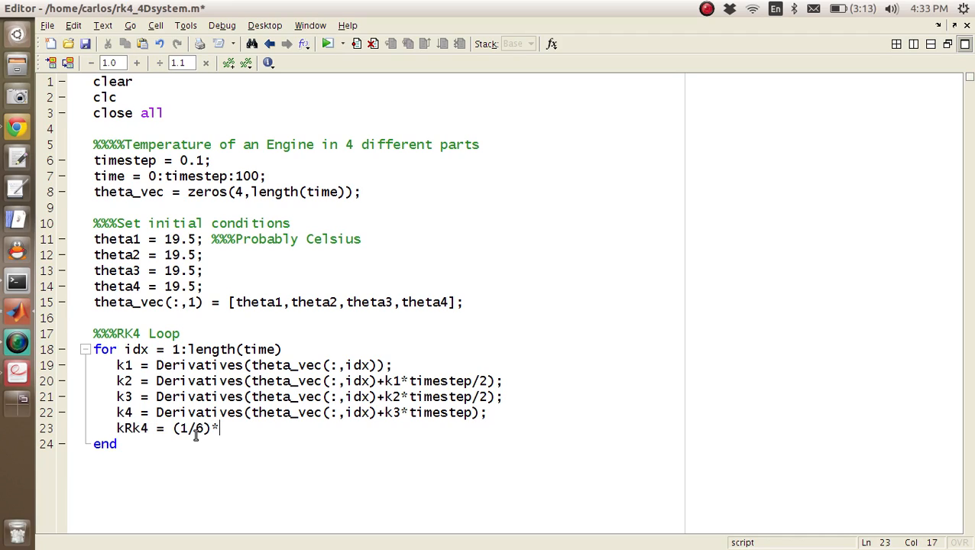
text((k1 + 2*k2)
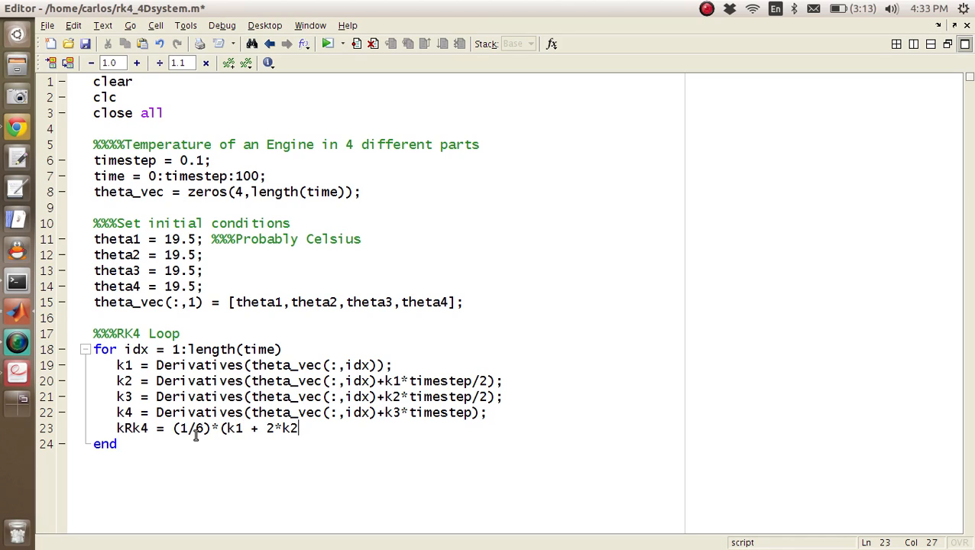
text(+ 2*k3 +)
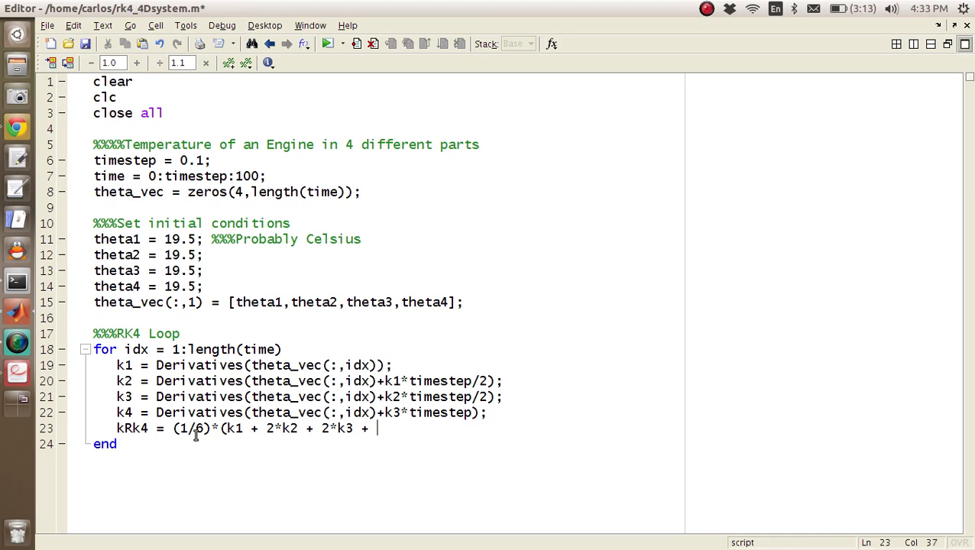
text(k4);)
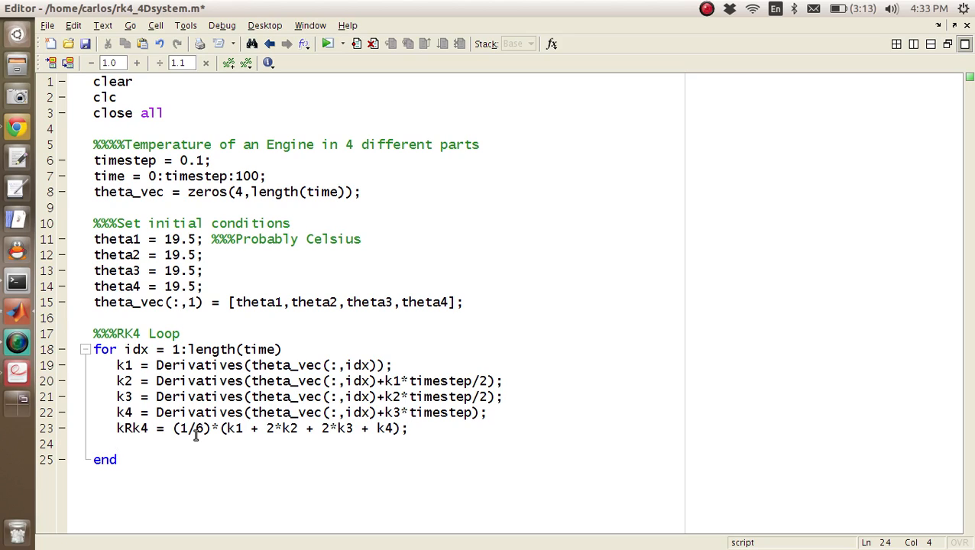
- Update theta_vec(:,idx+1) = theta_vec(:,idx) + kRK4*timestep; and save the script
text(theta_vec)
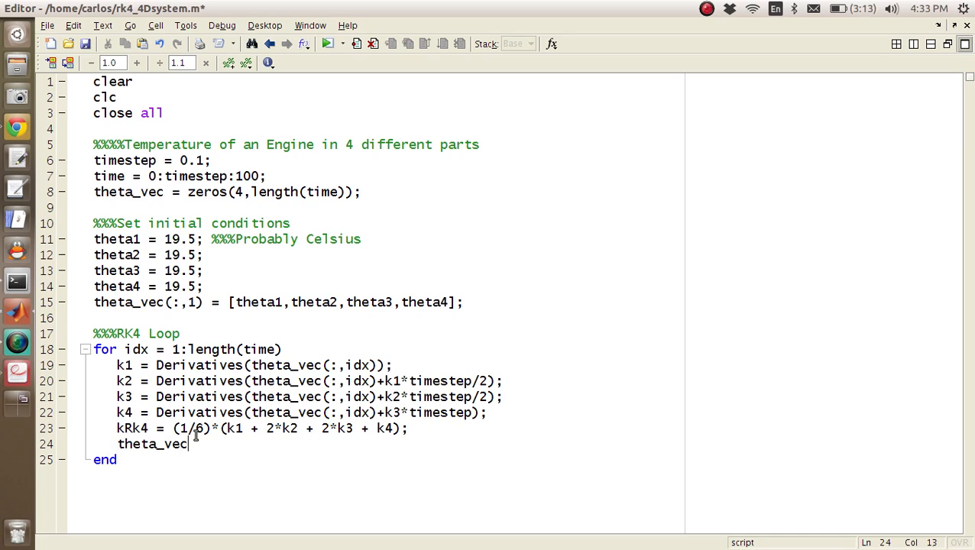
text((:,idx+1) = theta)
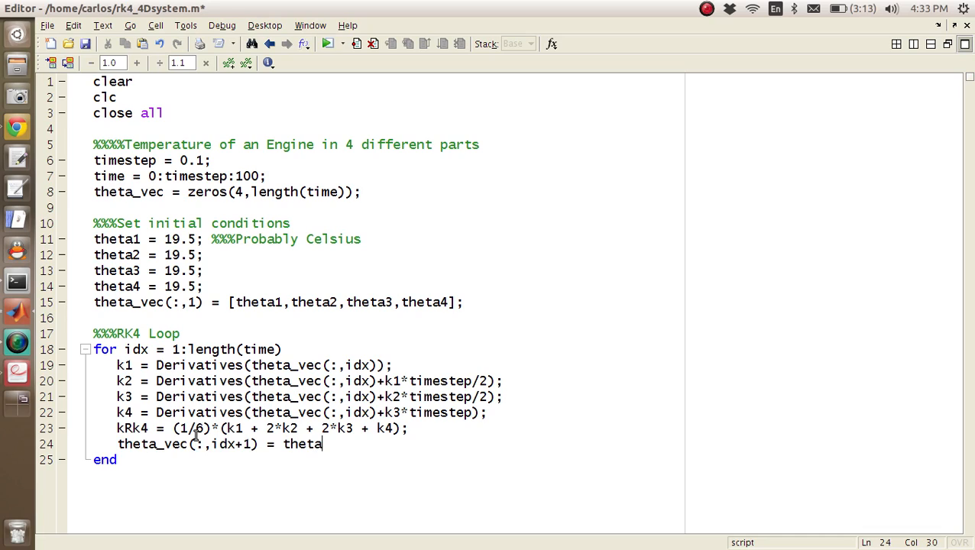
text(_vec(:,idx) + k)
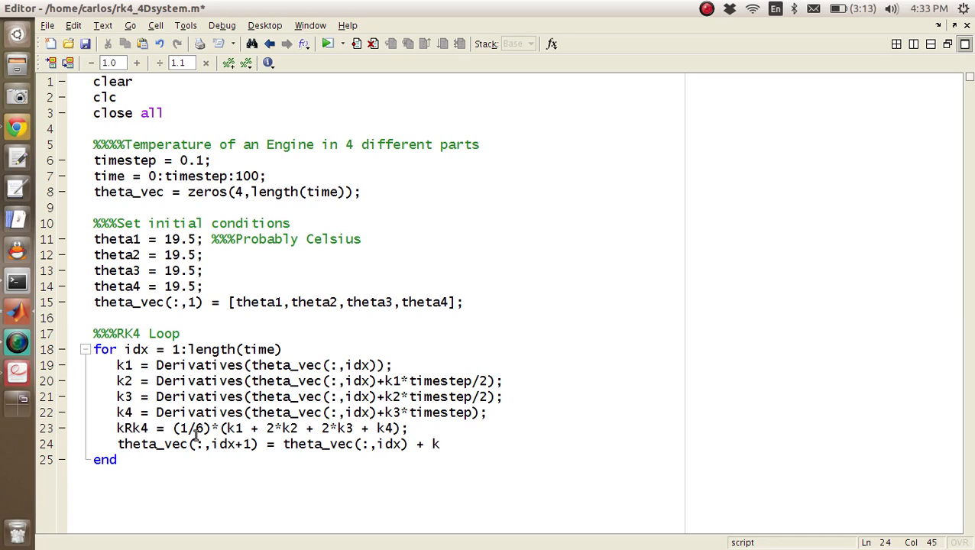
text(RK4)
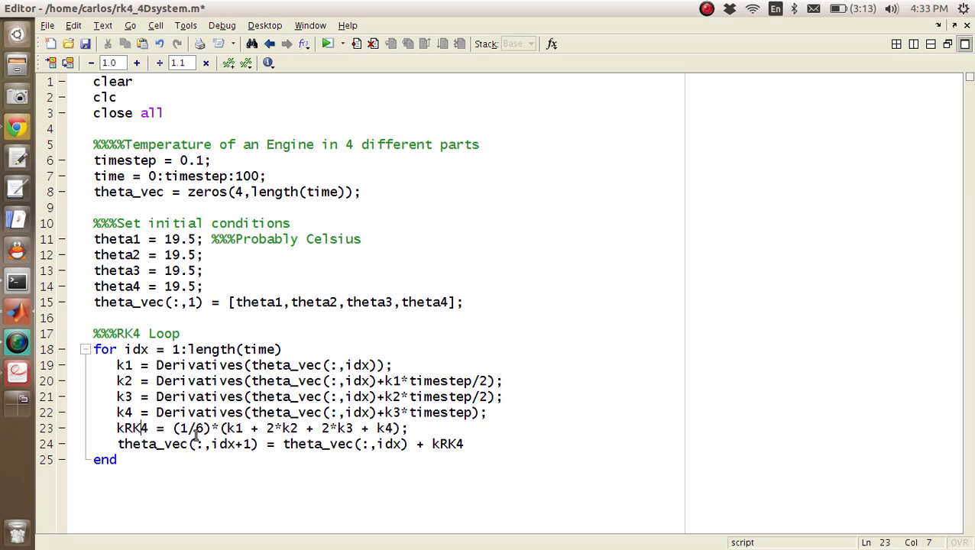
text(*t)
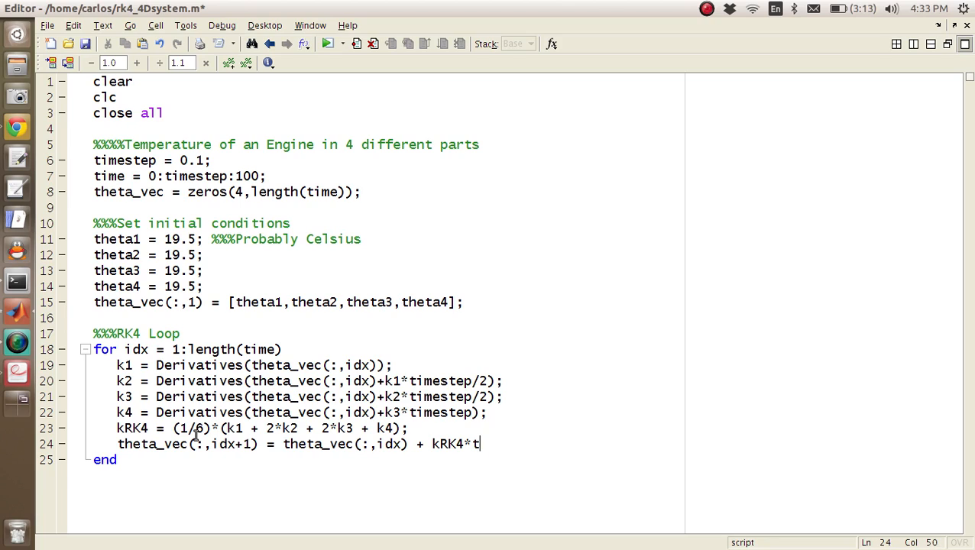
text(imestep;)
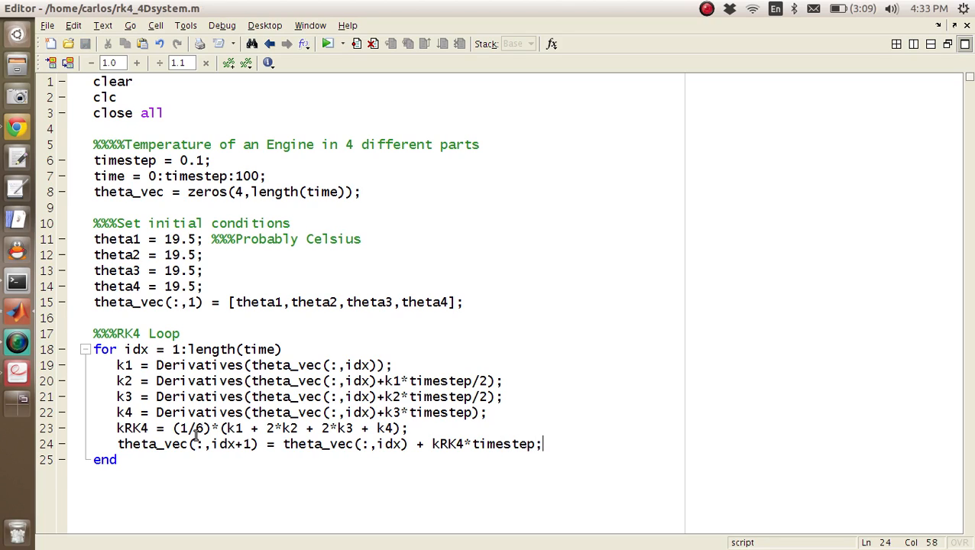
- Stop the loop at length(time)-1 and plot theta_vec vs time with Time/Temperature (C) labels
double_click(226, 444)
text(-1)
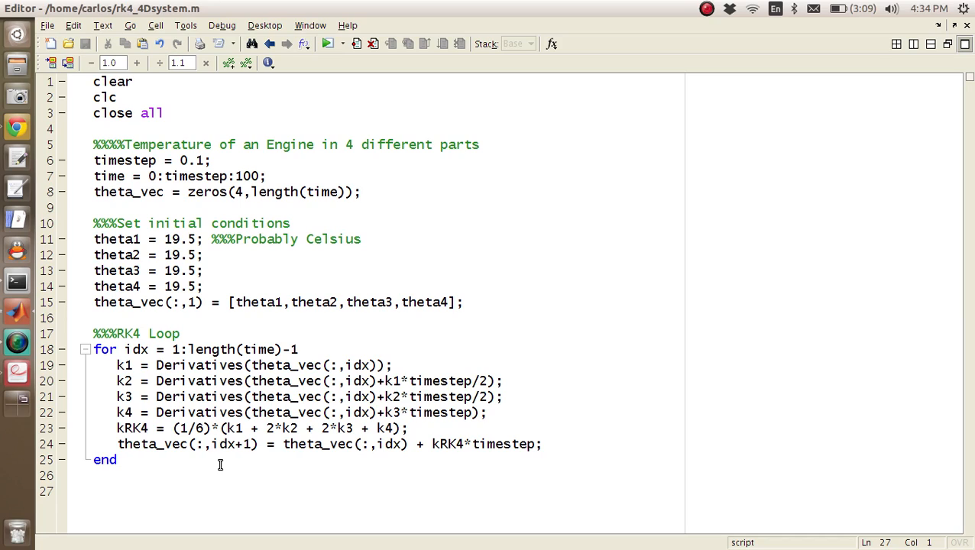
text(figure())
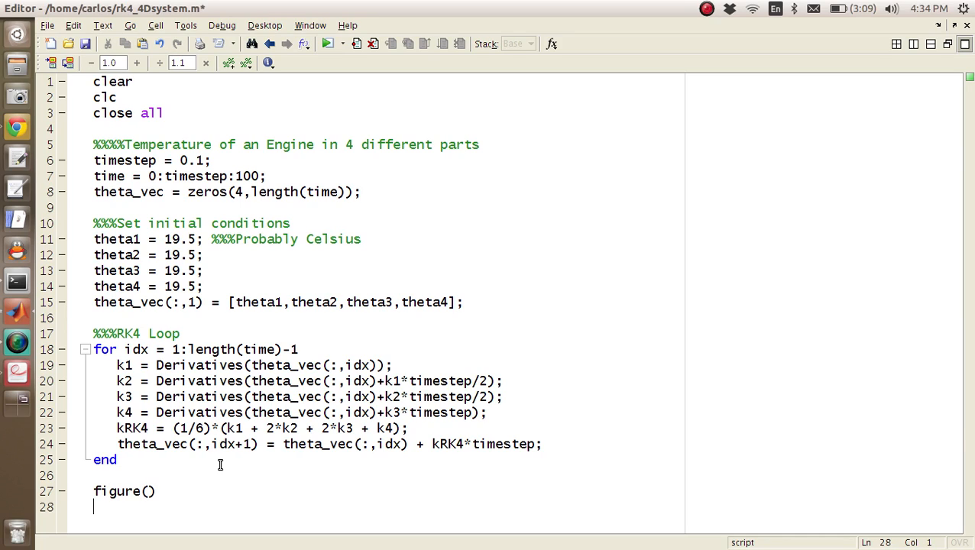
text(xlabel('Time)
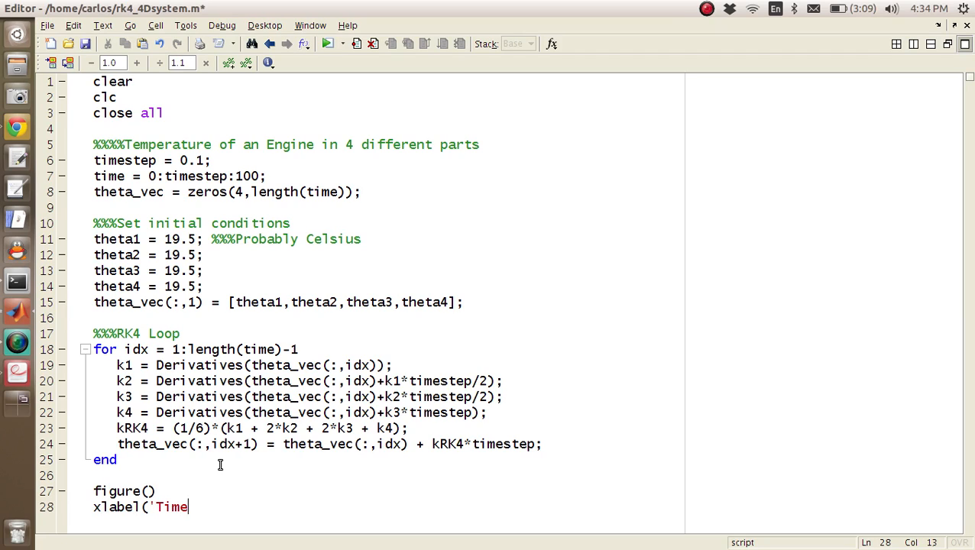
text('))
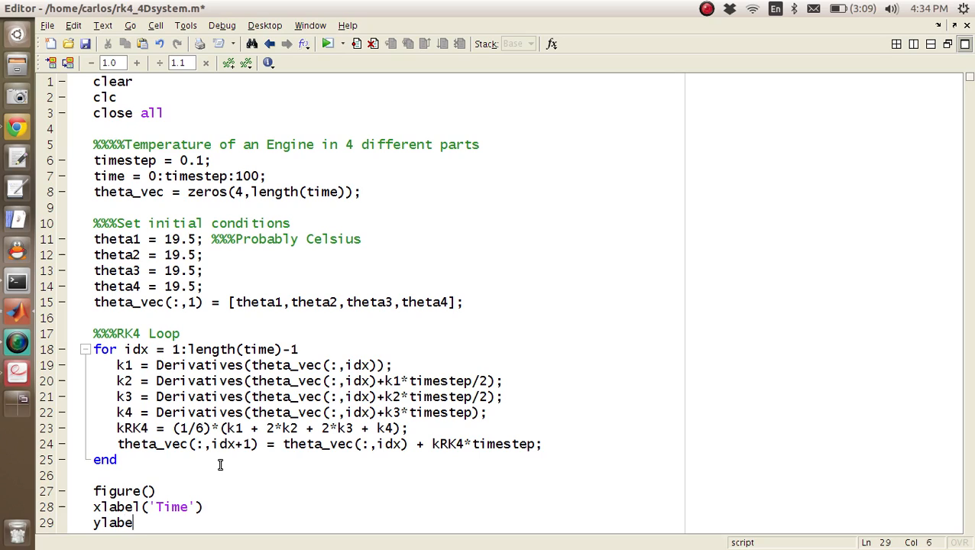
text(('Temep)
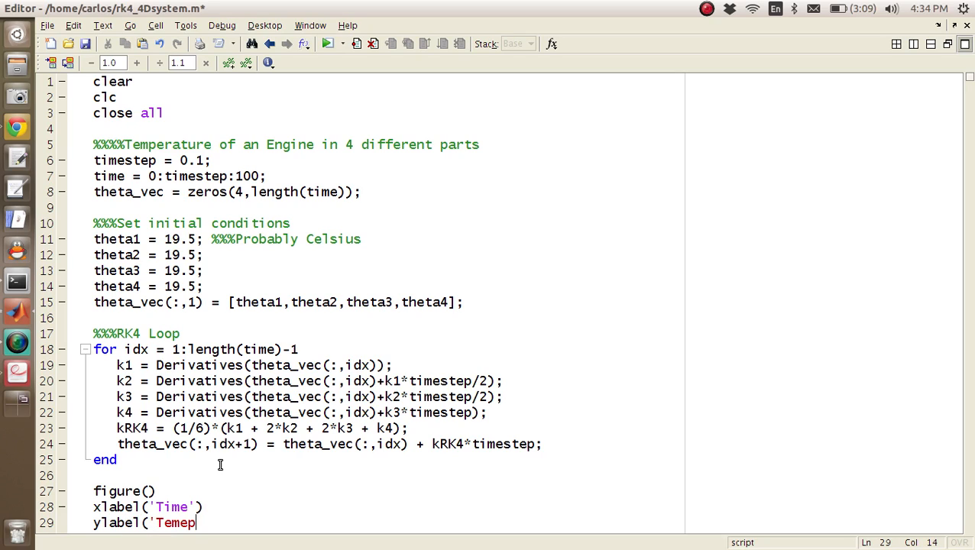
text(rature (C))
text(plot(tim)
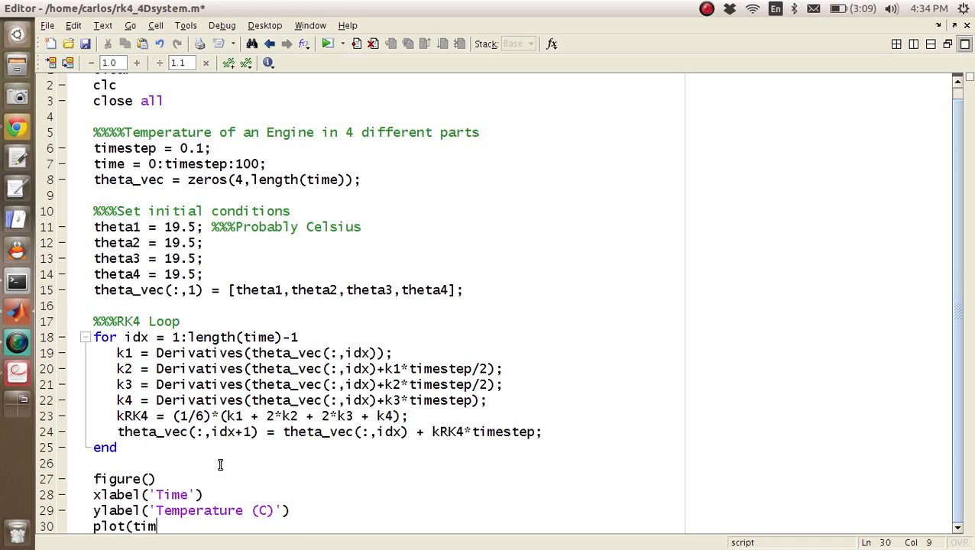
text(e,theta_vec))
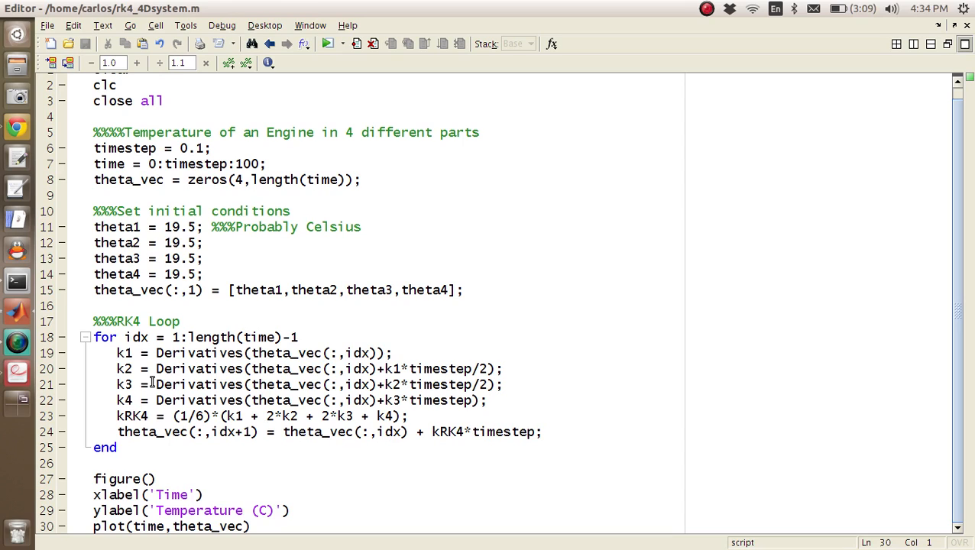
mouse_move(144, 369)
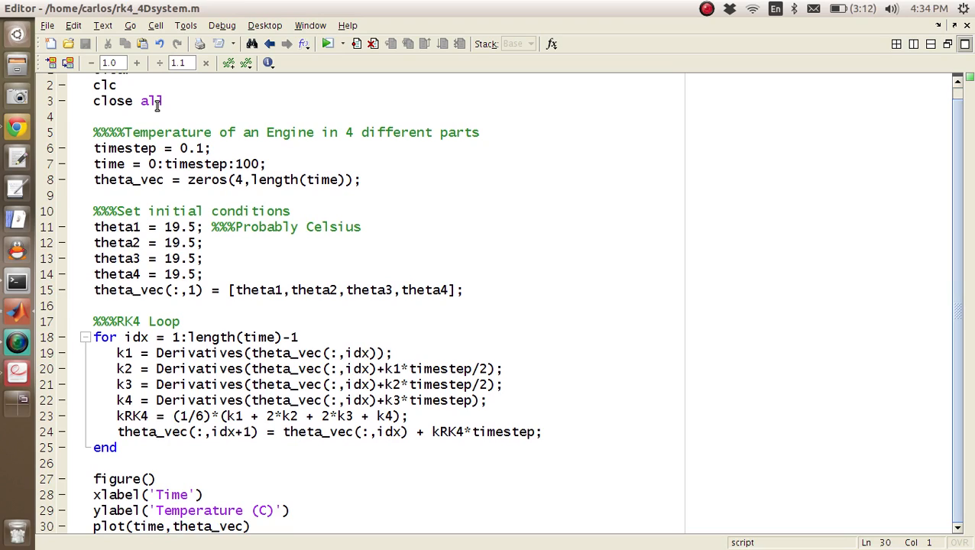
- Select the Derivatives name and tile the editor documents left and right
double_click(202, 353)
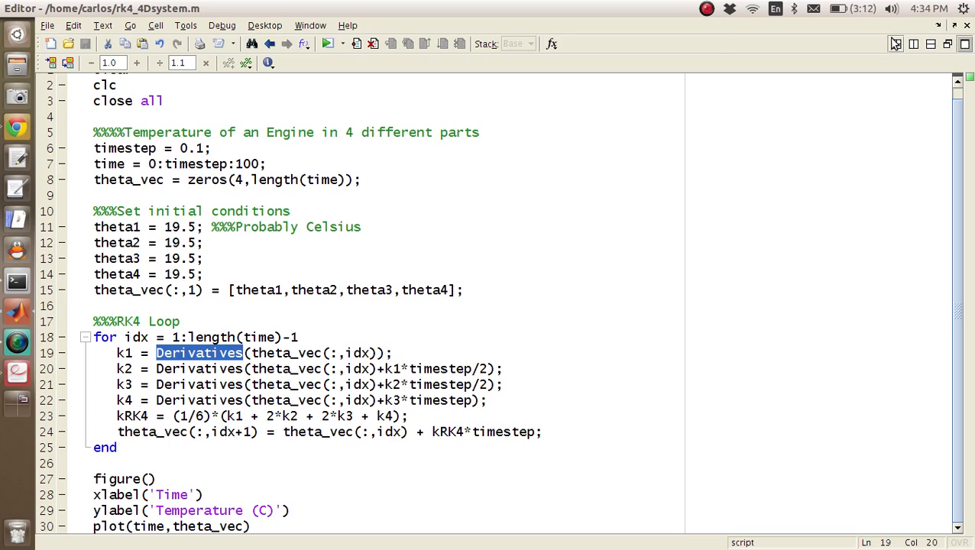
mouse_move(913, 43)
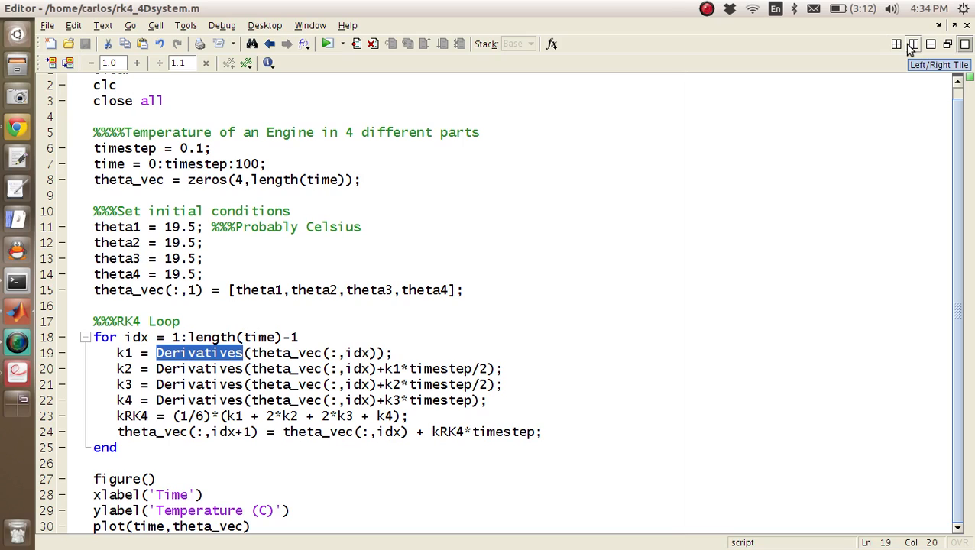
click(913, 44)
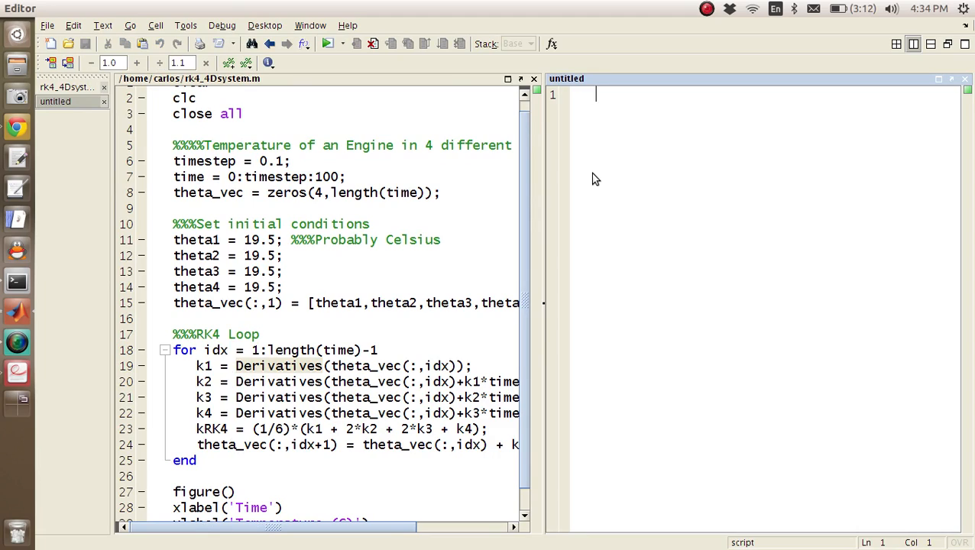
- Write the function header dthetadt = Derivatives(theta_vec) in the new file
text(function)
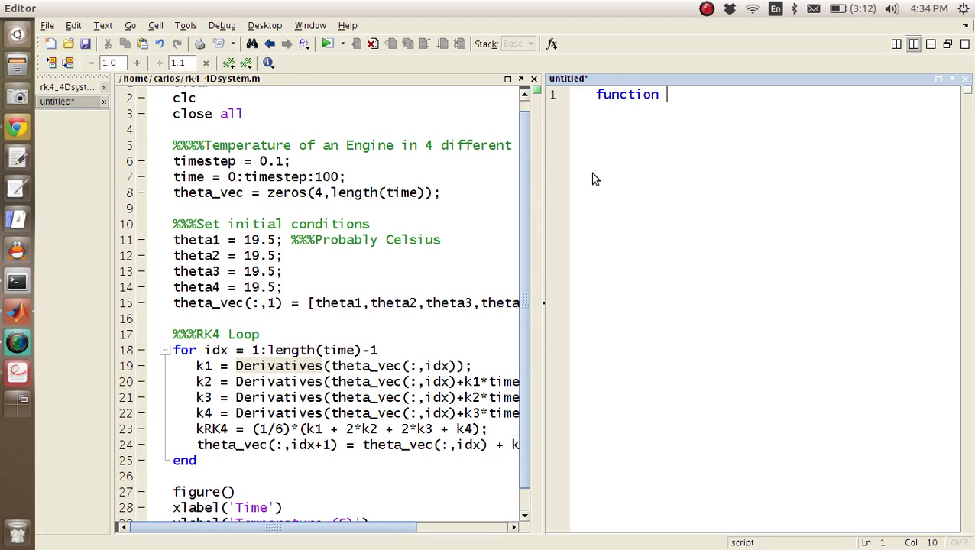
text(dthetadt =)
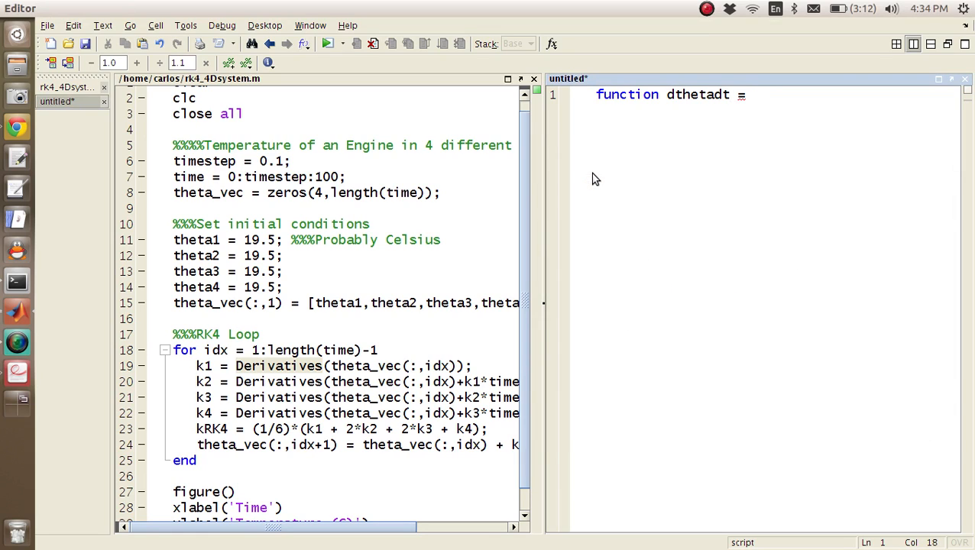
text(Derivative)
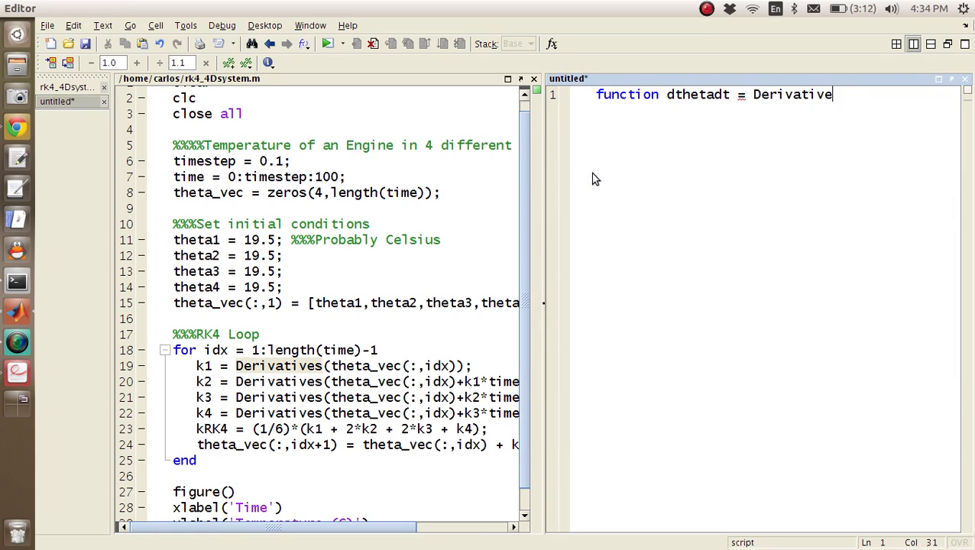
text((theta))
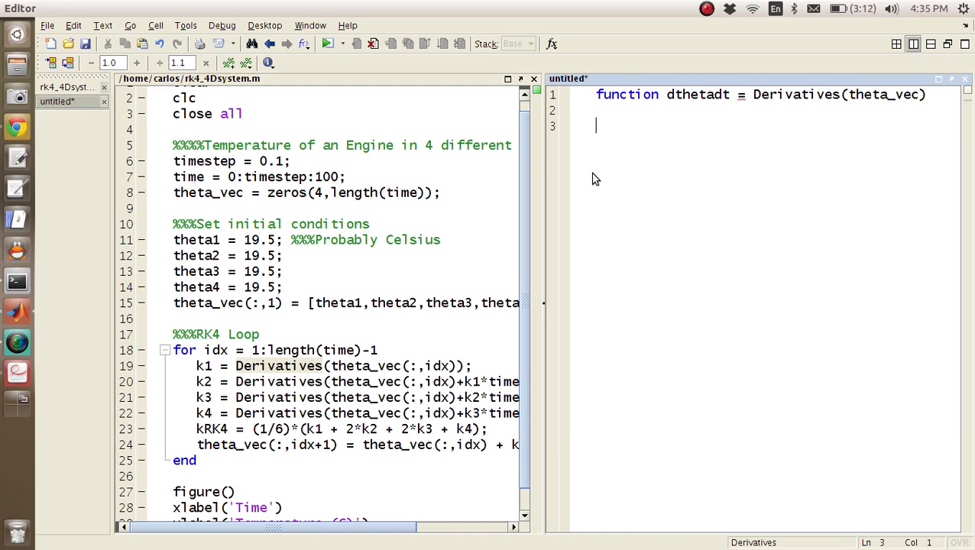
- Add theta1 = theta_vec(1), theta2 = theta_vec(2) lines, comment them out, and type 'etc etc'
text(th)
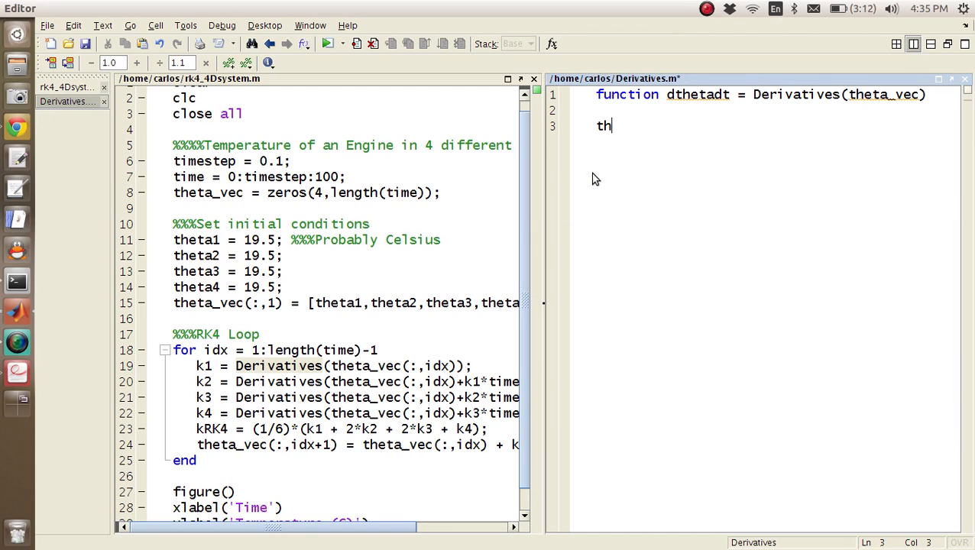
text(eta1 = theta_vec(1);)
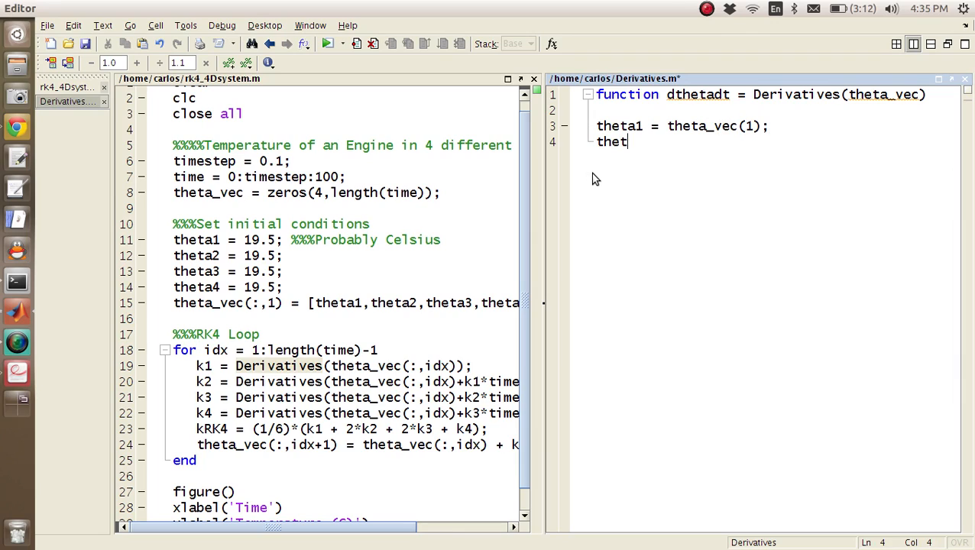
text(a2 = theta_ve)
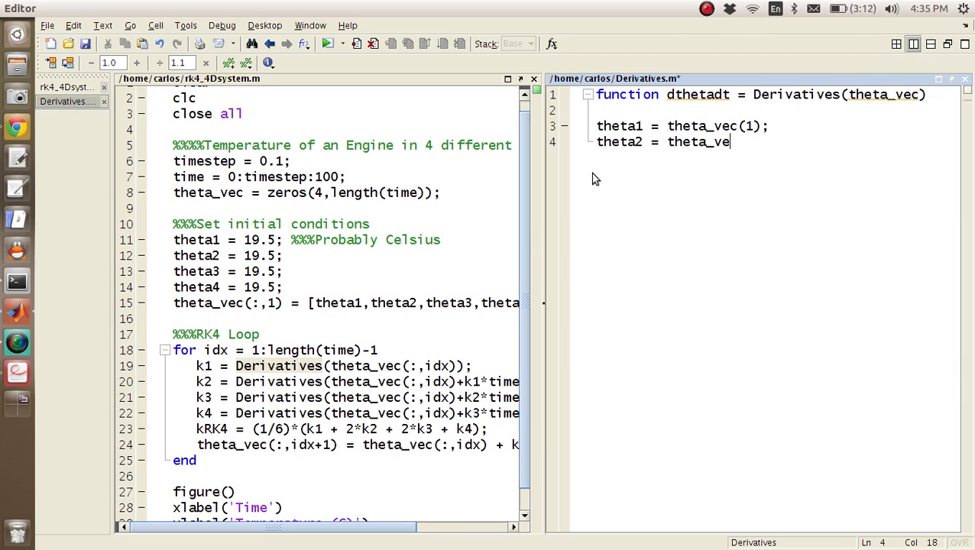
text(c(2);)
text(theta3 =)
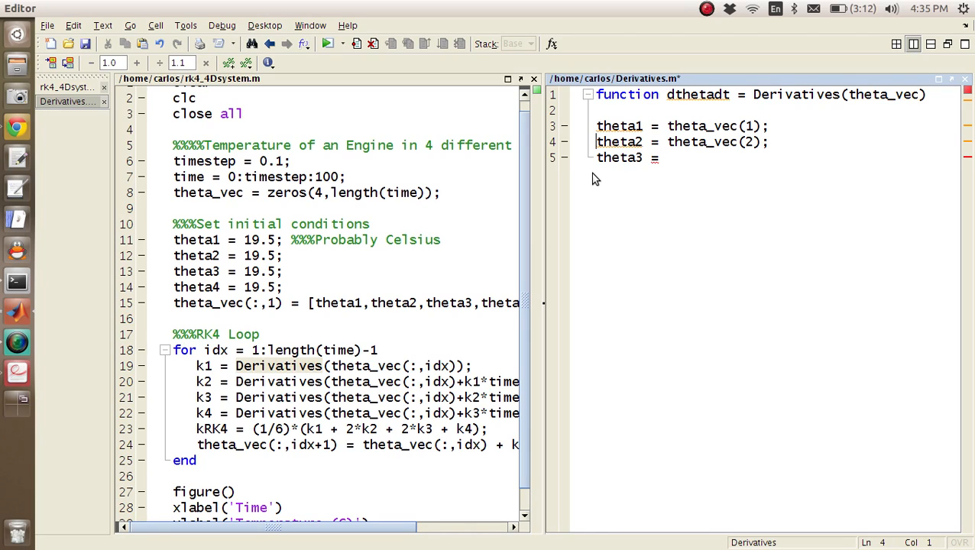
key(ctrl+r)
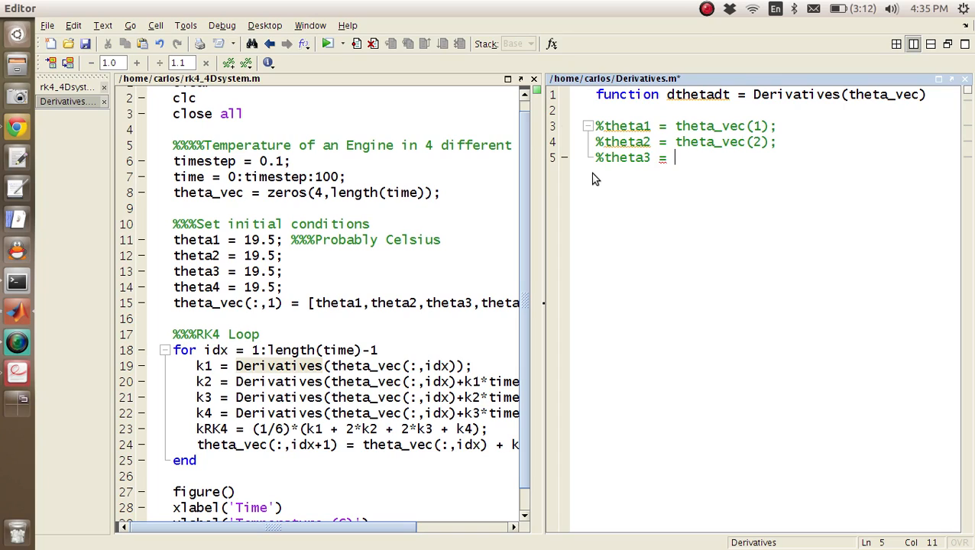
text(etc etc)
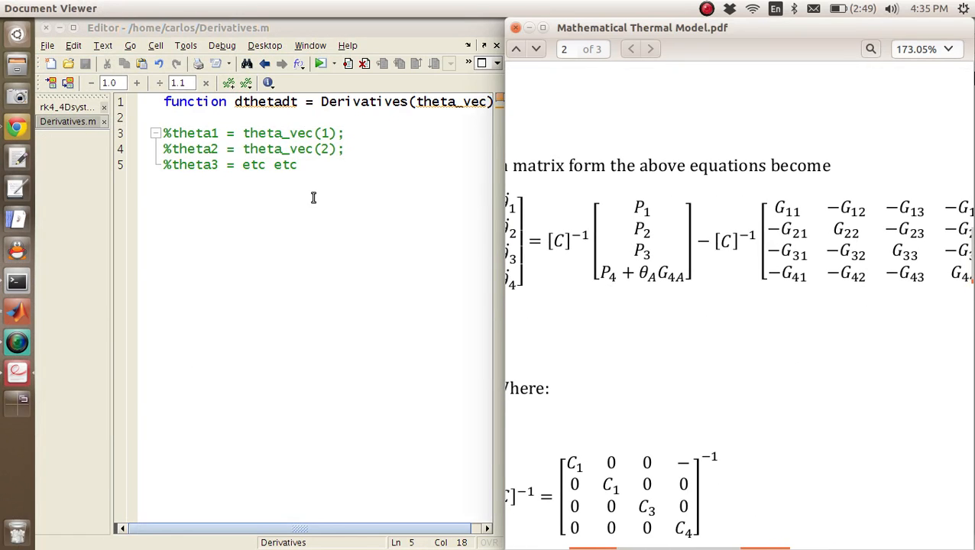
- Write dthetadt = inv(C)*[P1;P2;P3;P4+thetaA*G4A]-inv(C)*Gmat; in Derivatives.m and save
text(d)
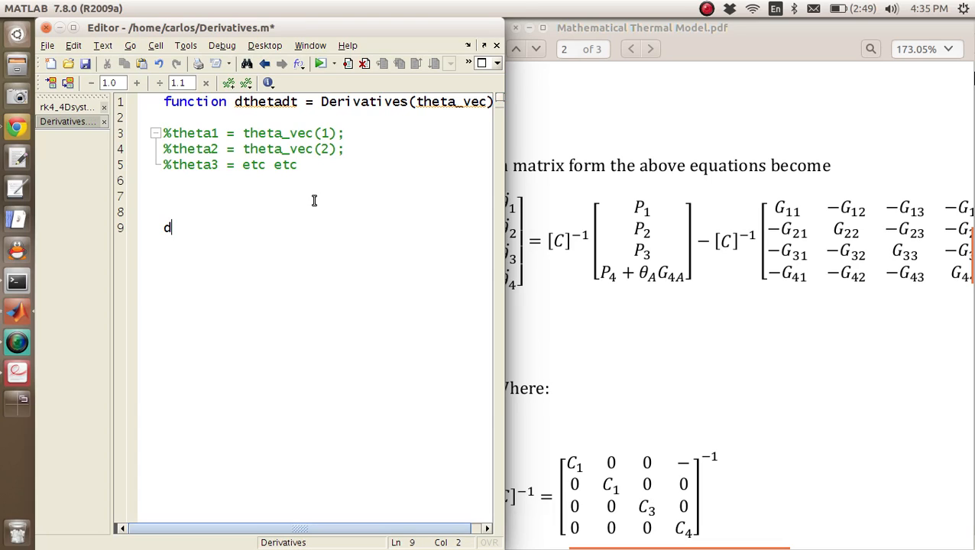
text(thetadt)
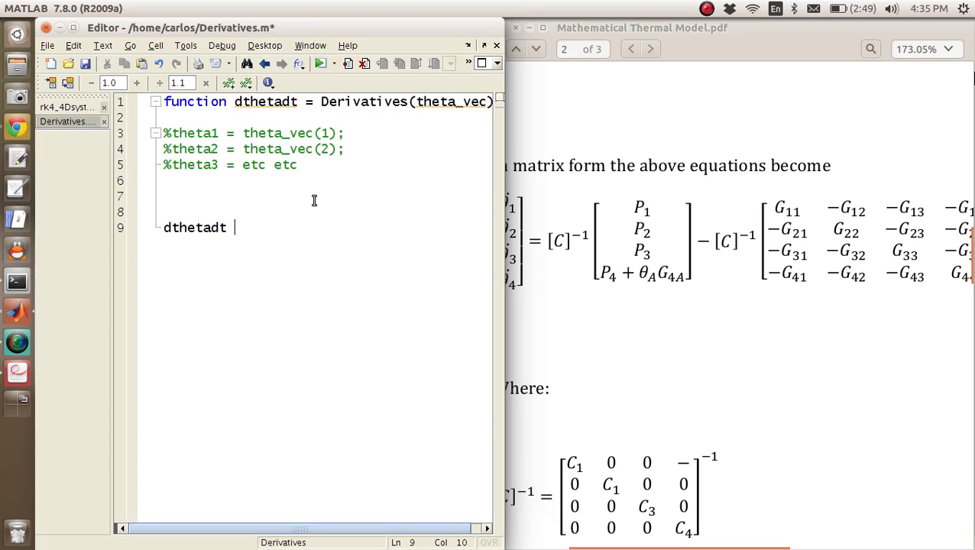
text(= inv(C))
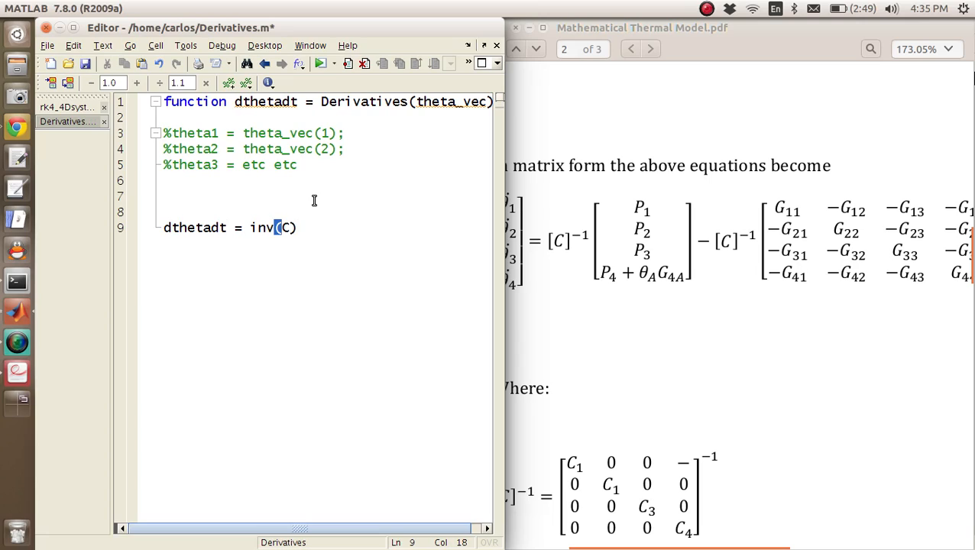
text(*[P1;)
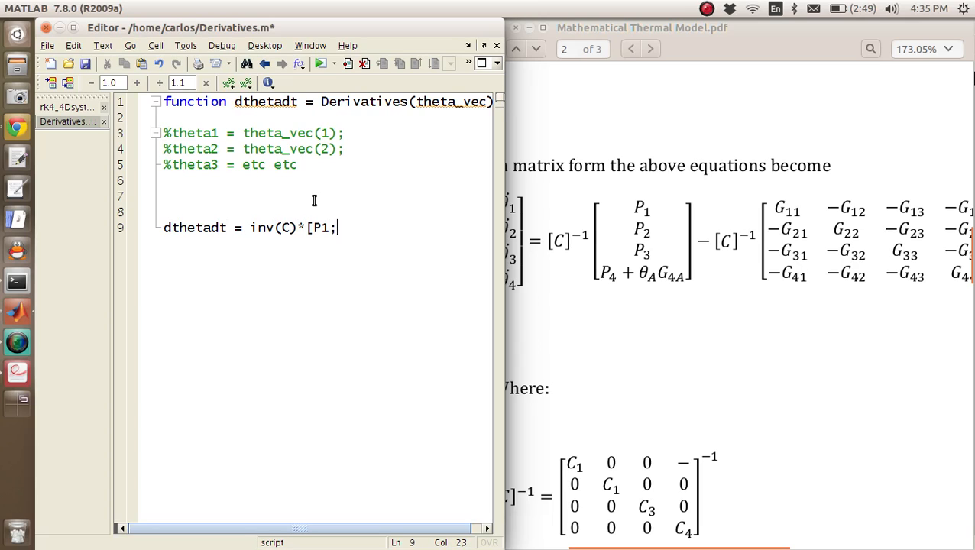
text(P2;P3;P4)
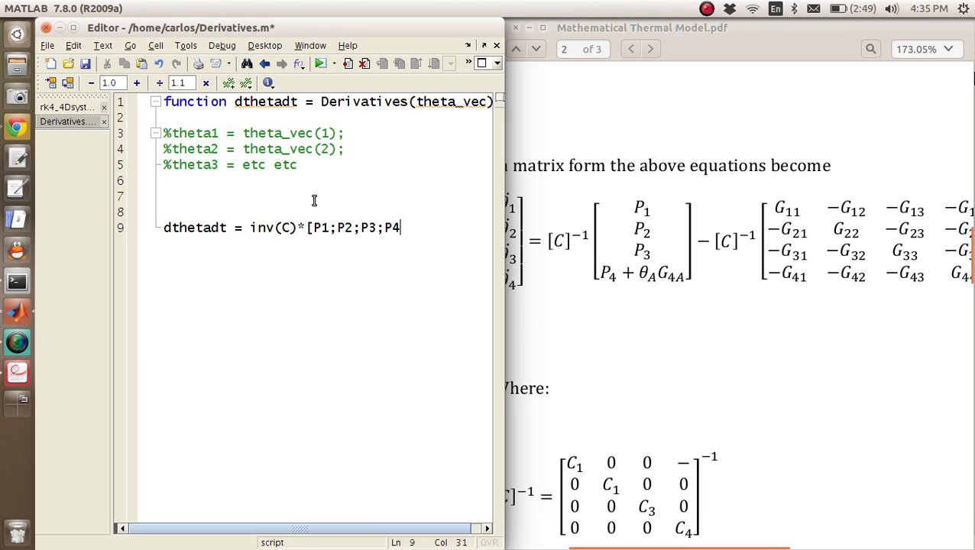
text(+thetaA)
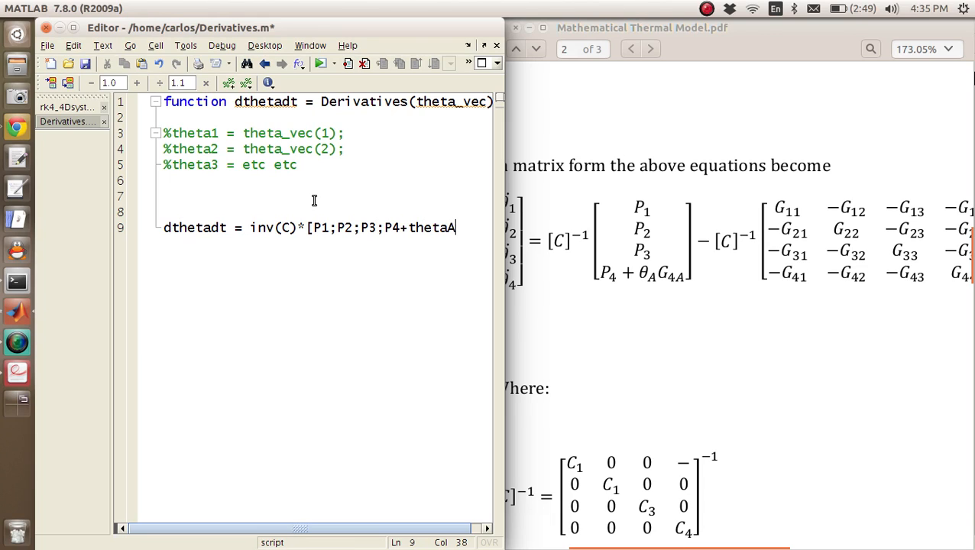
text(*G4A])
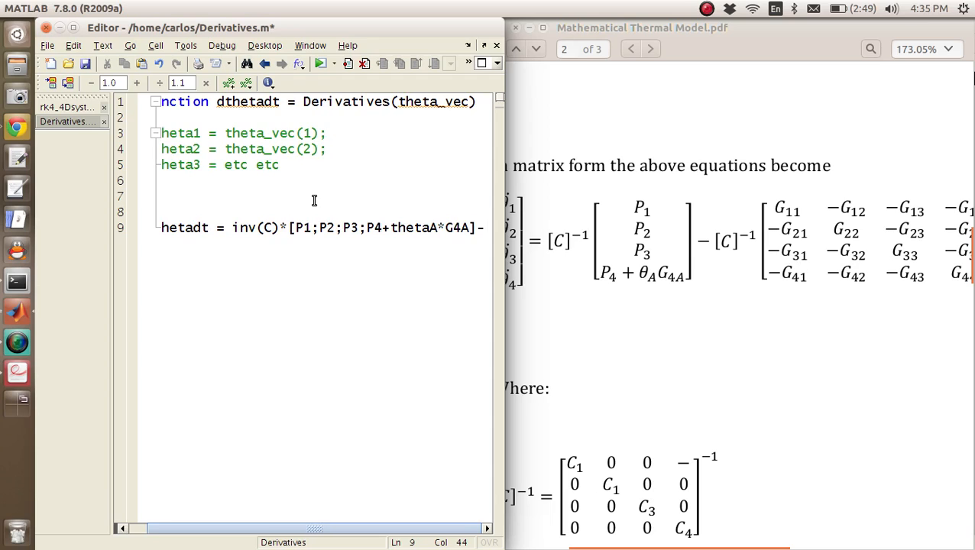
text(-inv(C)*)
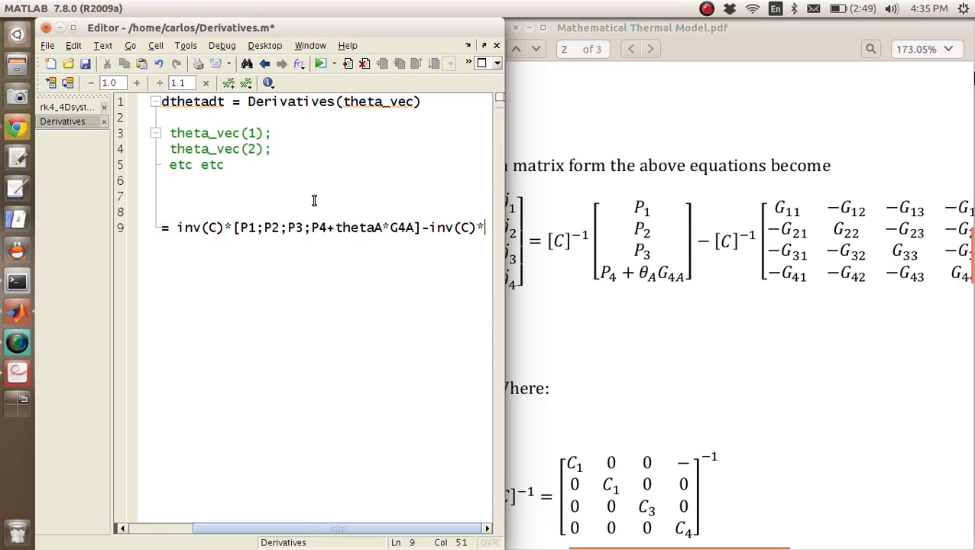
text(Gmat;)
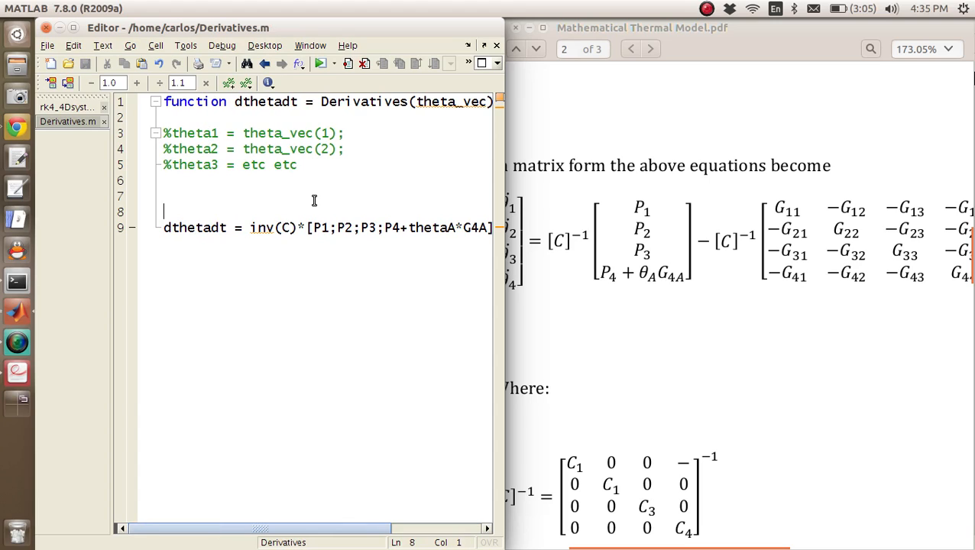
mouse_move(302, 211)
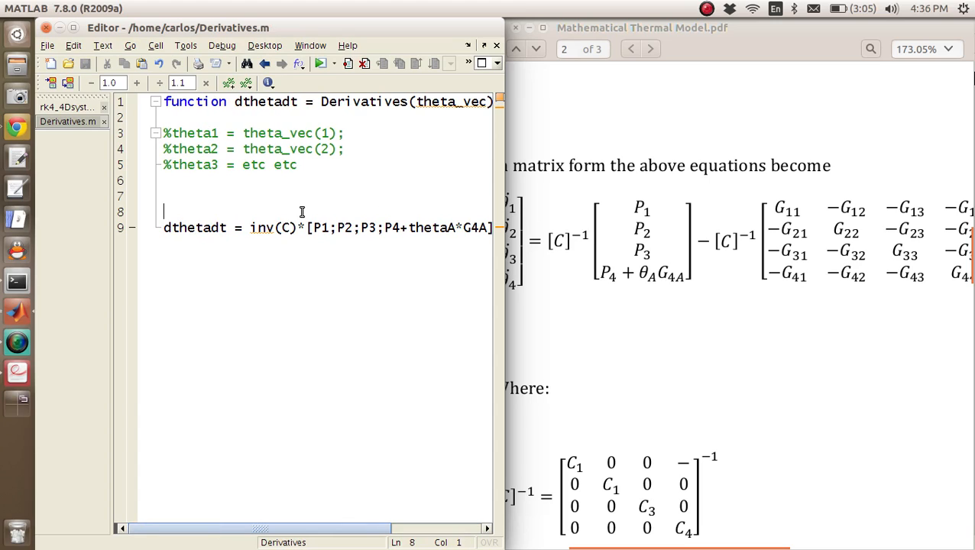
- Define P1, P2, P3 as 69 and P4 = 155, then start G4A = 2.3
text(P1 =)
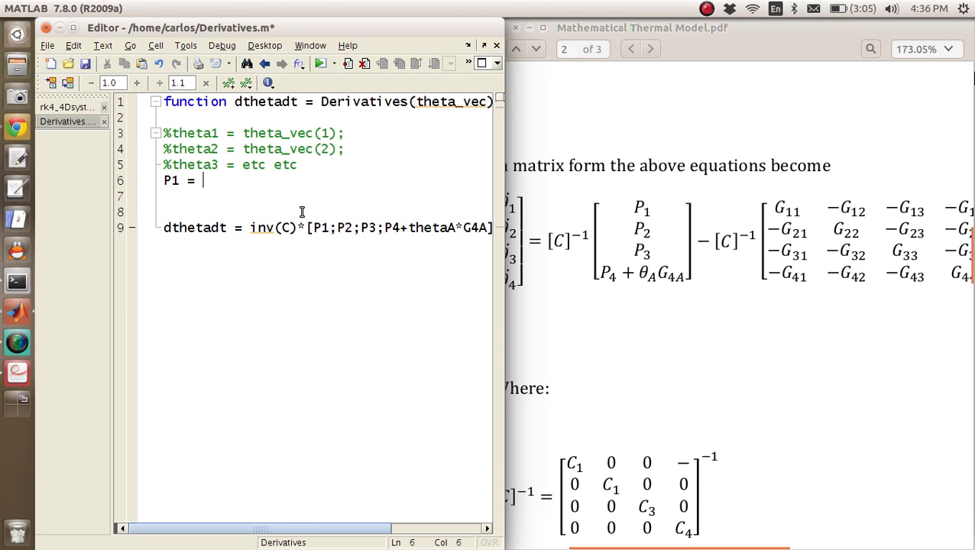
scroll(down, 3)
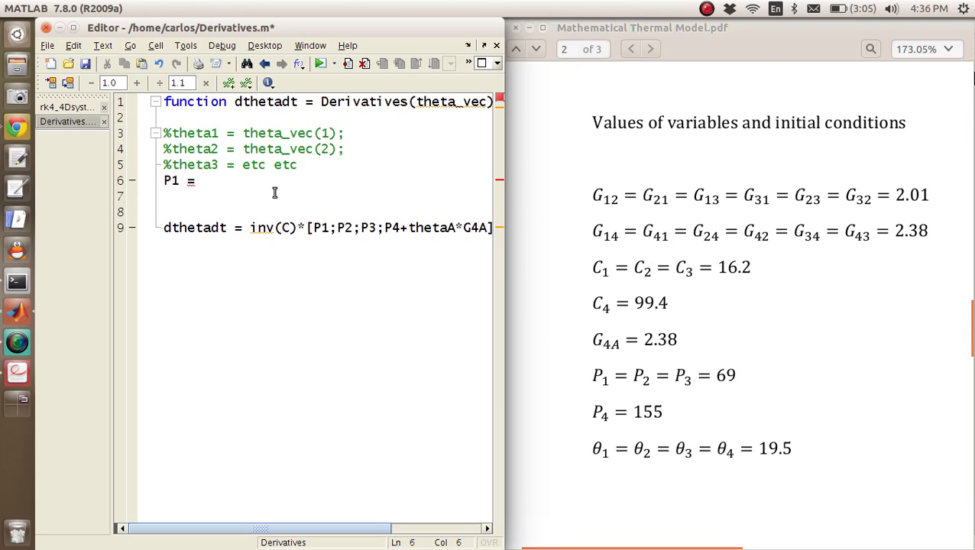
text(69;)
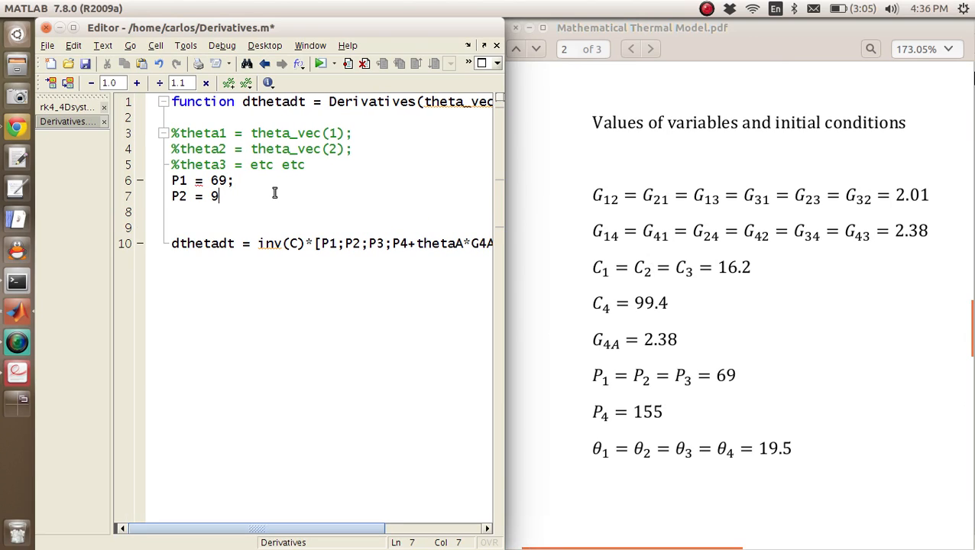
text(9;)
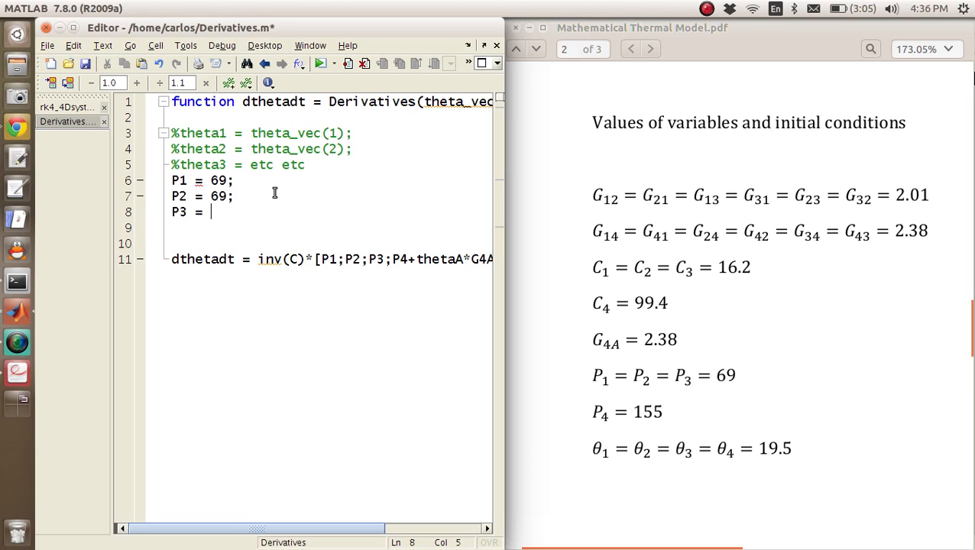
text(69;)
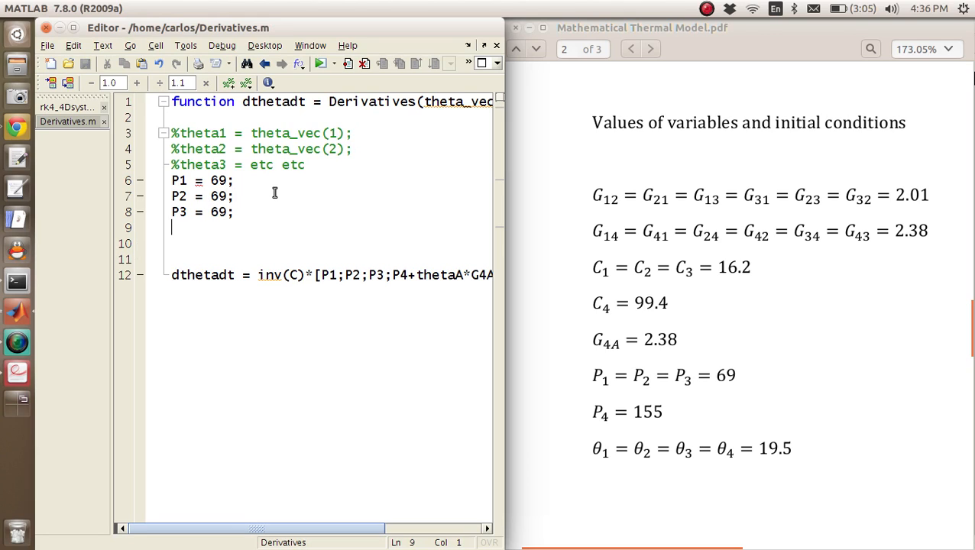
text(P4 = 155;)
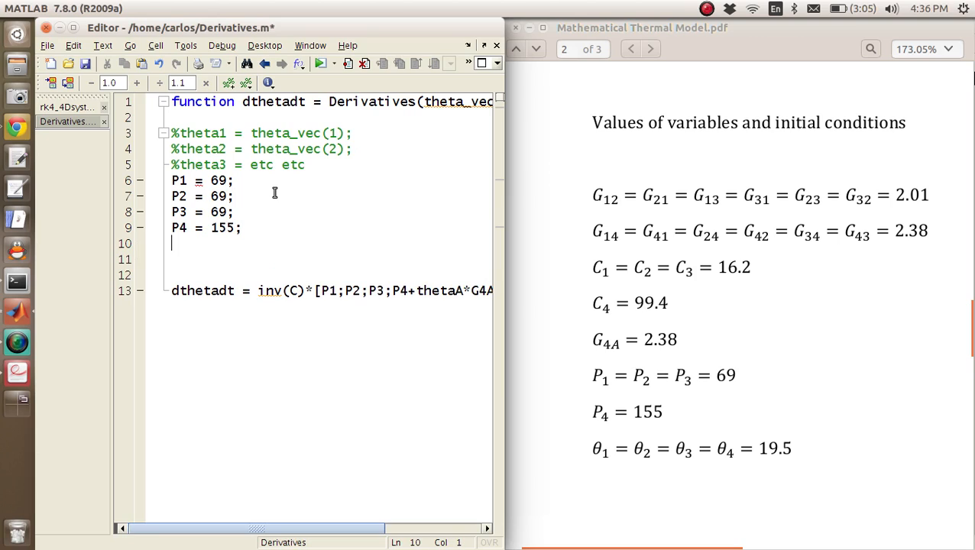
text(G4)
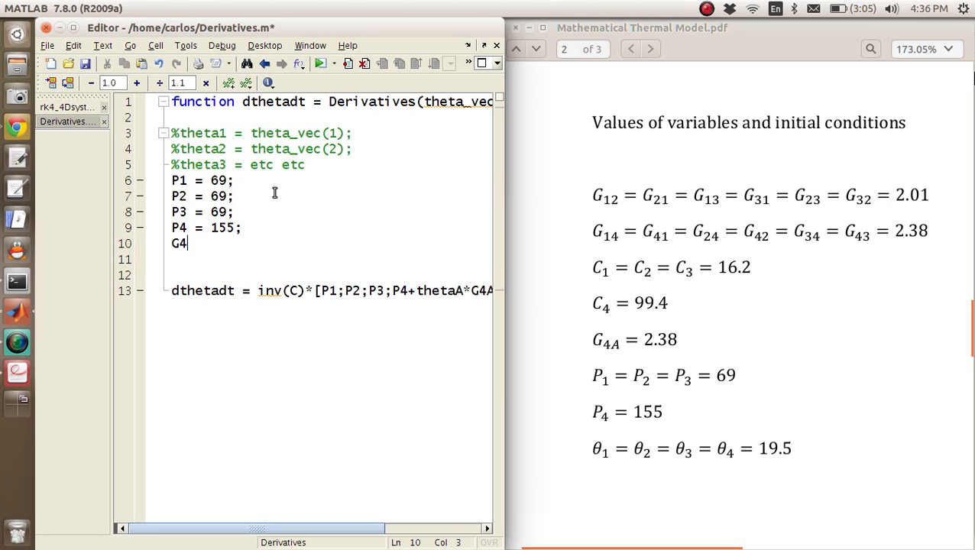
text(A = 2.38;)
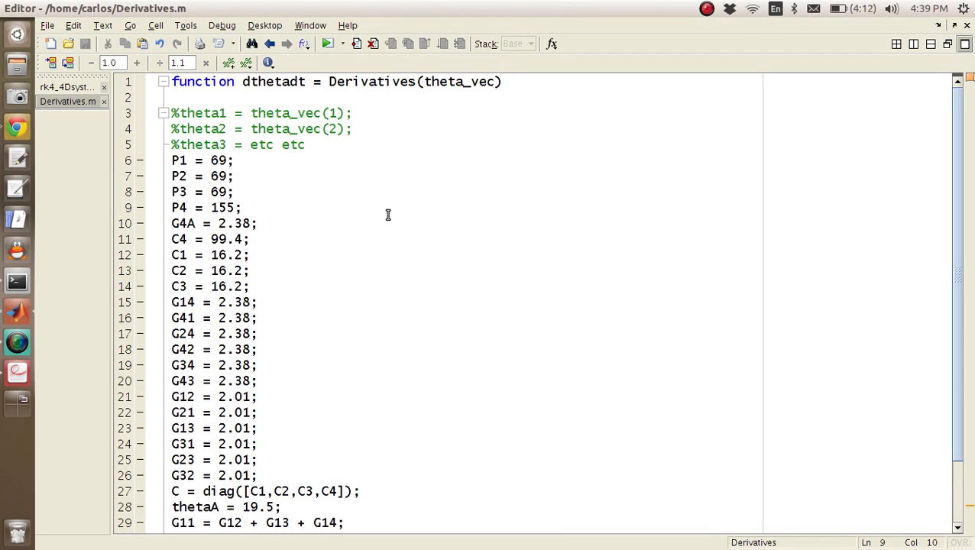
mouse_move(240, 207)
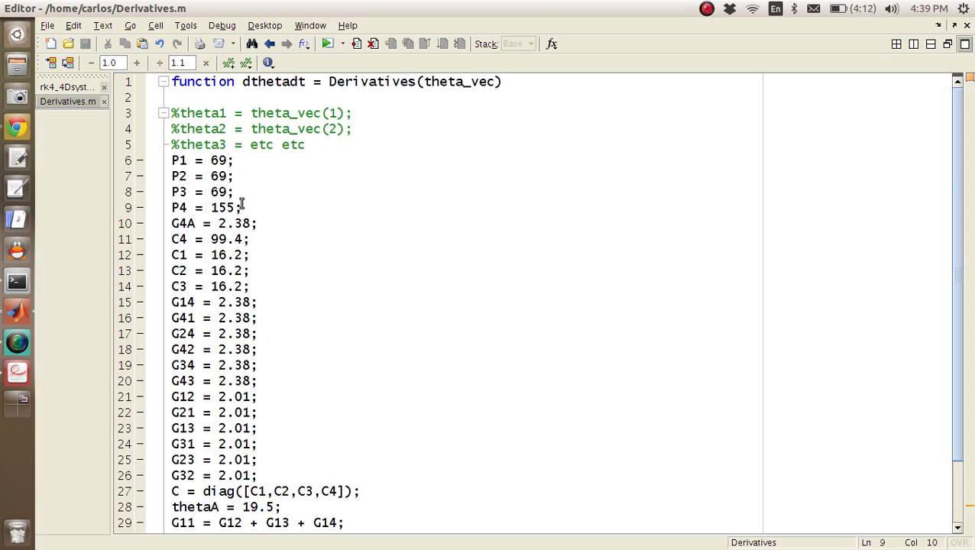
- Move the G4A line below G43 and review the C = diag([C1,C2,C3,C4]) and Gmat lines
drag(173, 160, 241, 208)
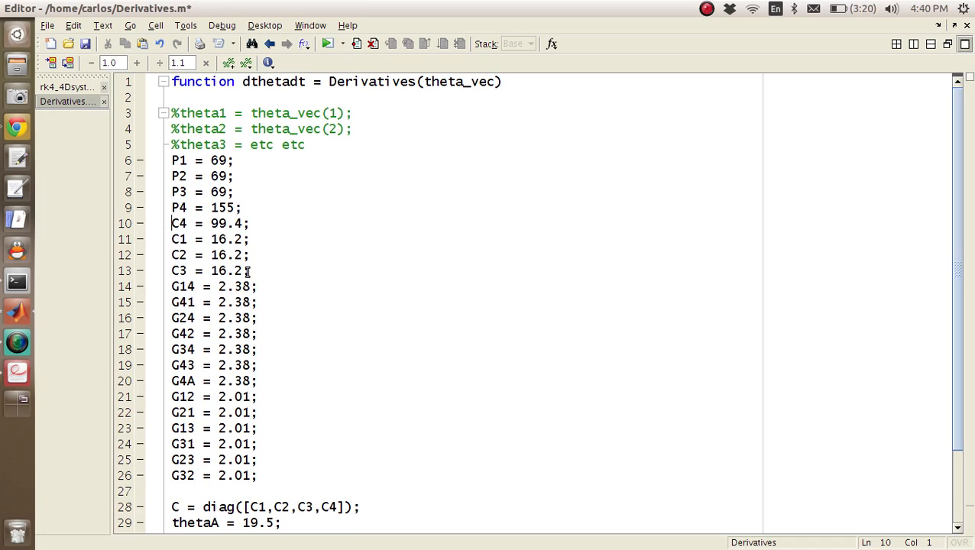
drag(171, 223, 171, 287)
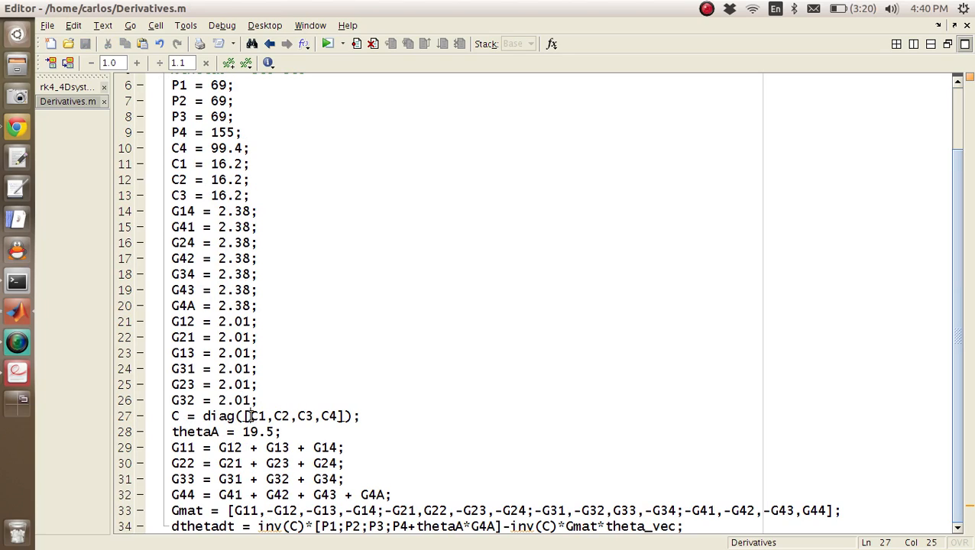
drag(249, 416, 335, 416)
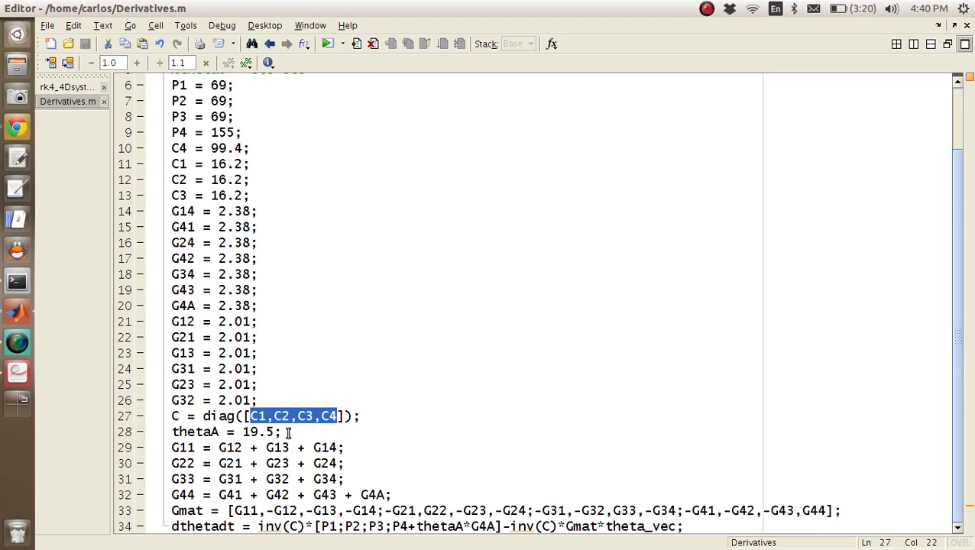
click(172, 447)
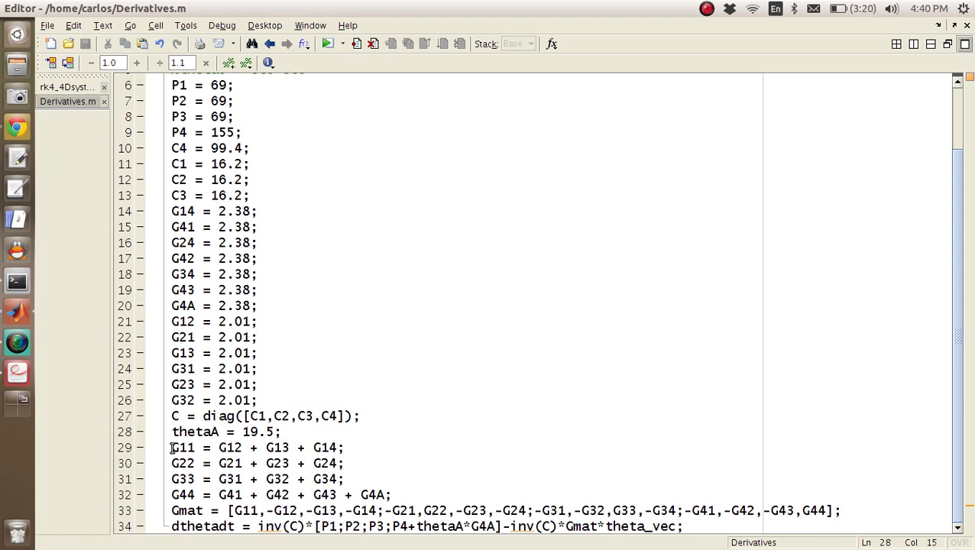
drag(172, 447, 391, 494)
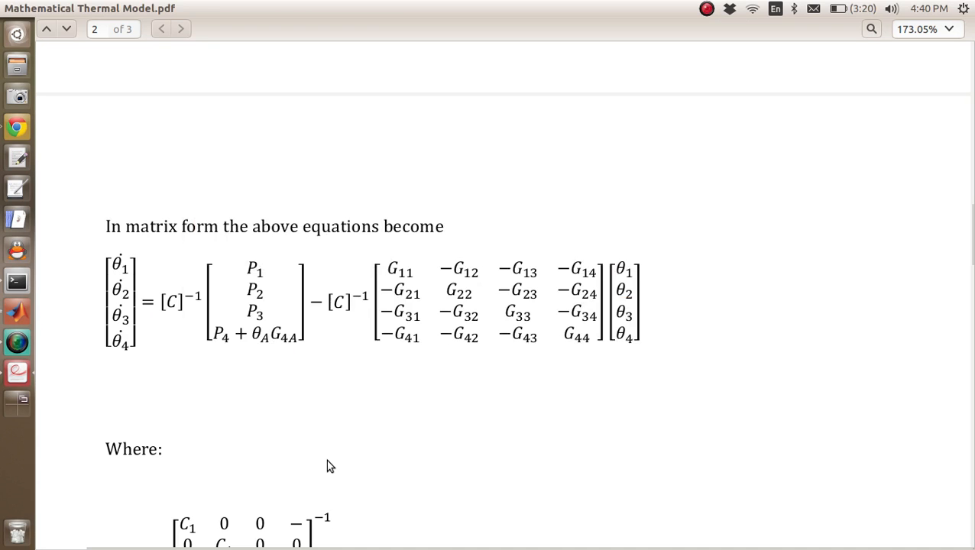
scroll(down, 3)
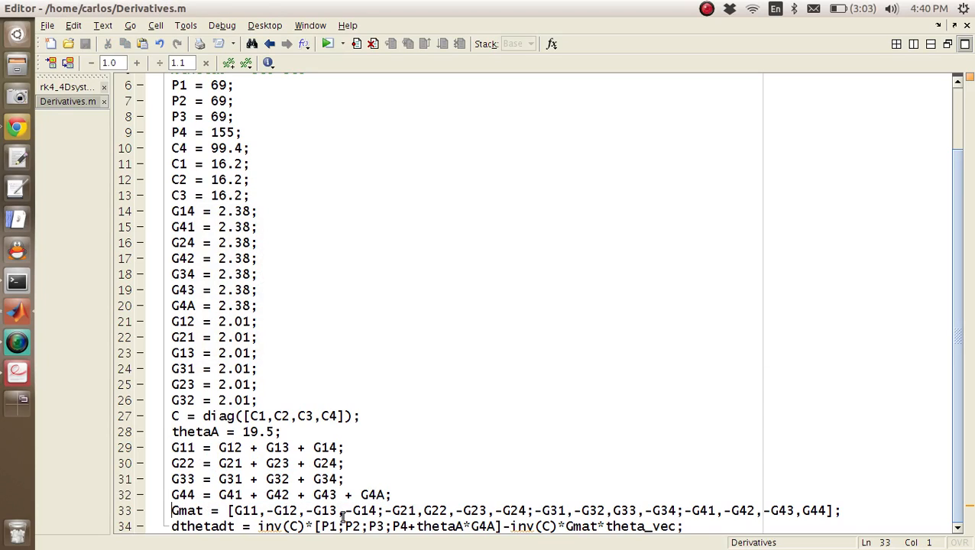
mouse_move(883, 498)
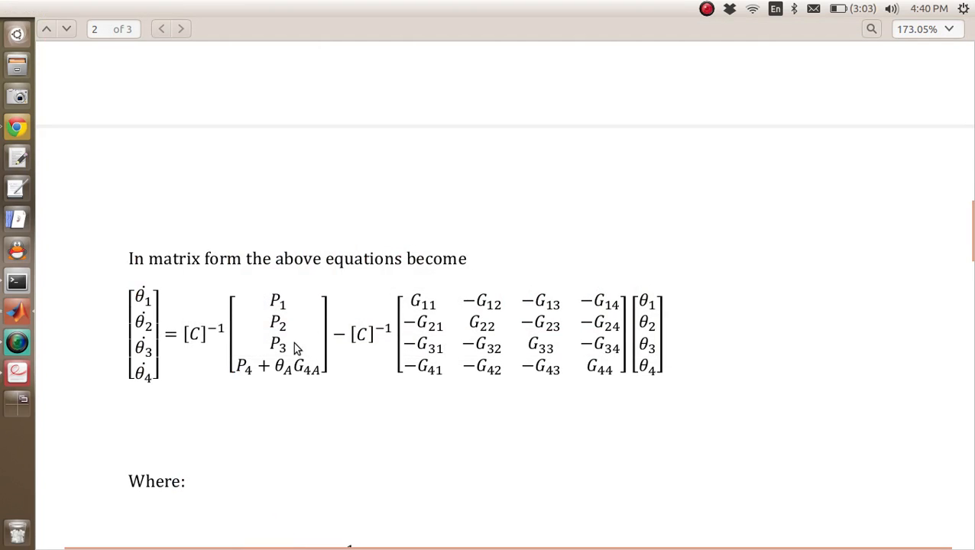
mouse_move(362, 361)
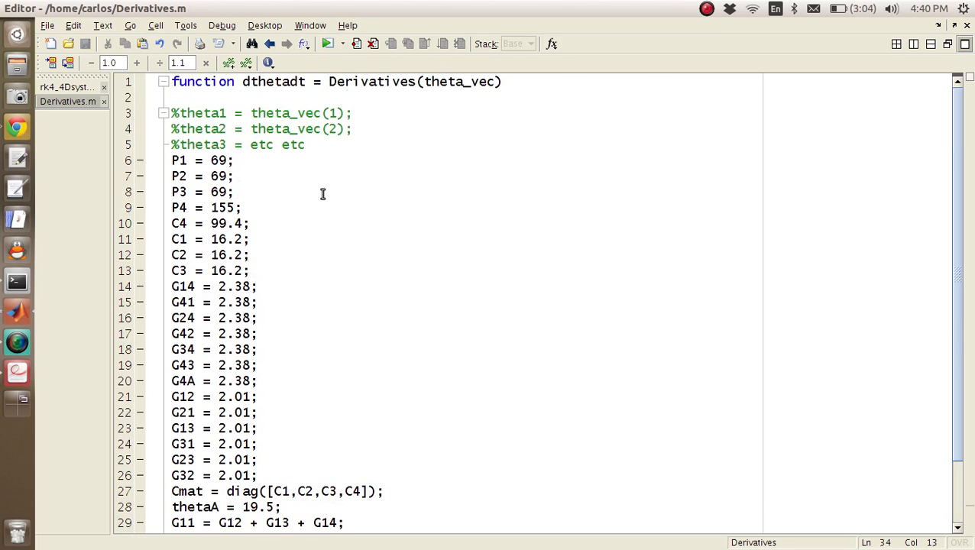
- Type f_vec into the Derivatives.m function file
text(f_vec)
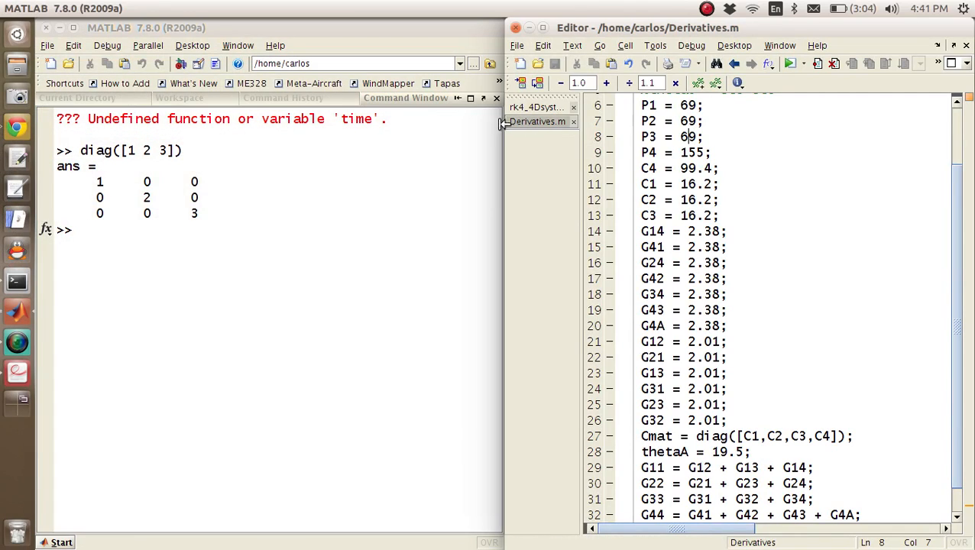
- In rk4_4Dsystem.m, display progress idx/length(time)*100 inside the loop and run the script
click(535, 106)
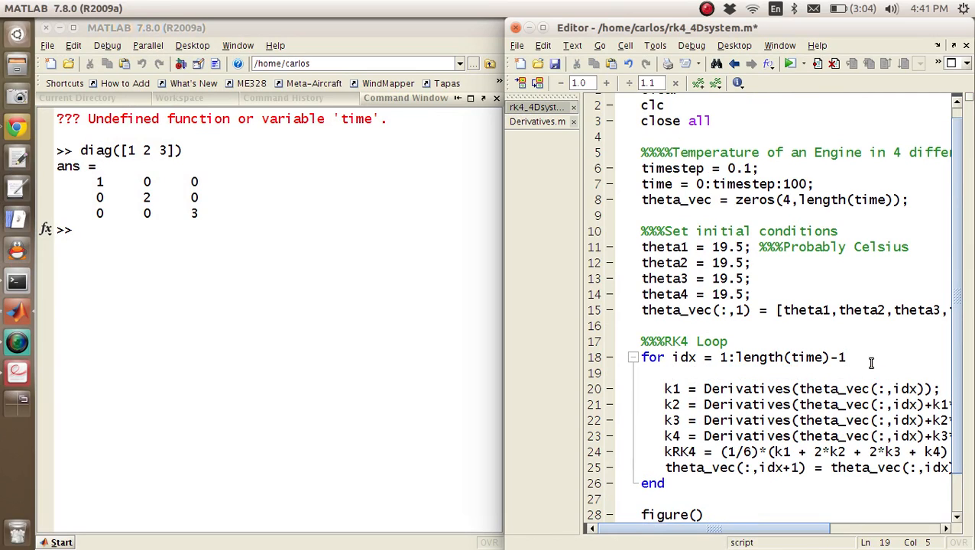
text(i)
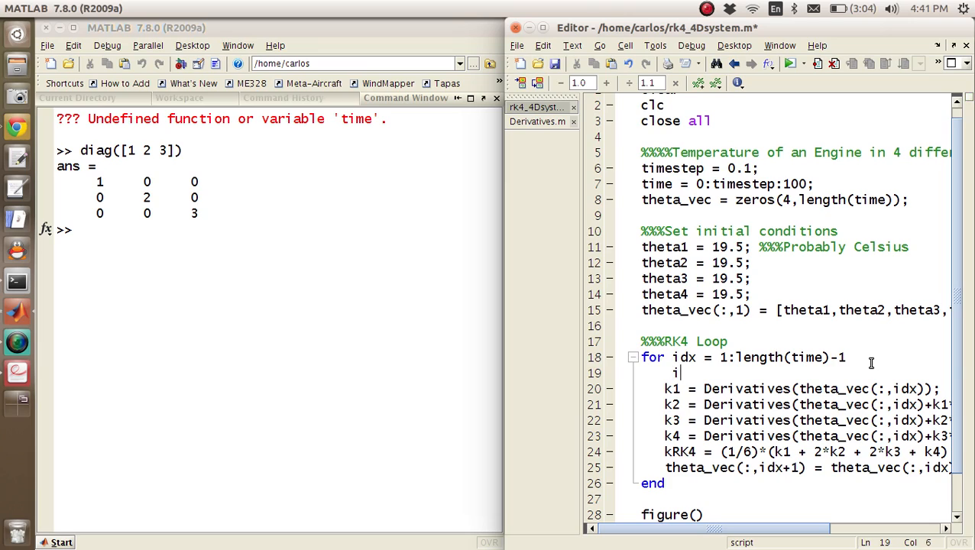
text(dx*)
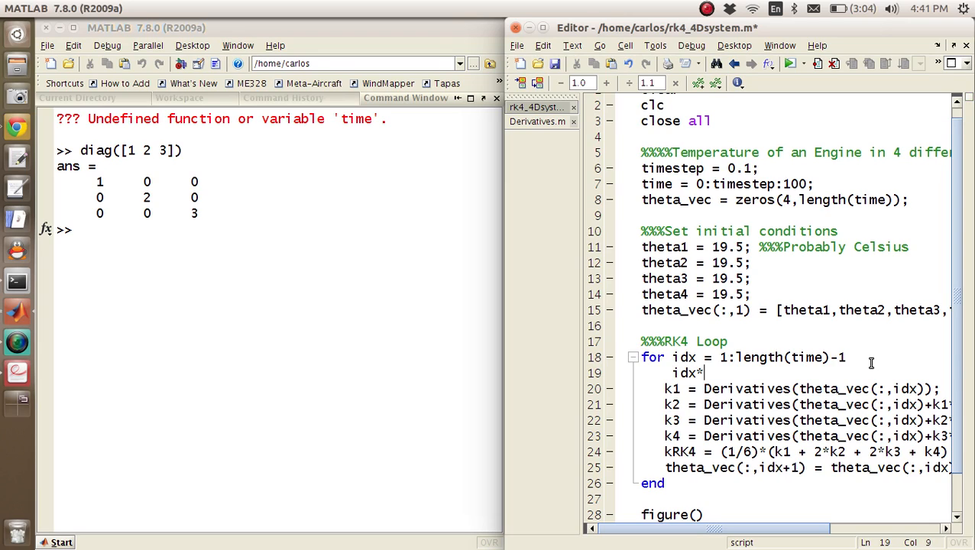
text(length(t)
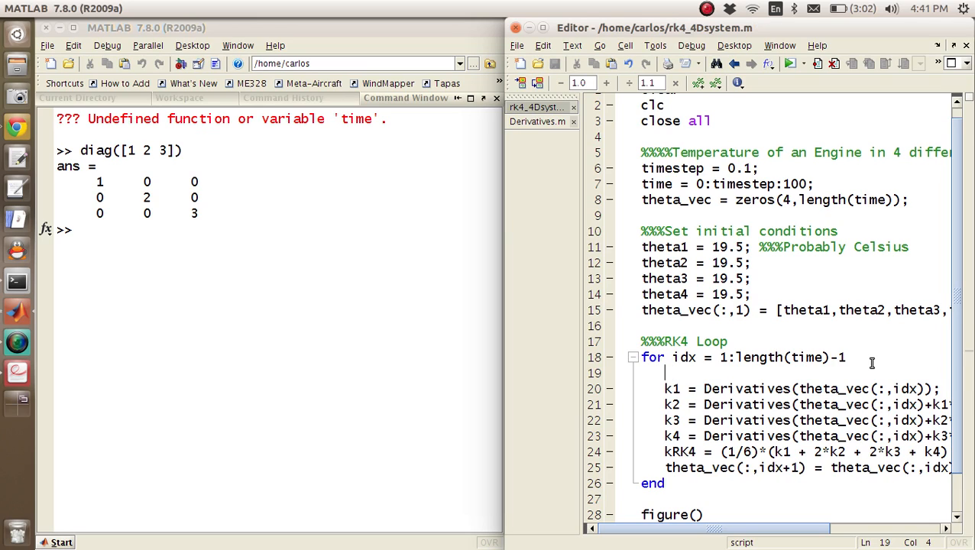
text(idx/)
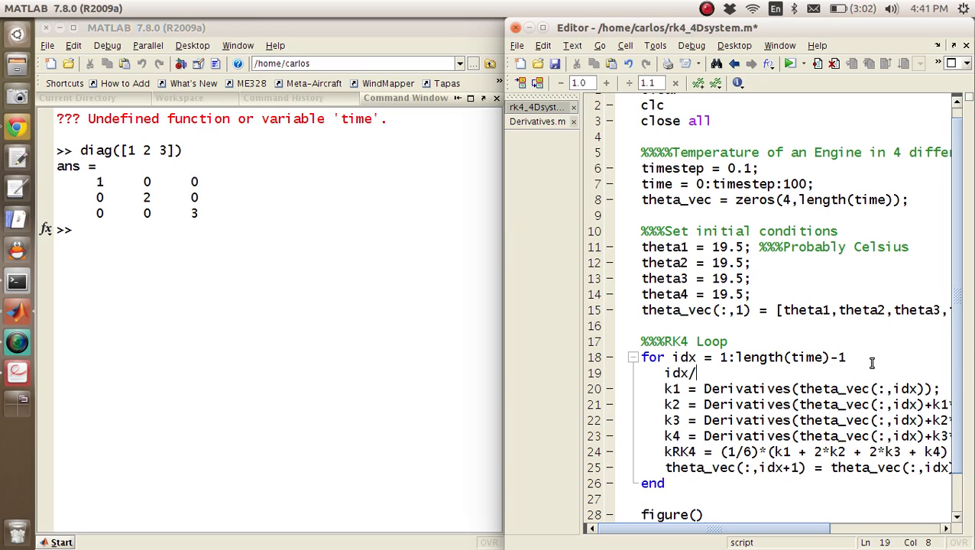
text(length(time)*100)
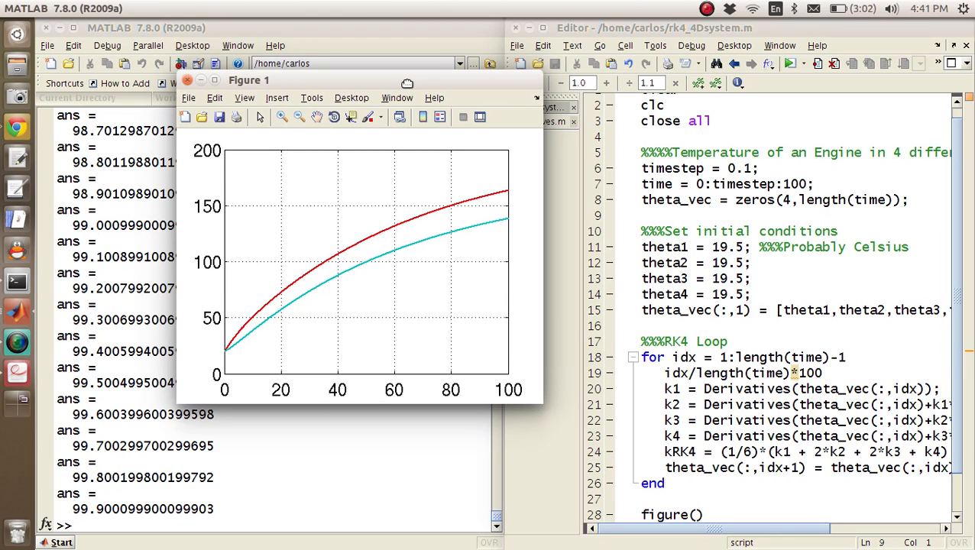
- Zoom into the curves near time 50, then plot theta_vec(1,:) labelled \theta_1
scroll(down, 3)
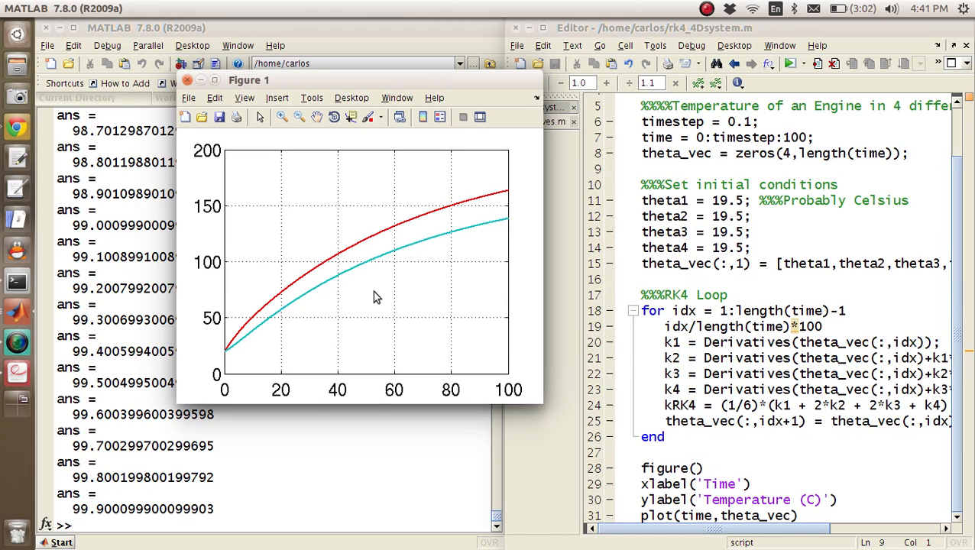
click(281, 117)
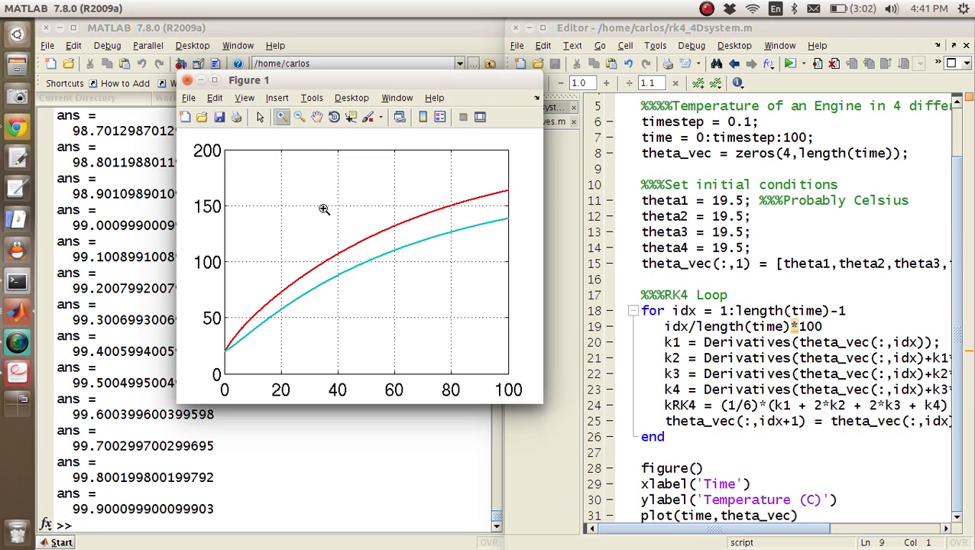
drag(328, 195, 348, 217)
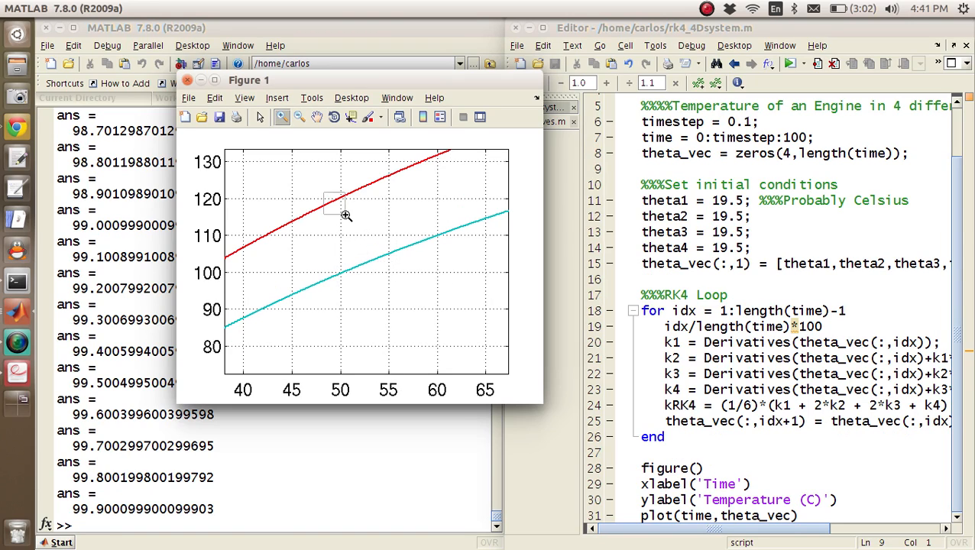
click(300, 116)
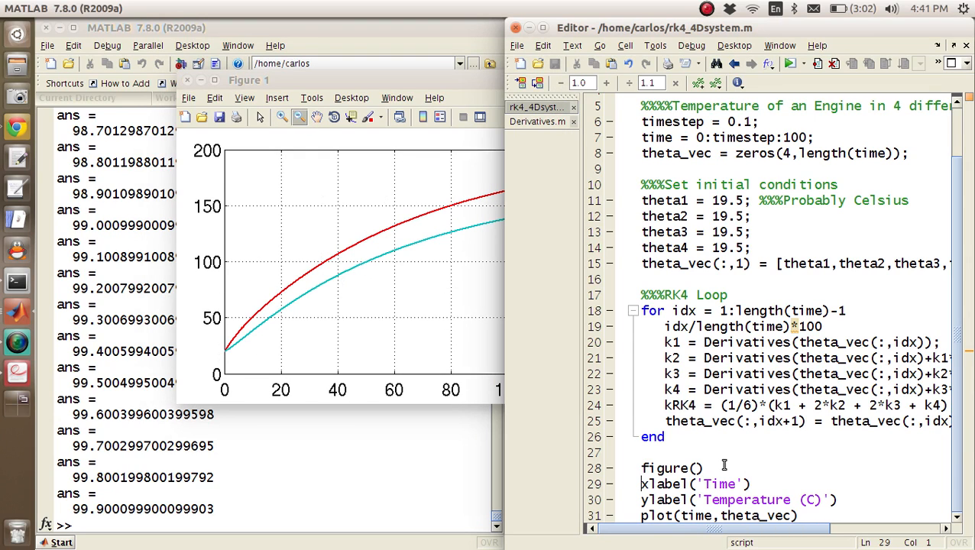
text((1,:))
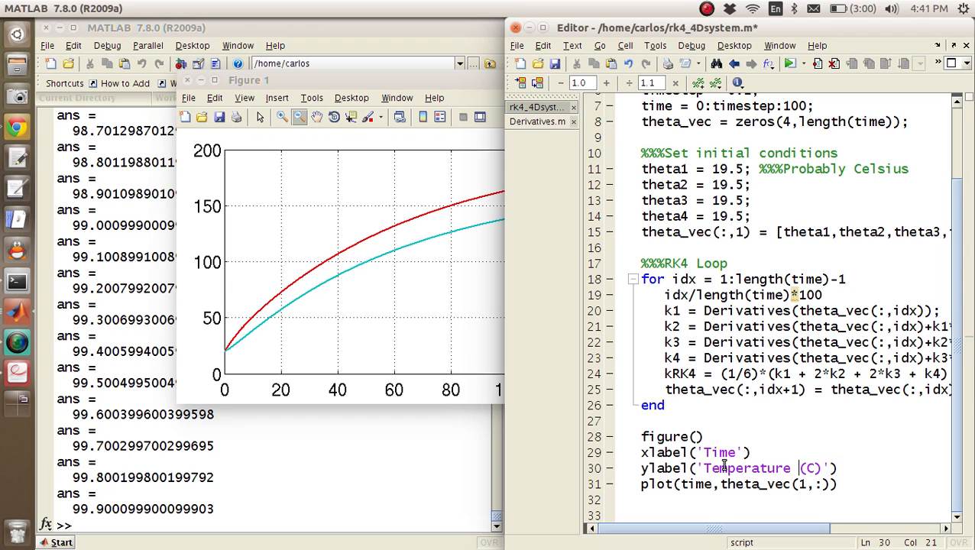
text(\theta_1)
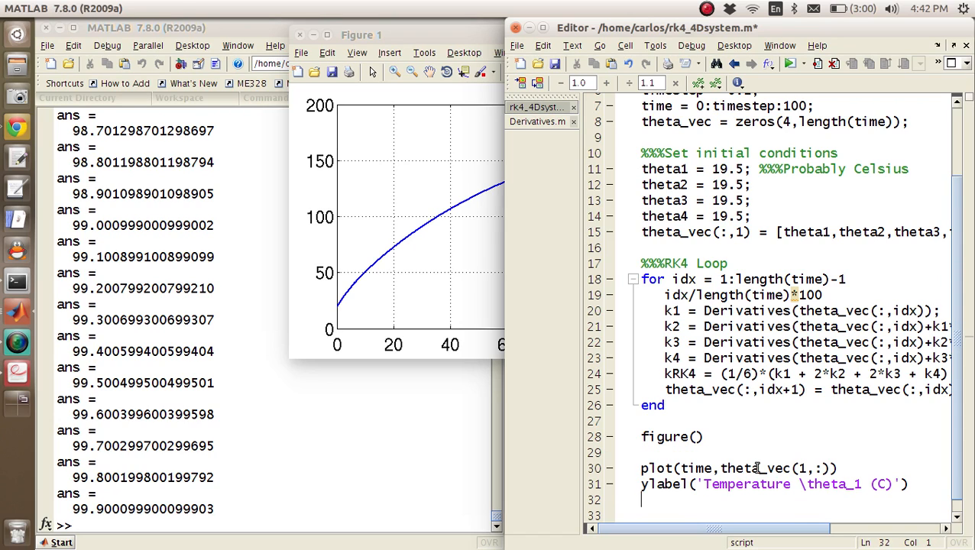
- Wrap figure, plot, ylabel and xlabel('Time') in a for jdx = 1:4 loop using theta_vec(jdx,:)
text(xlabel('Time'))
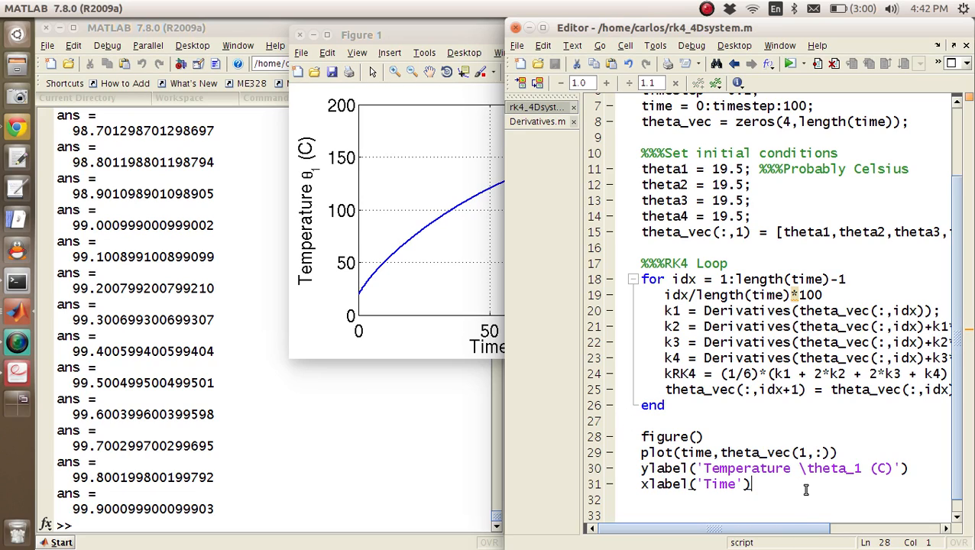
text(for jdx = 1:4)
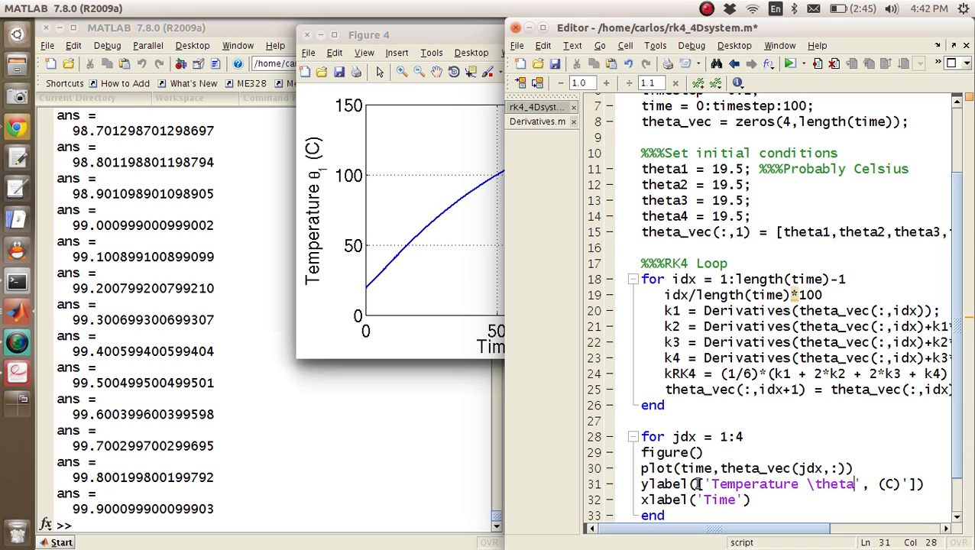
text(_)
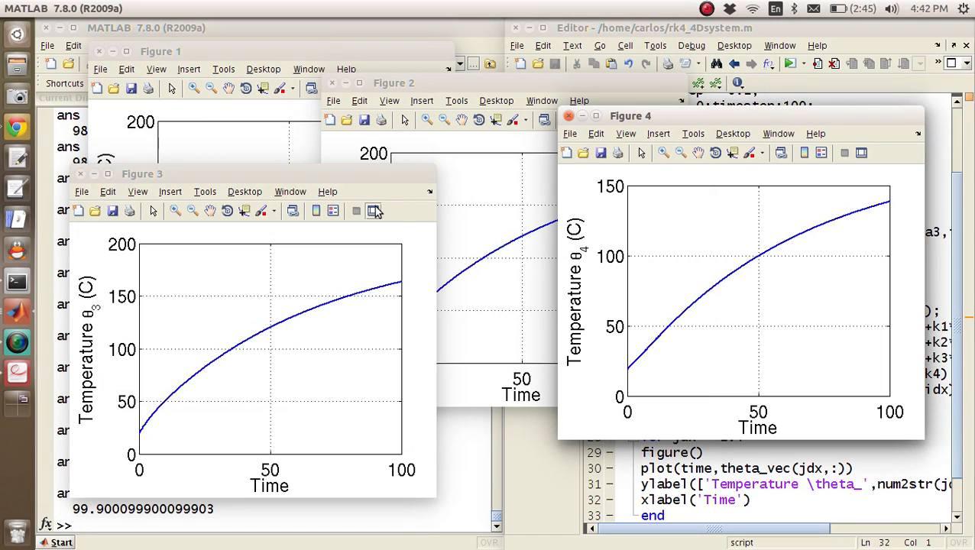
- Move Figure 3 aside and check the P4 value 155 in Derivatives.m
drag(142, 174, 165, 181)
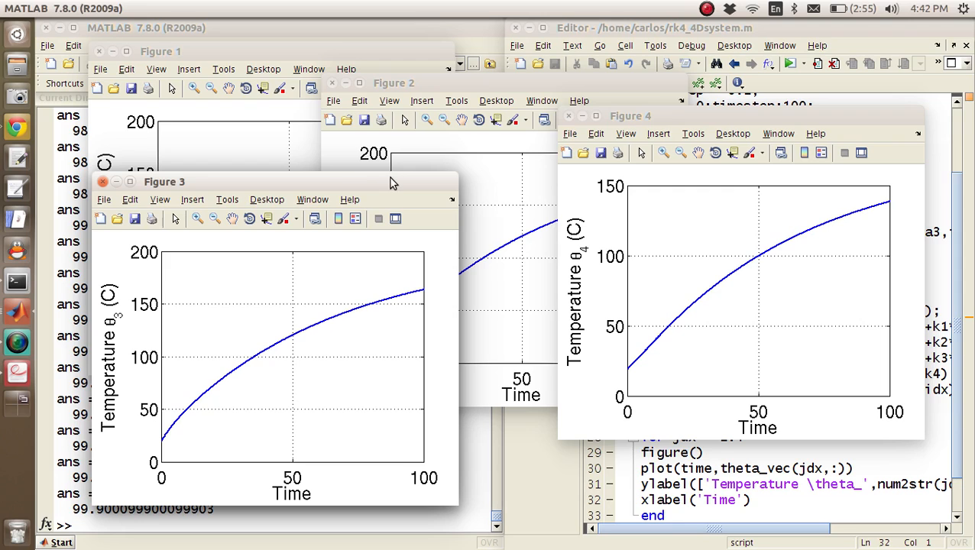
mouse_move(875, 143)
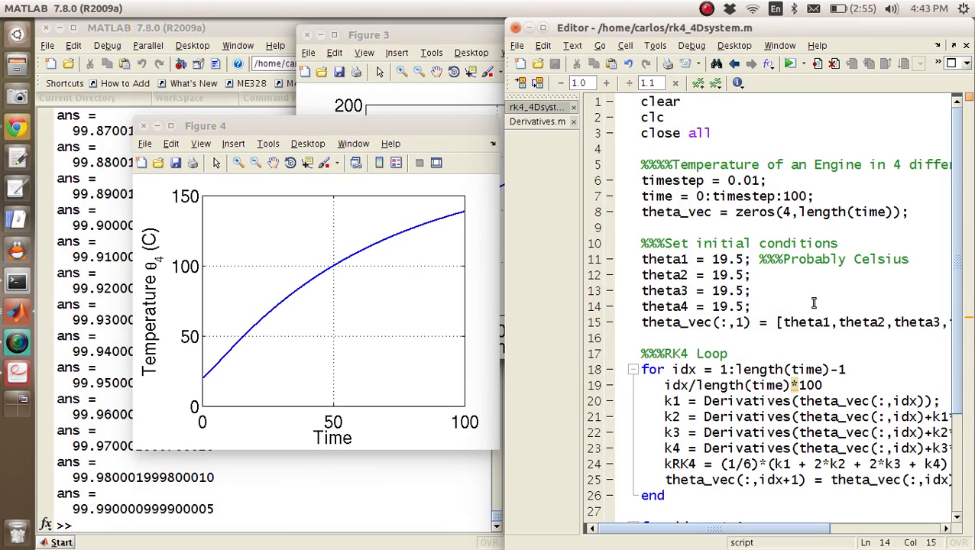
click(537, 121)
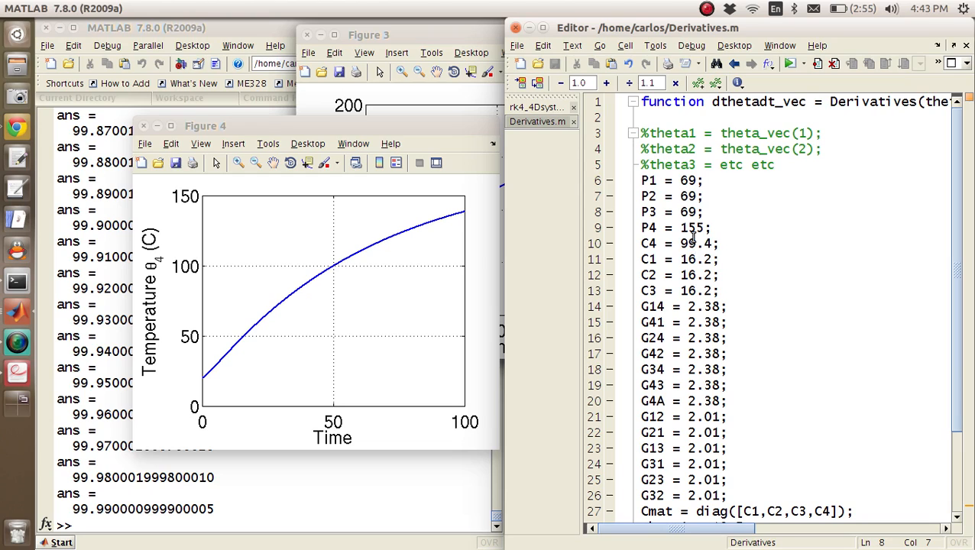
double_click(690, 227)
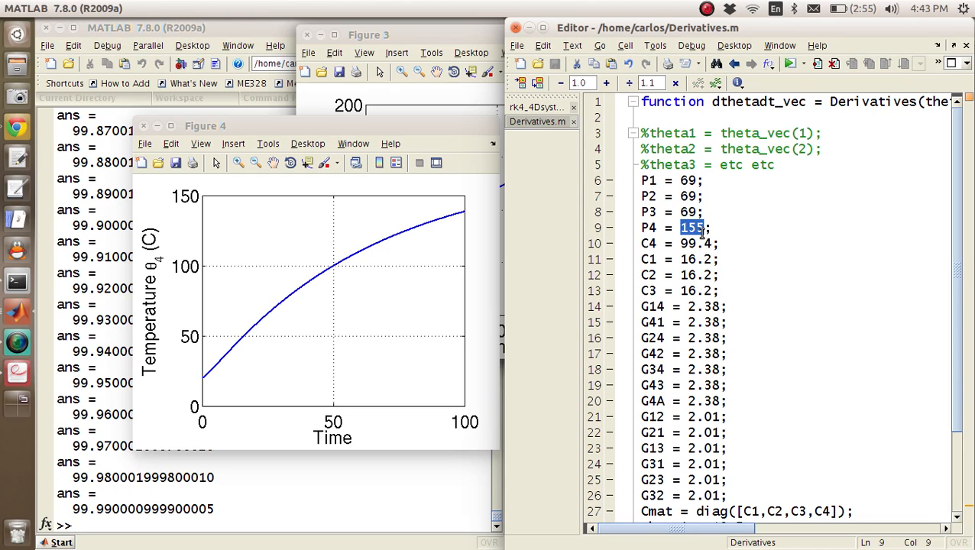
click(539, 107)
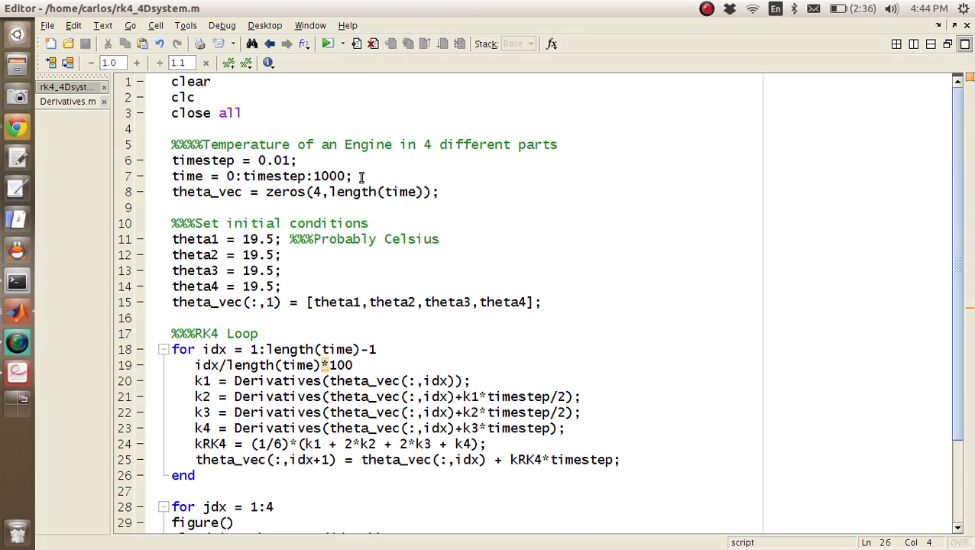
drag(190, 82, 241, 112)
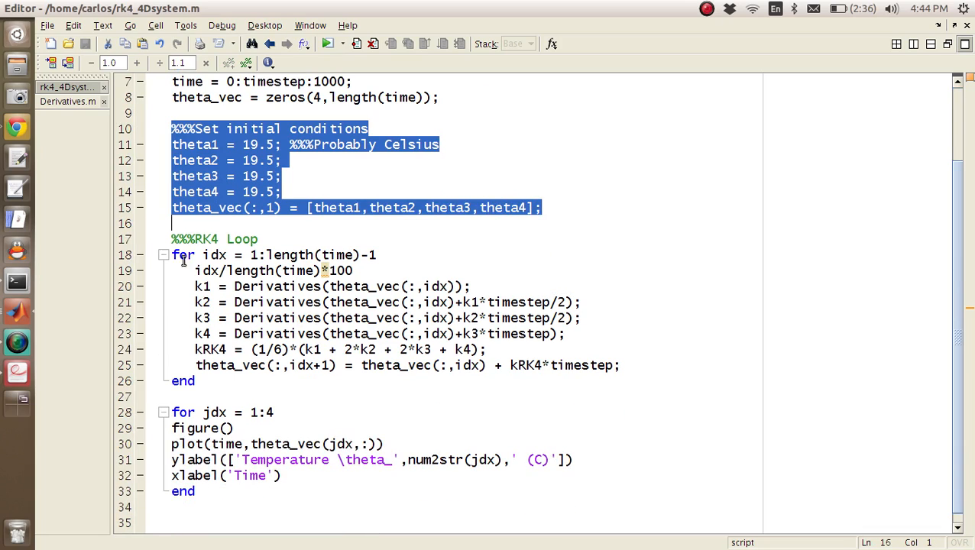
click(296, 297)
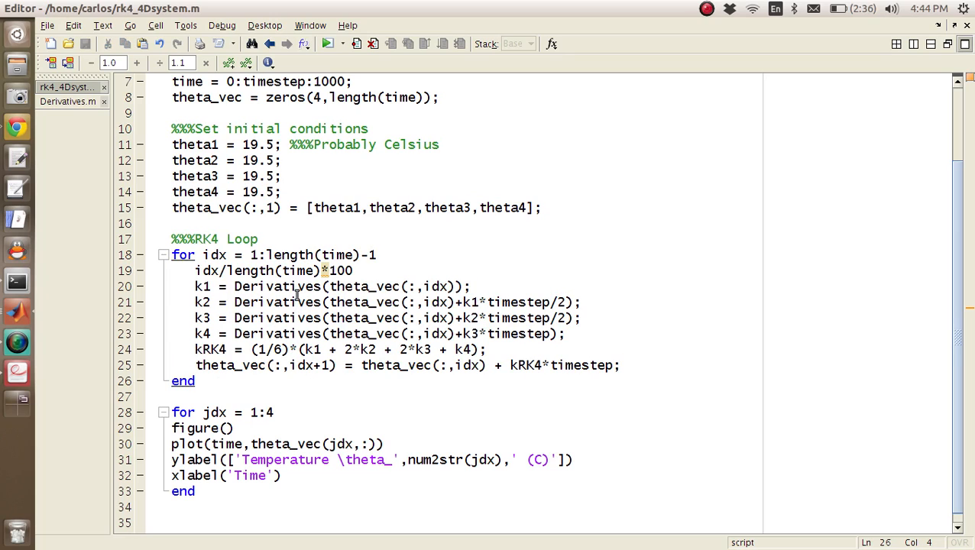
double_click(277, 286)
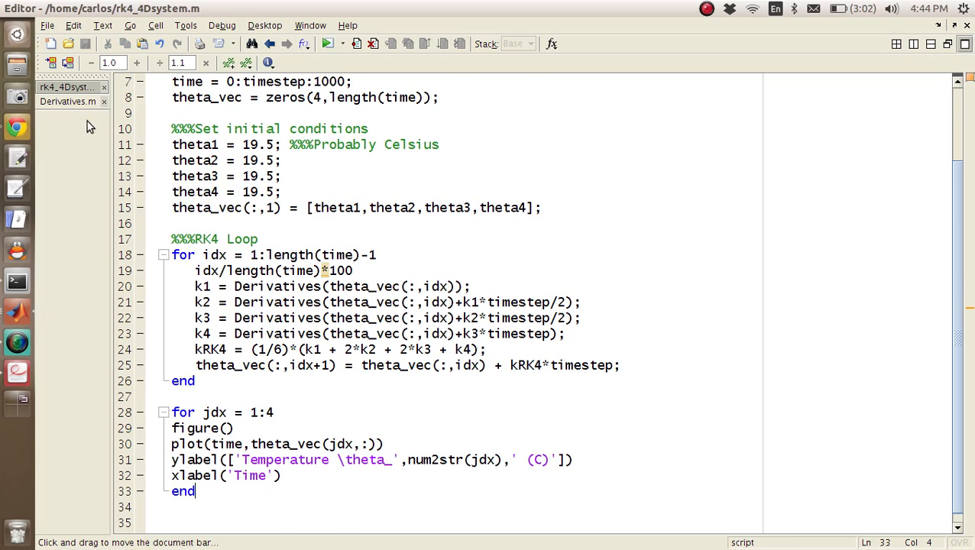
click(67, 101)
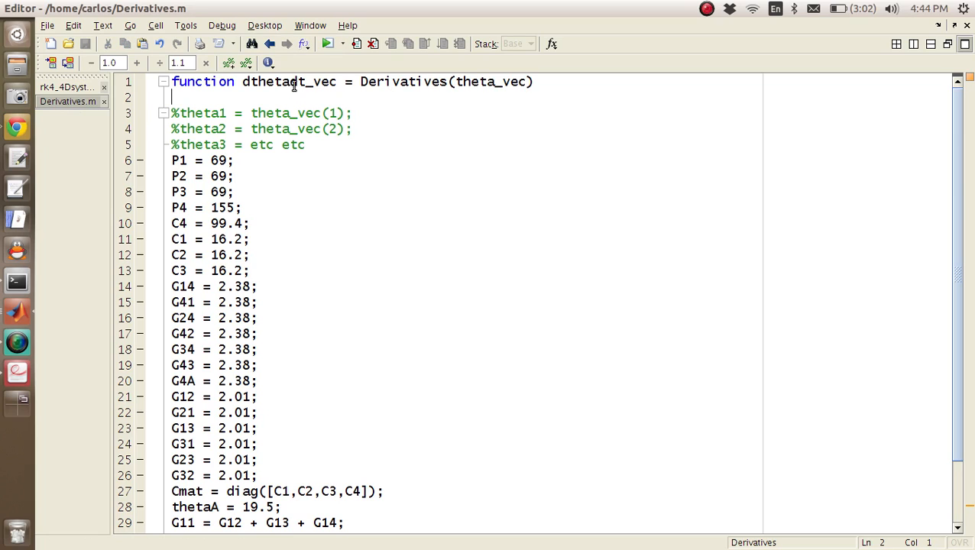
double_click(288, 81)
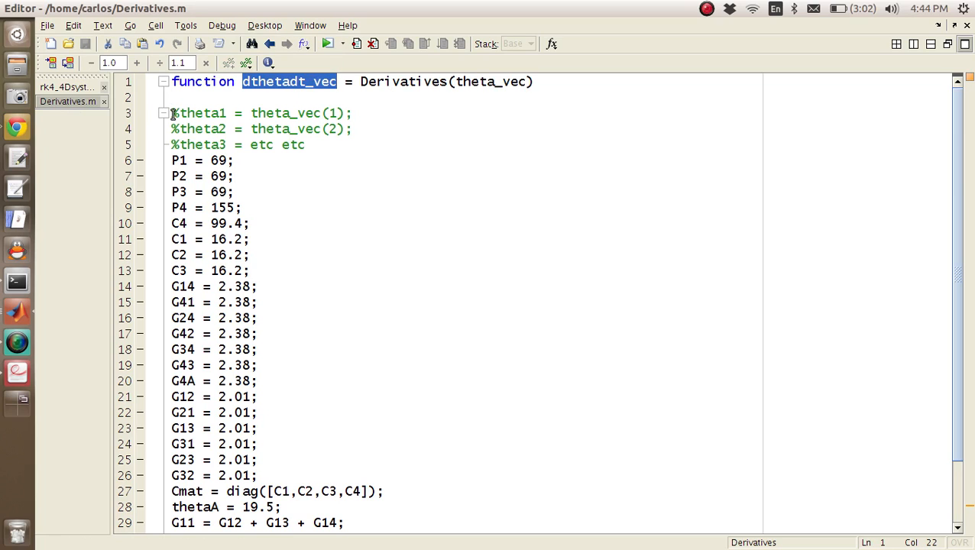
drag(172, 113, 304, 144)
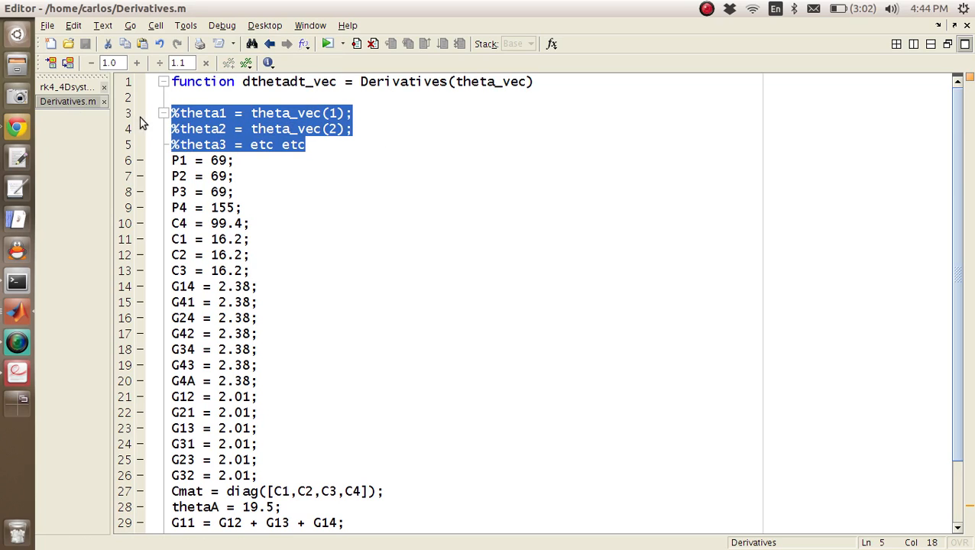
scroll(down, 3)
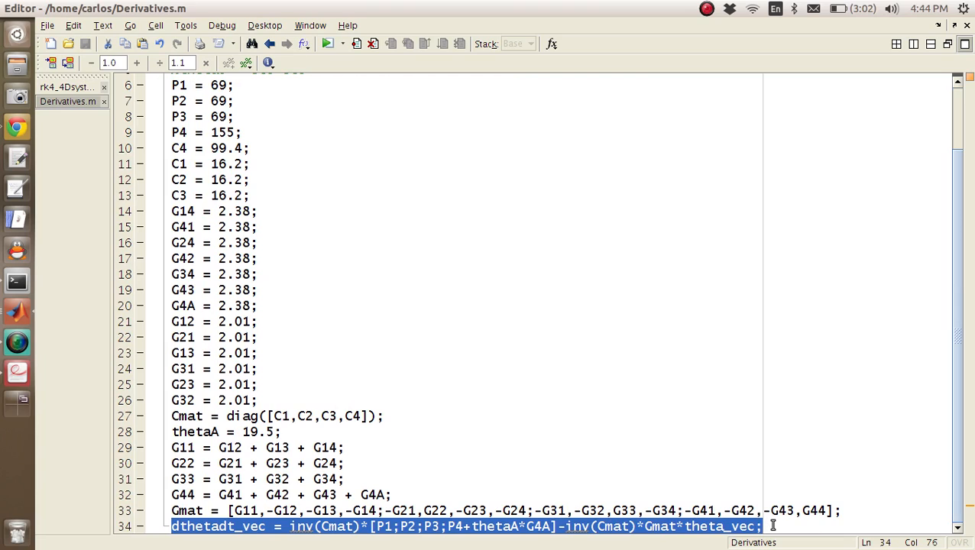
mouse_move(309, 475)
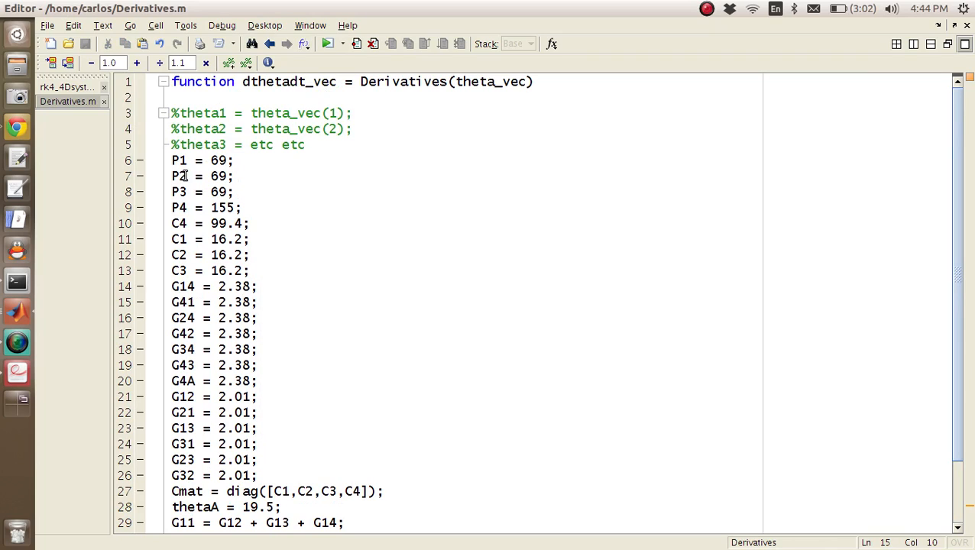
scroll(down, 3)
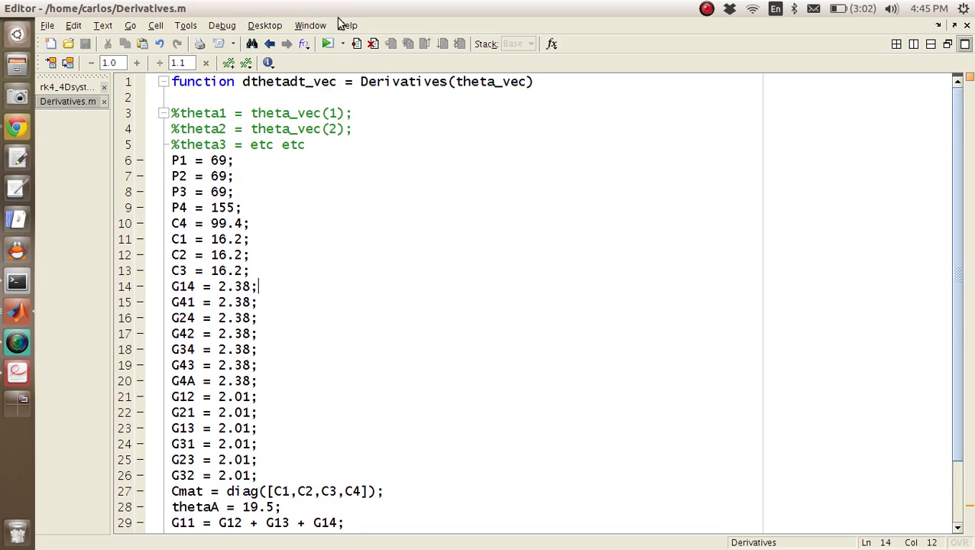
click(65, 86)
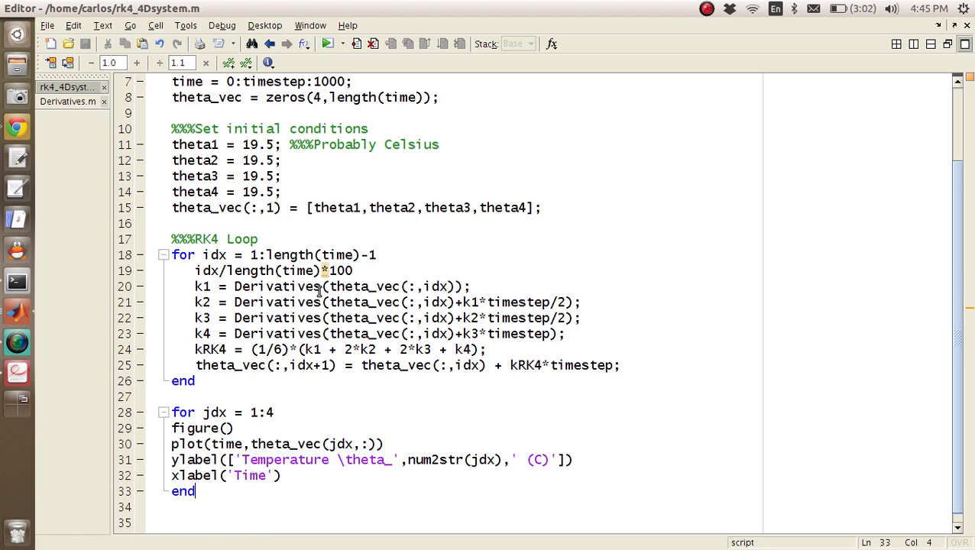